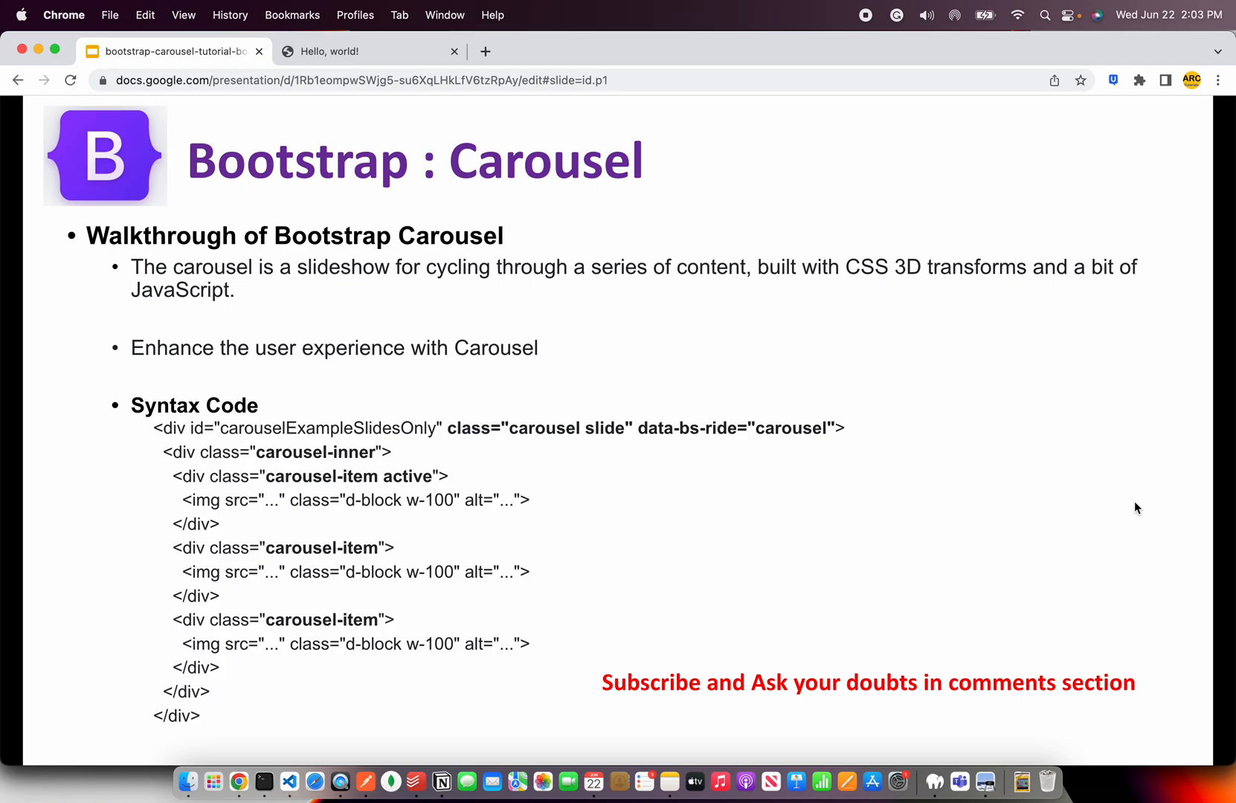
mouse_move(476, 454)
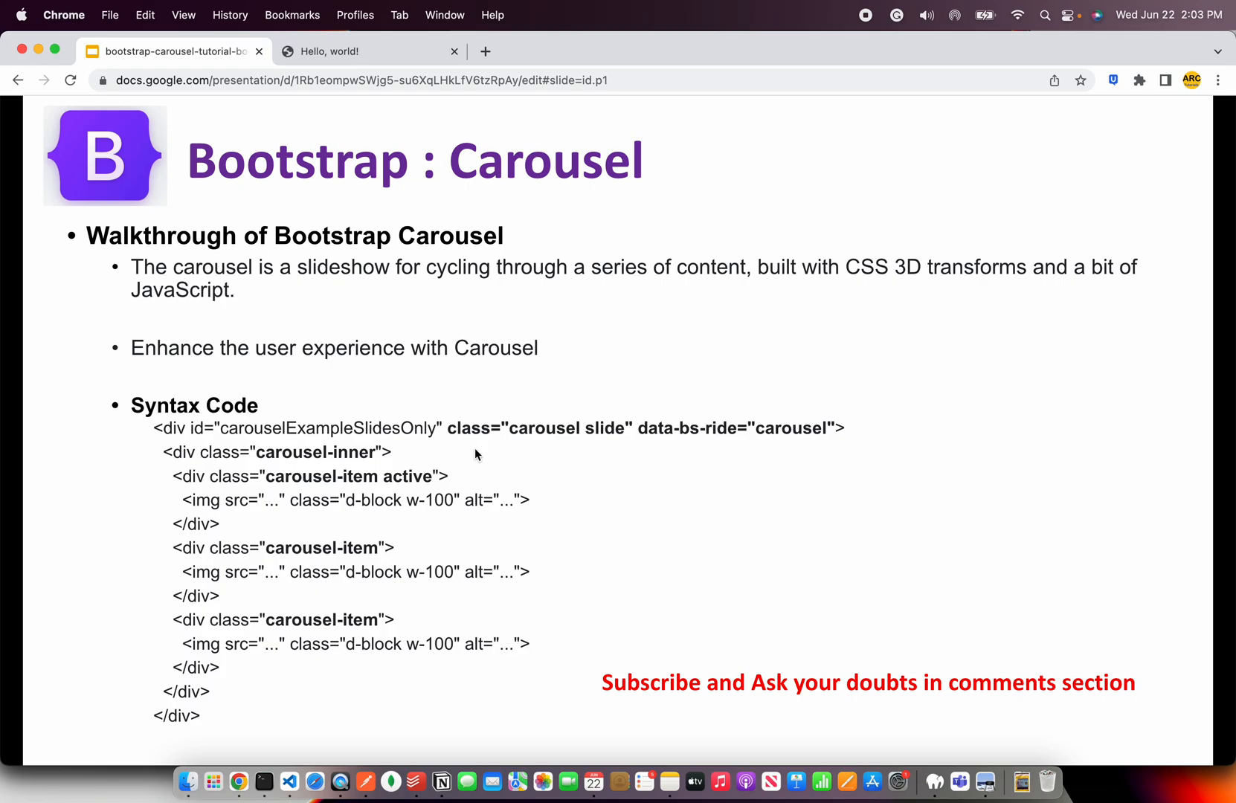
mouse_move(559, 436)
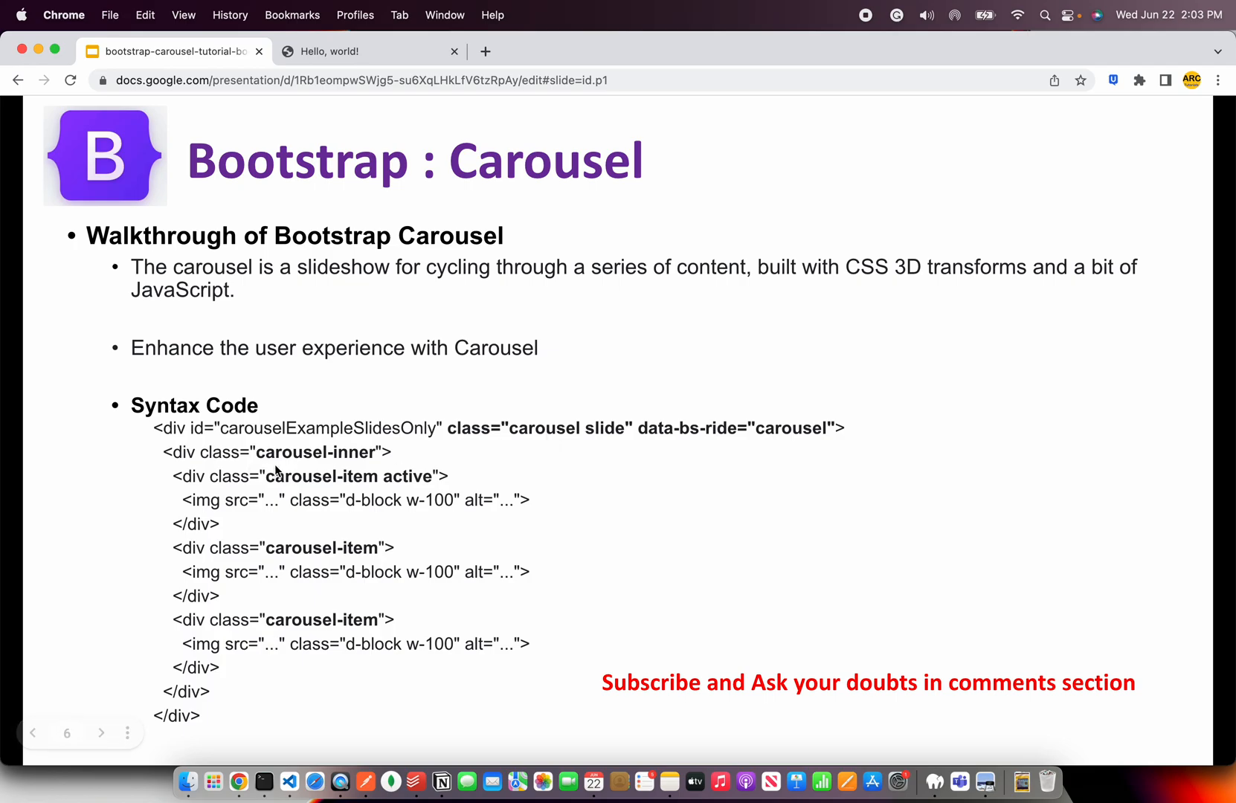
mouse_move(359, 465)
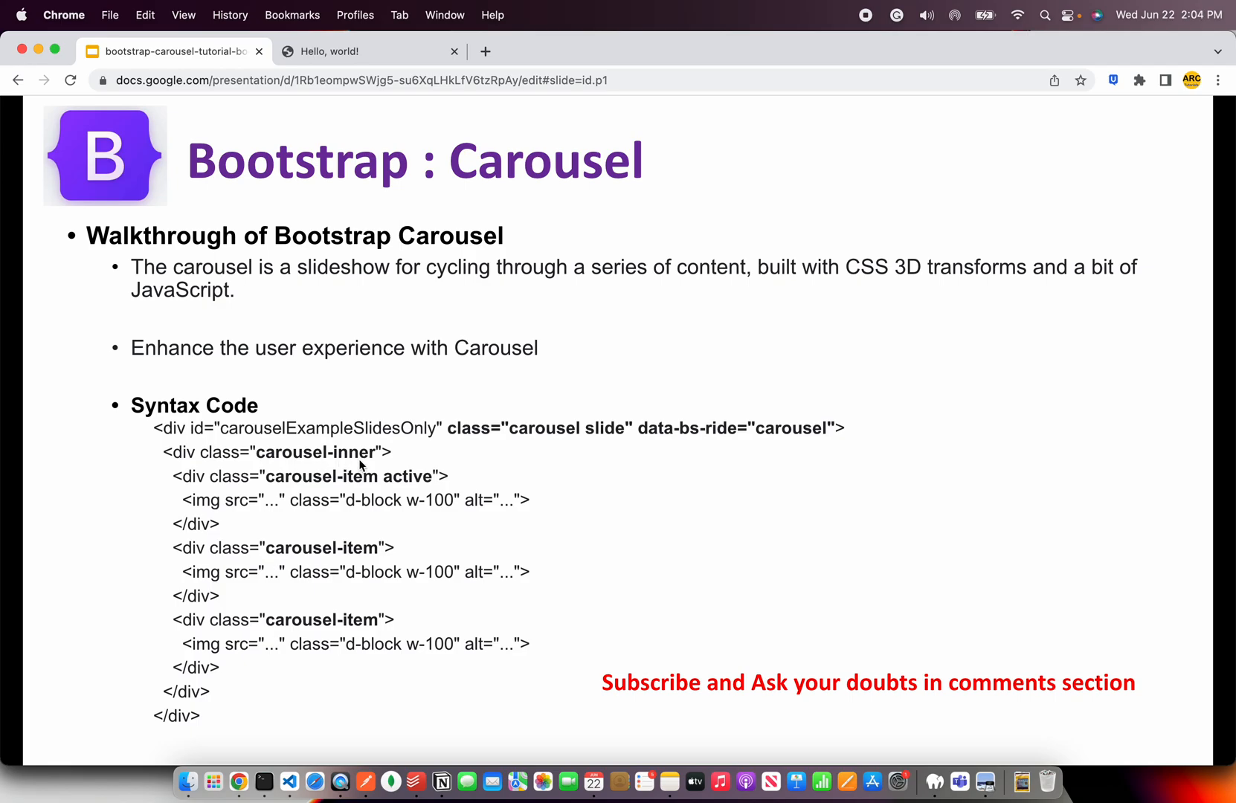
mouse_move(332, 485)
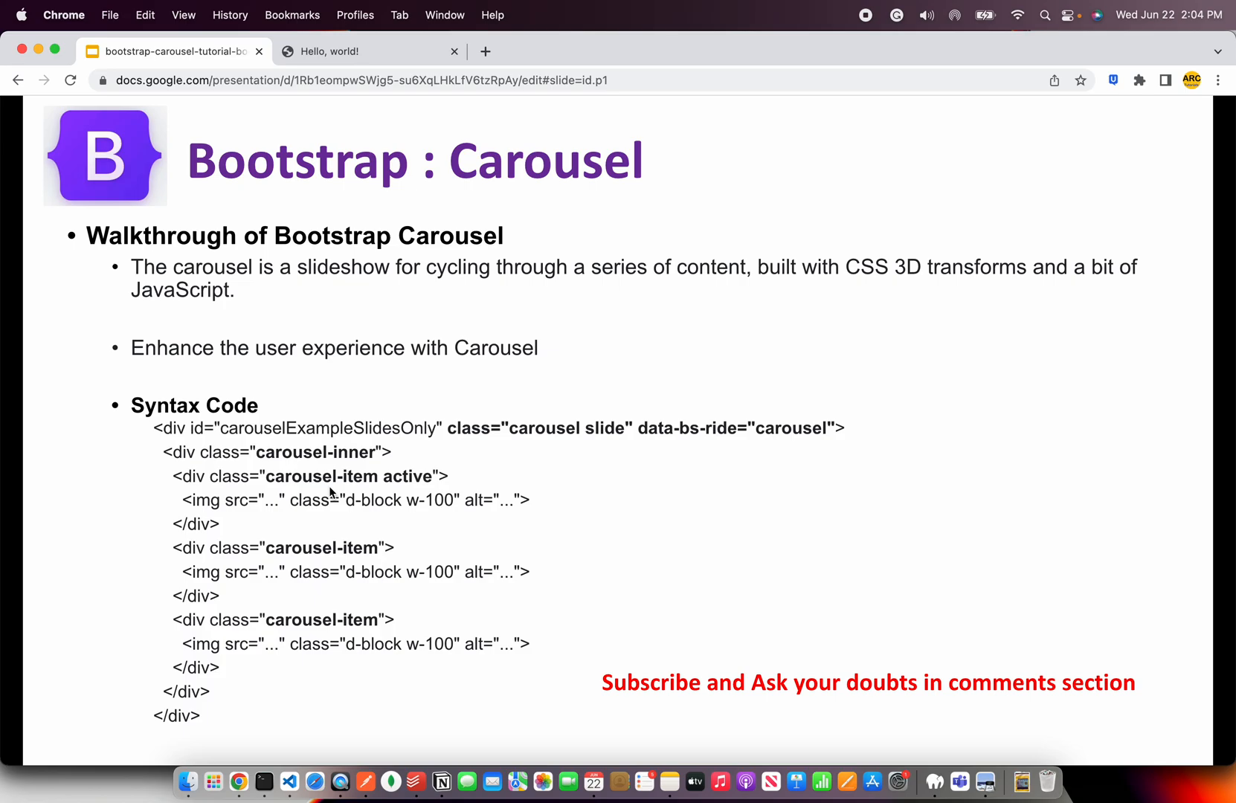
mouse_move(261, 682)
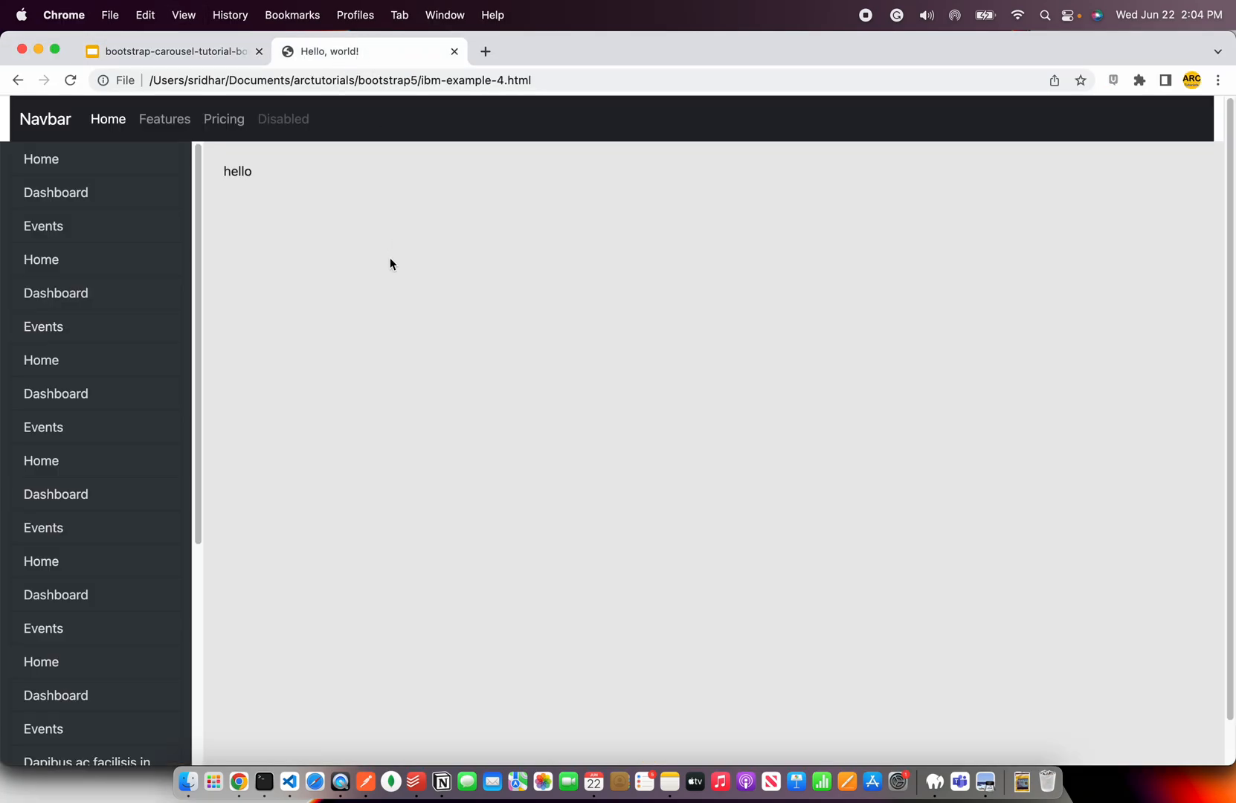
mouse_move(489, 334)
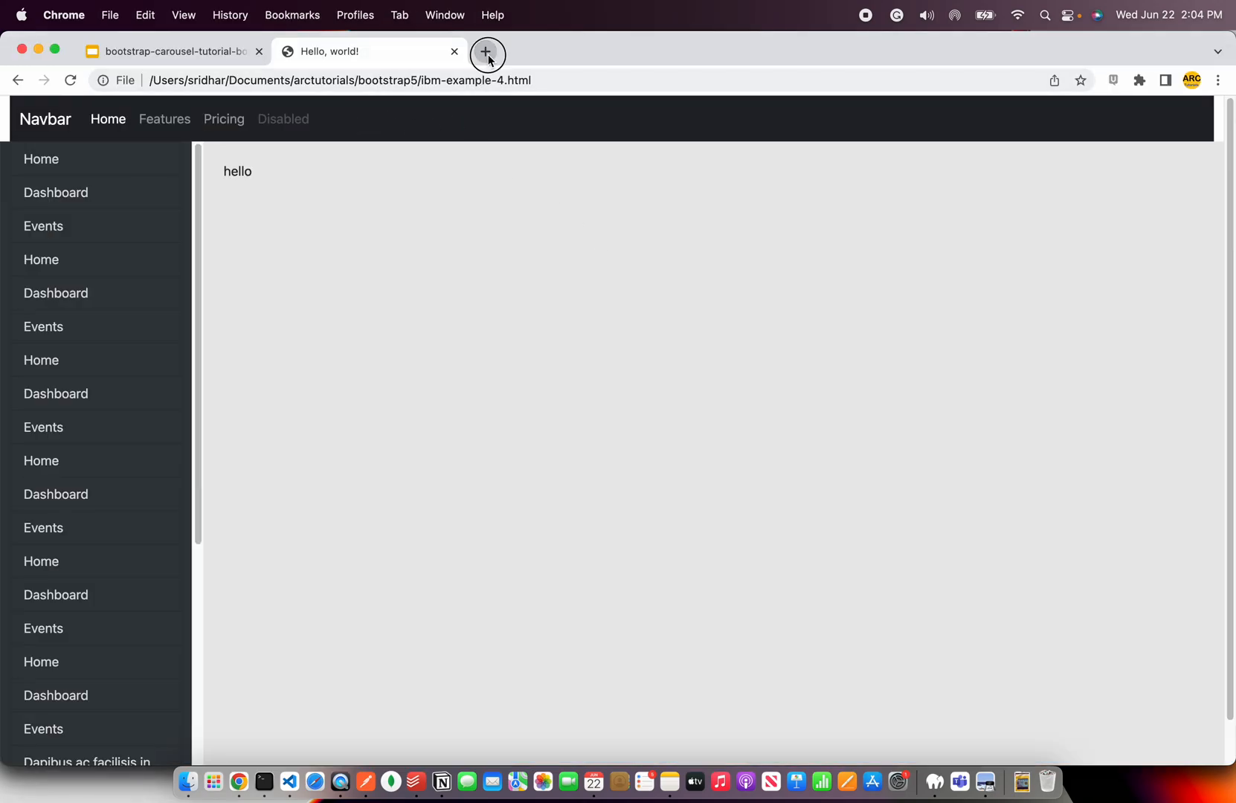
Find the Bootstrap Carousel docs in a new tab and jump to the With captions example.
left_click(485, 51)
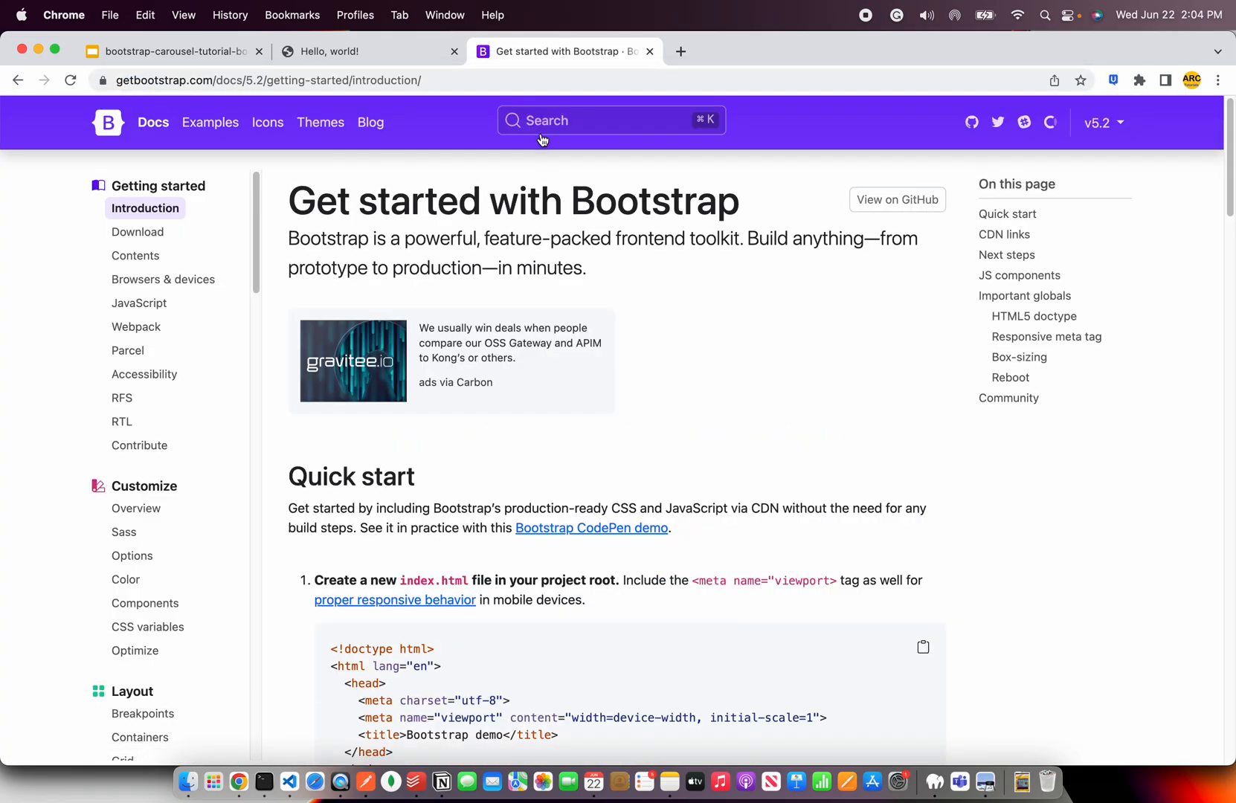
type("carou")
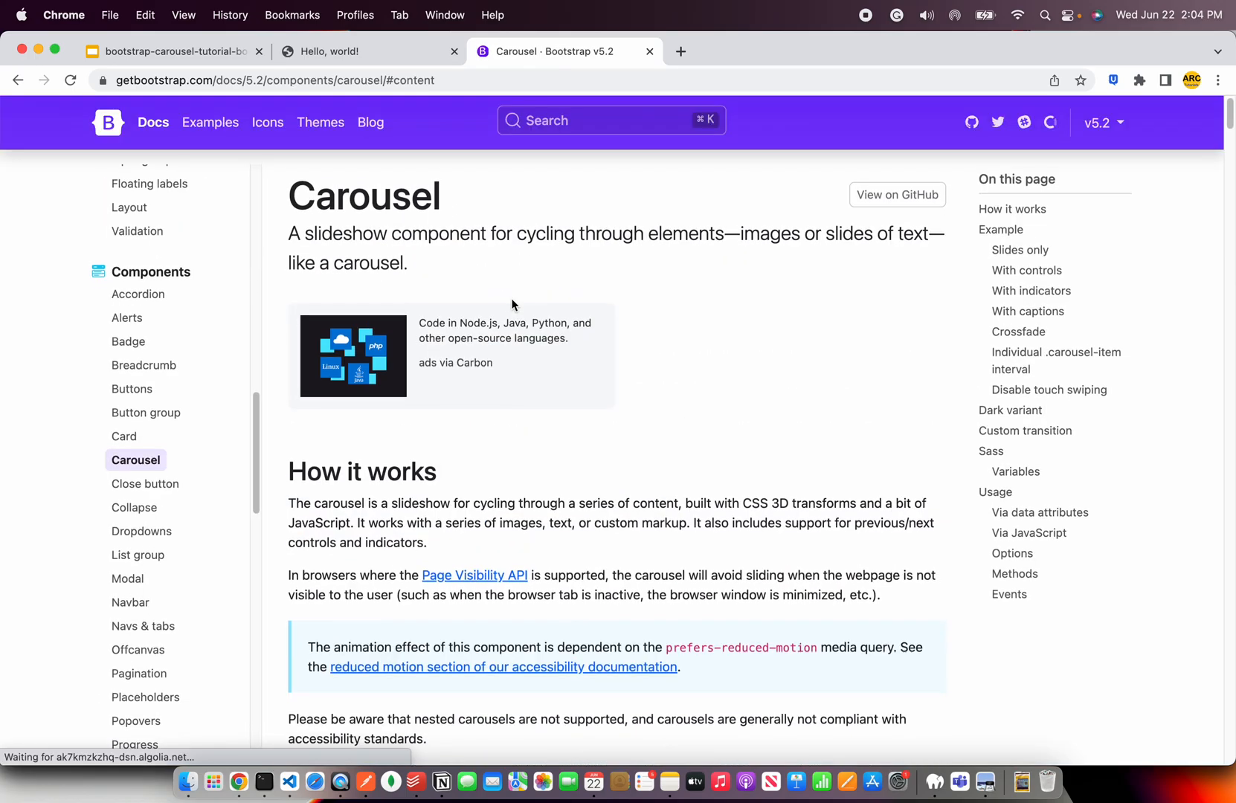
scroll("down", 3)
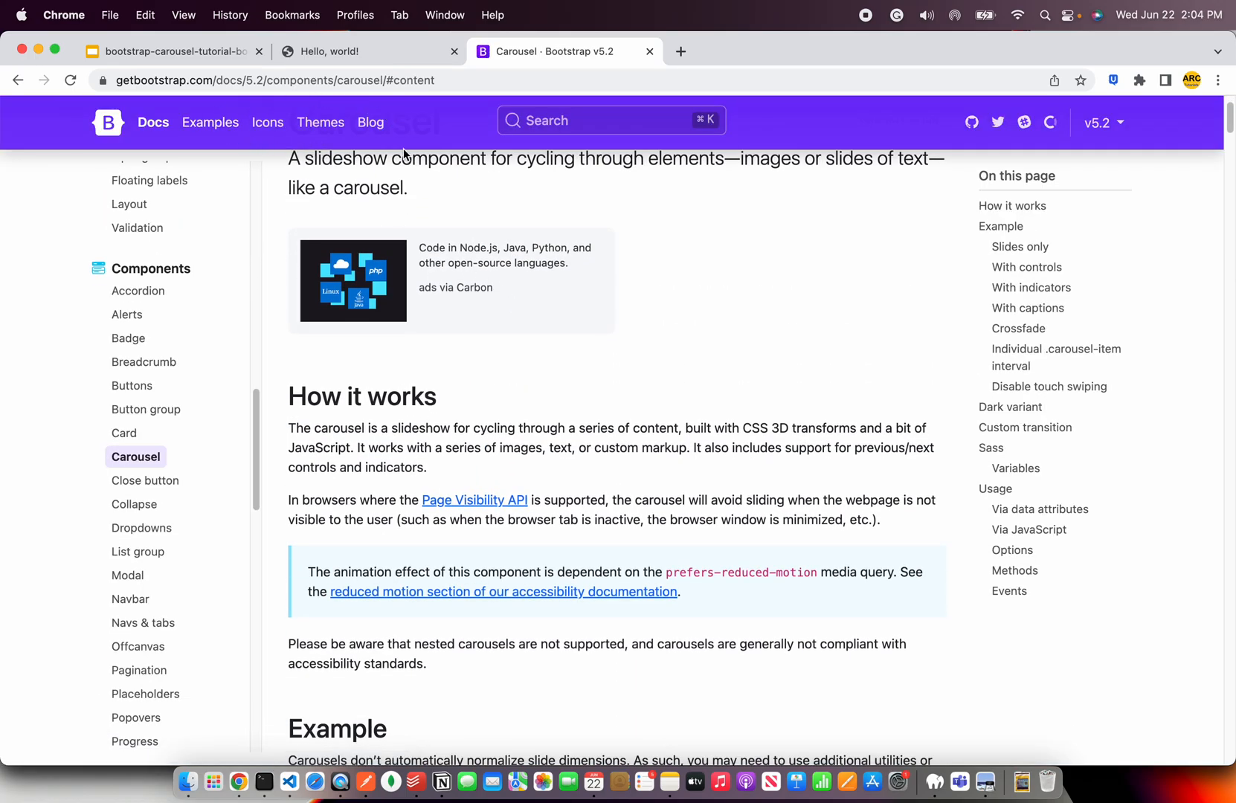
mouse_move(818, 394)
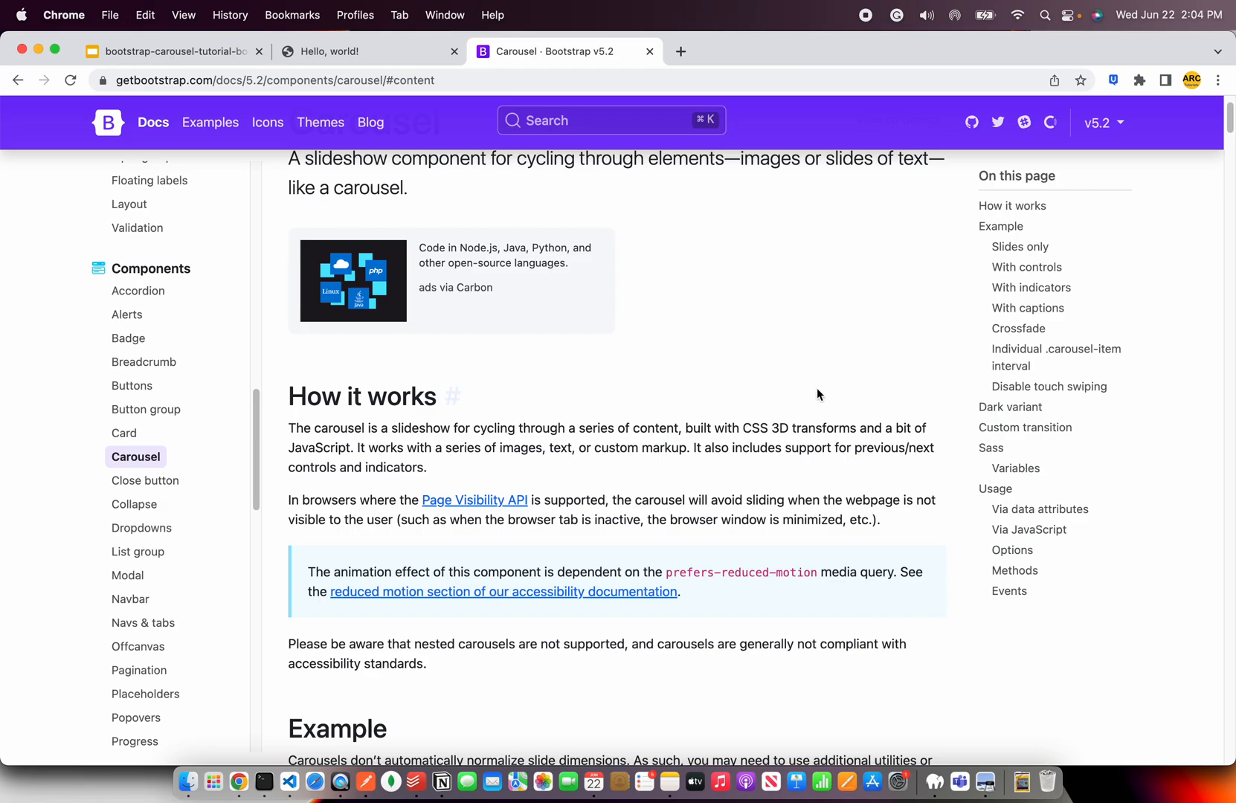
mouse_move(1051, 334)
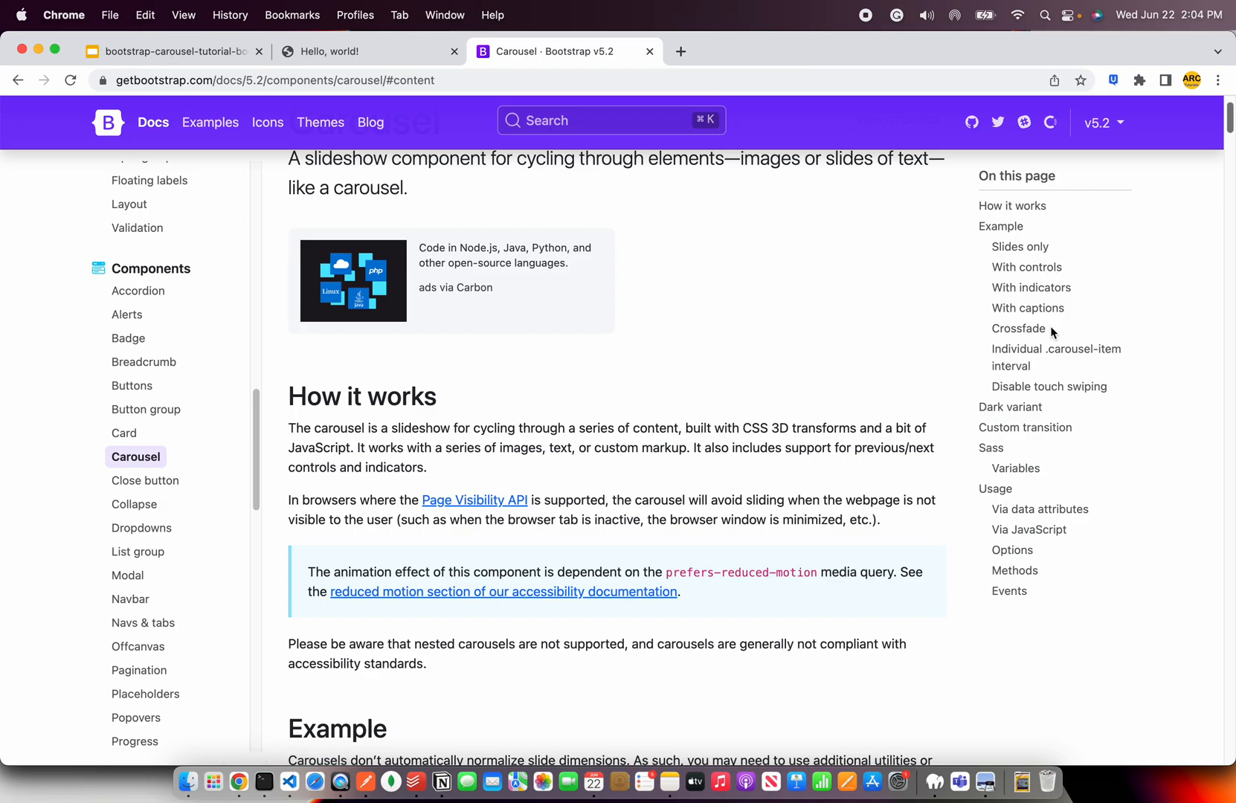
left_click(1028, 308)
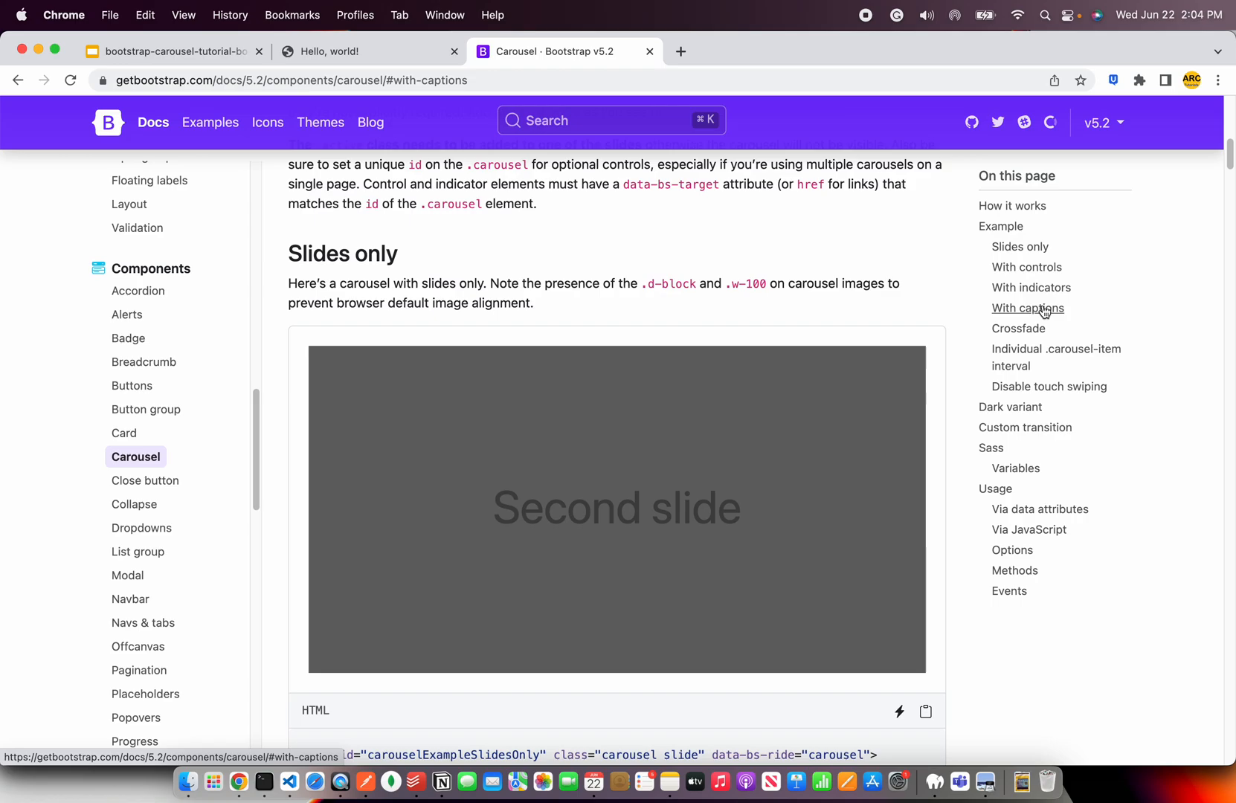
left_click(1028, 308)
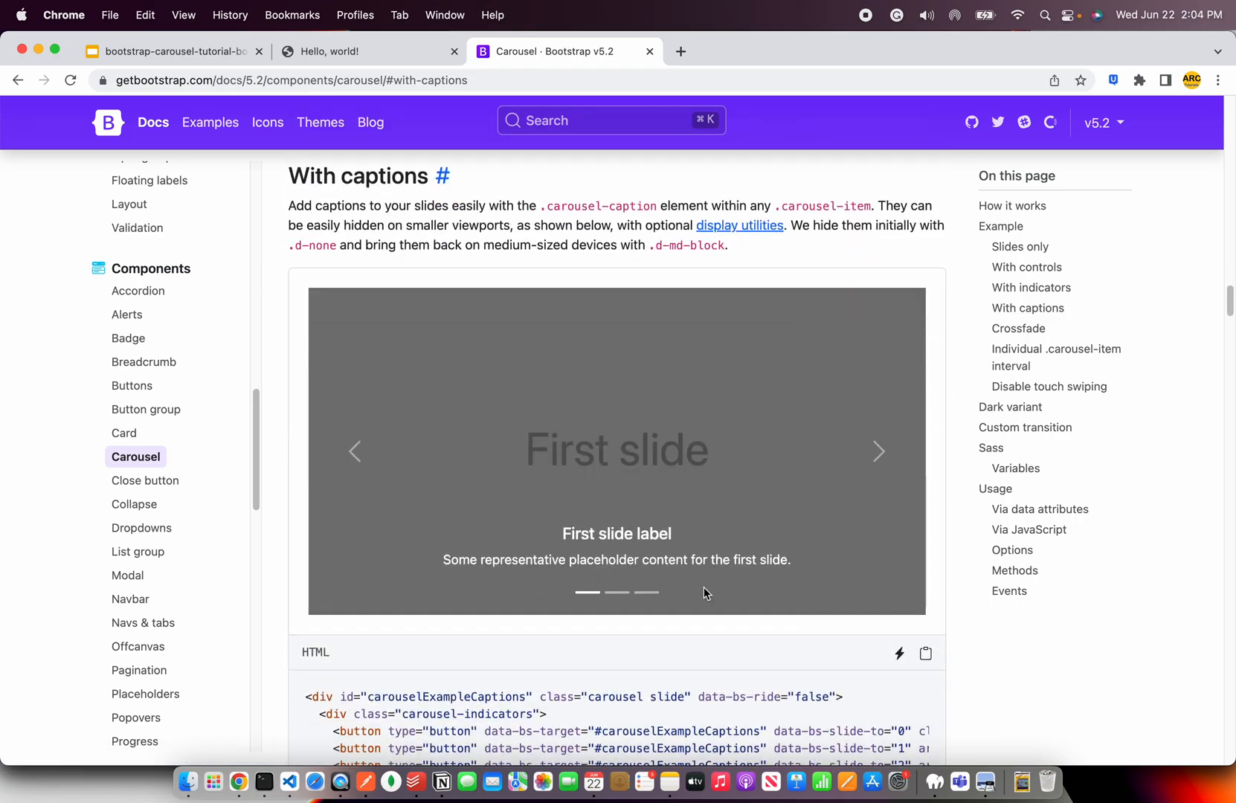
mouse_move(954, 599)
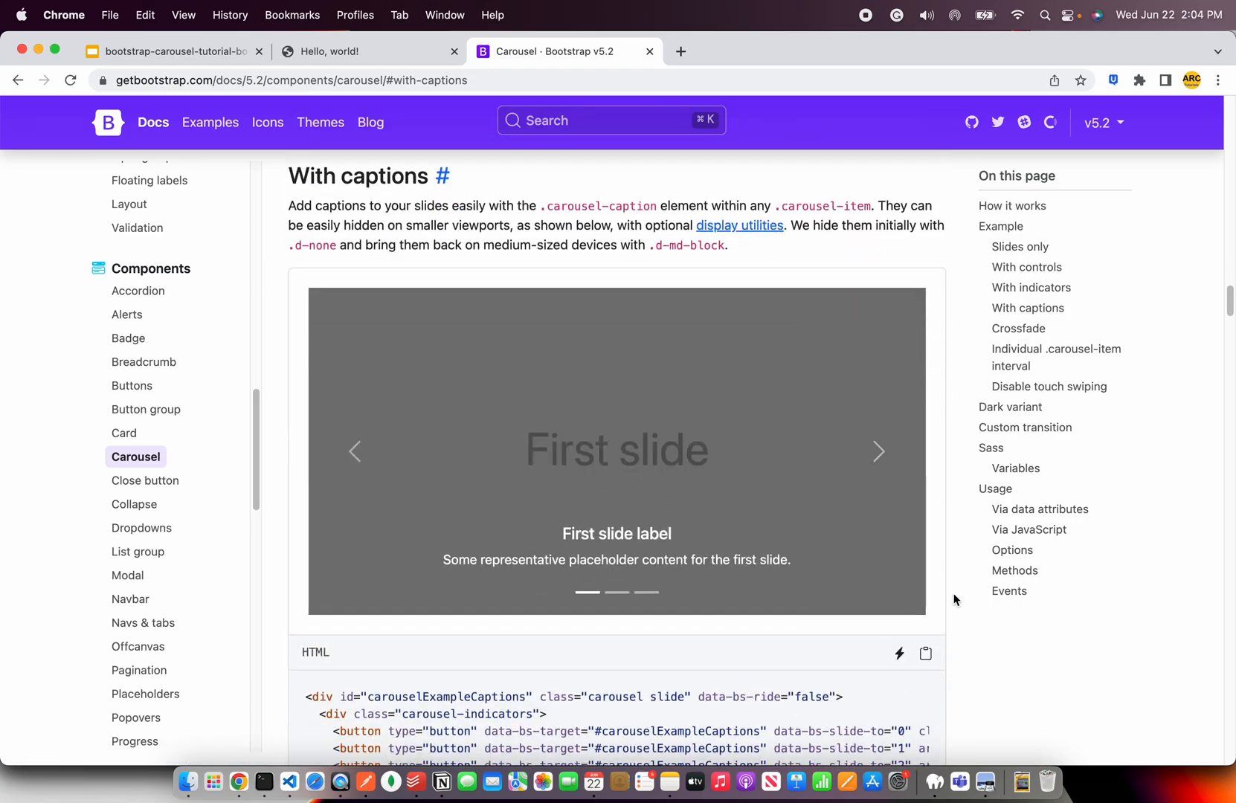
Cycle the With captions example carousel through its three slides.
scroll("down", 3)
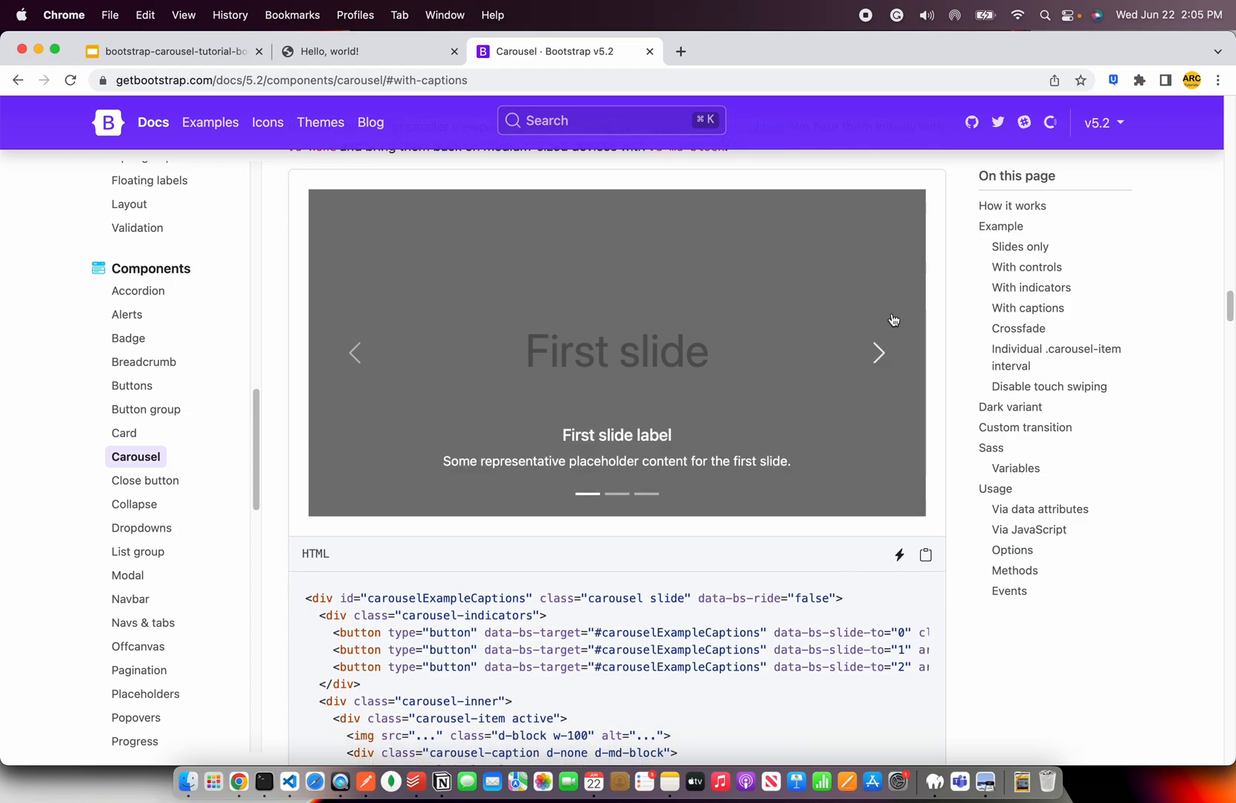
left_click(878, 353)
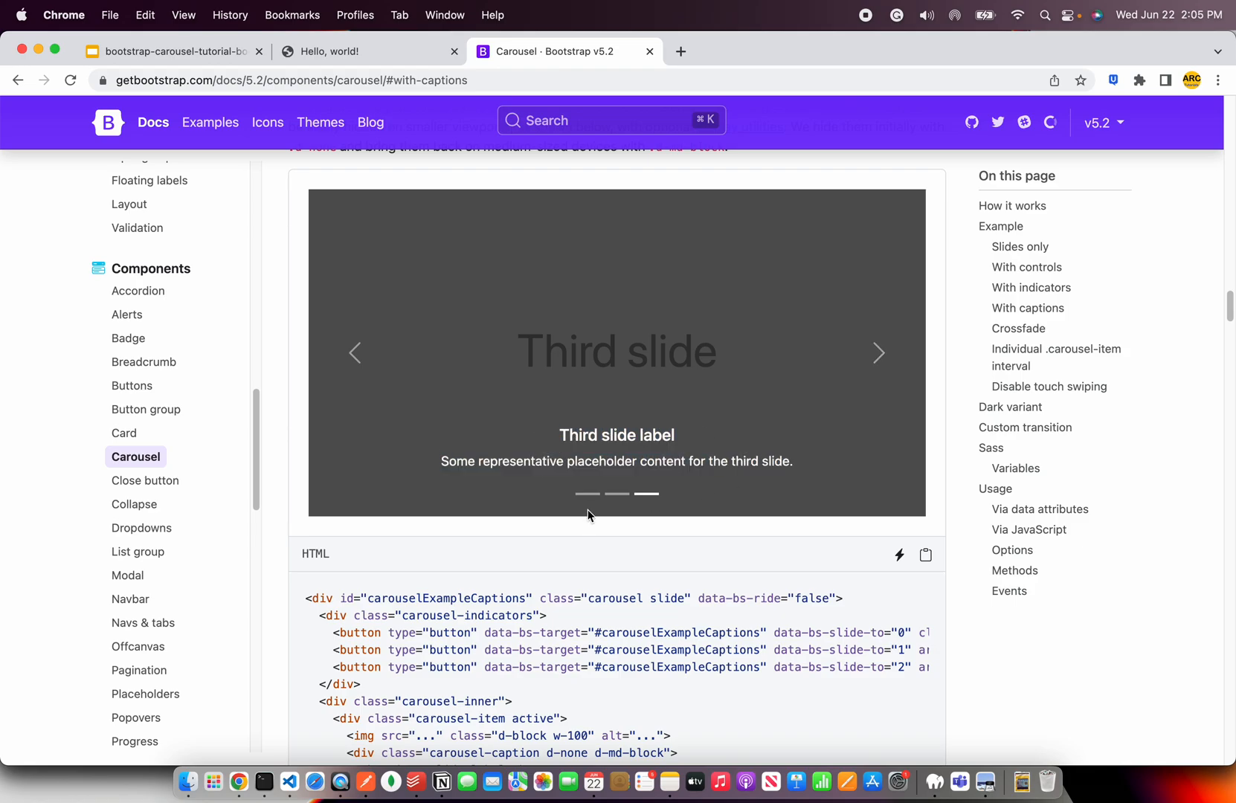
left_click(586, 494)
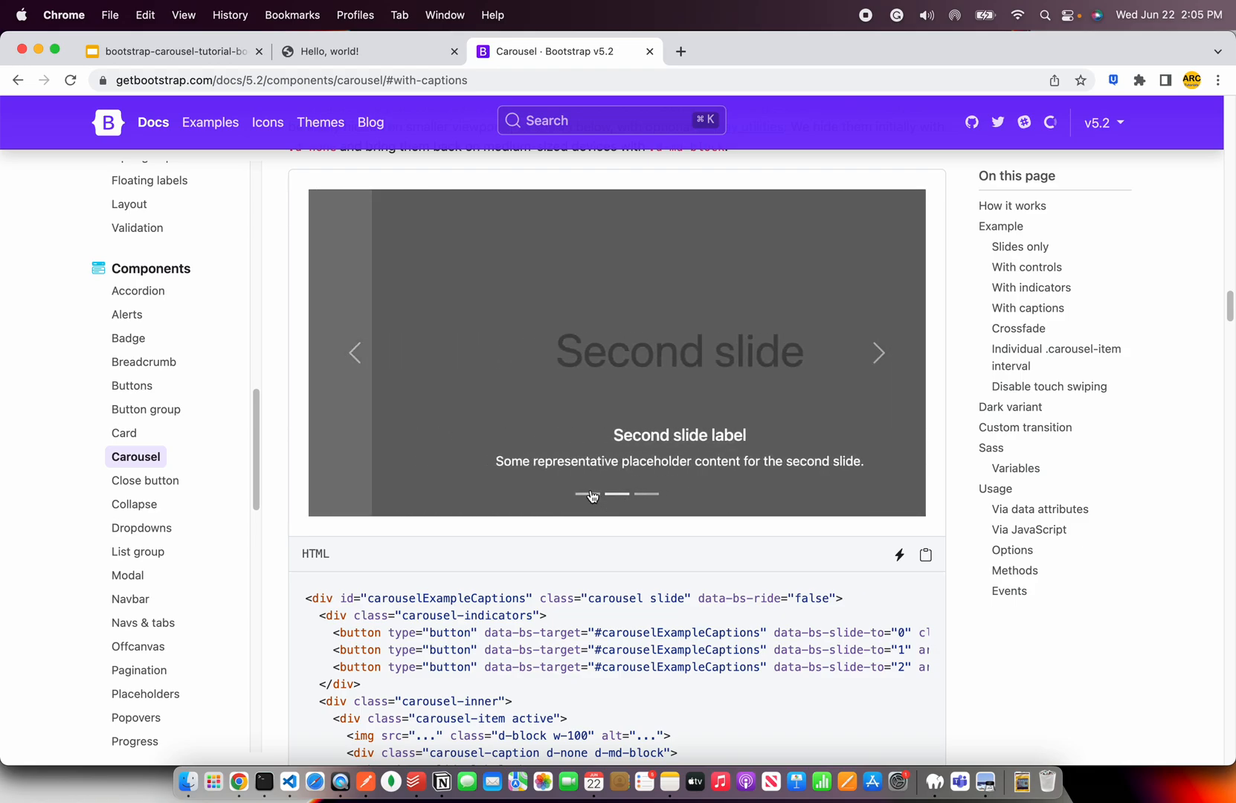
left_click(586, 495)
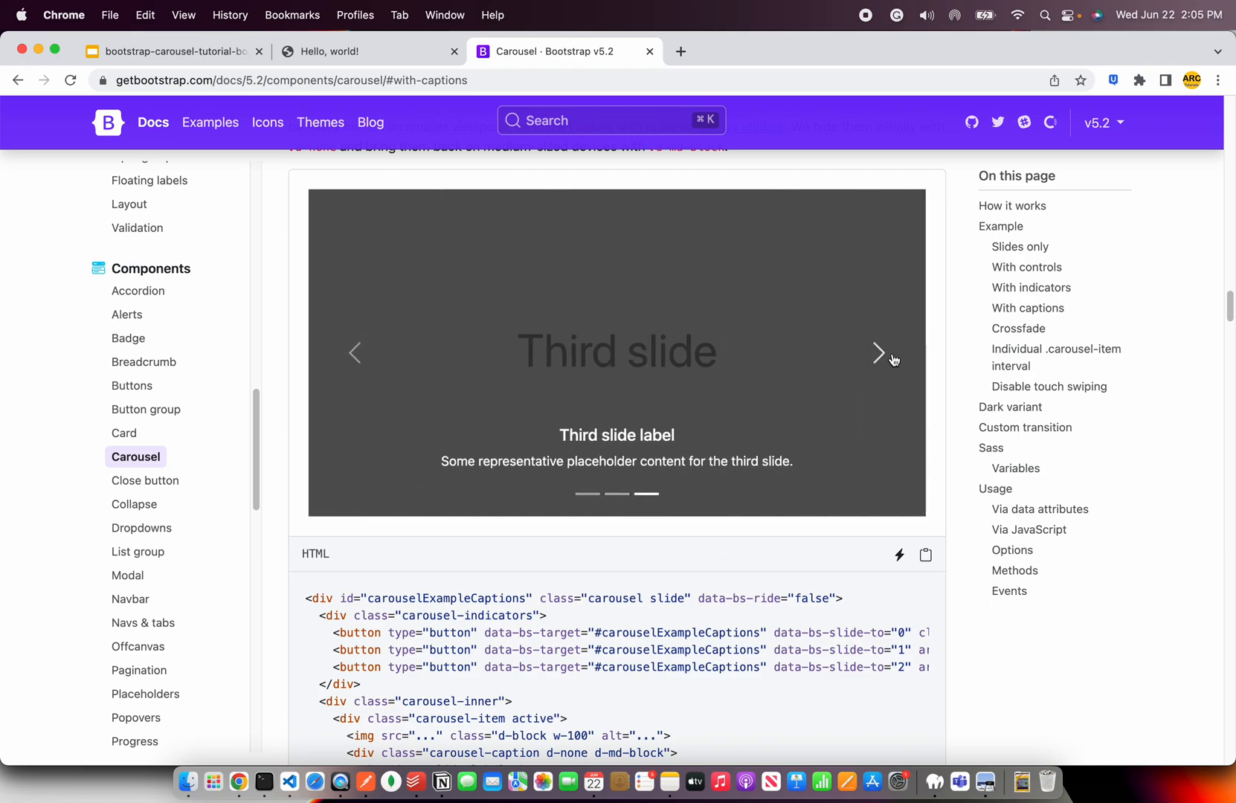
Review the example markup, picking out carousel-indicators, carousel-inner and the prev/next controls.
scroll("down", 3)
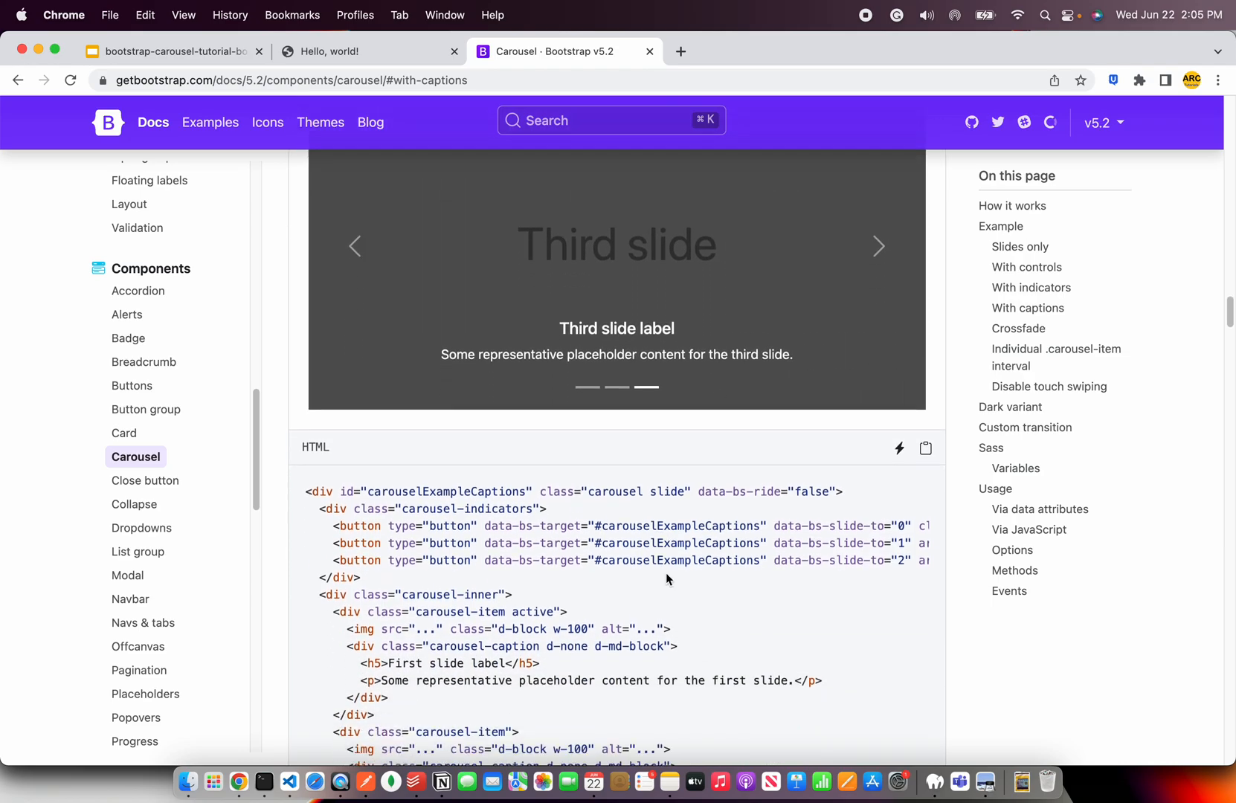
scroll("down", 3)
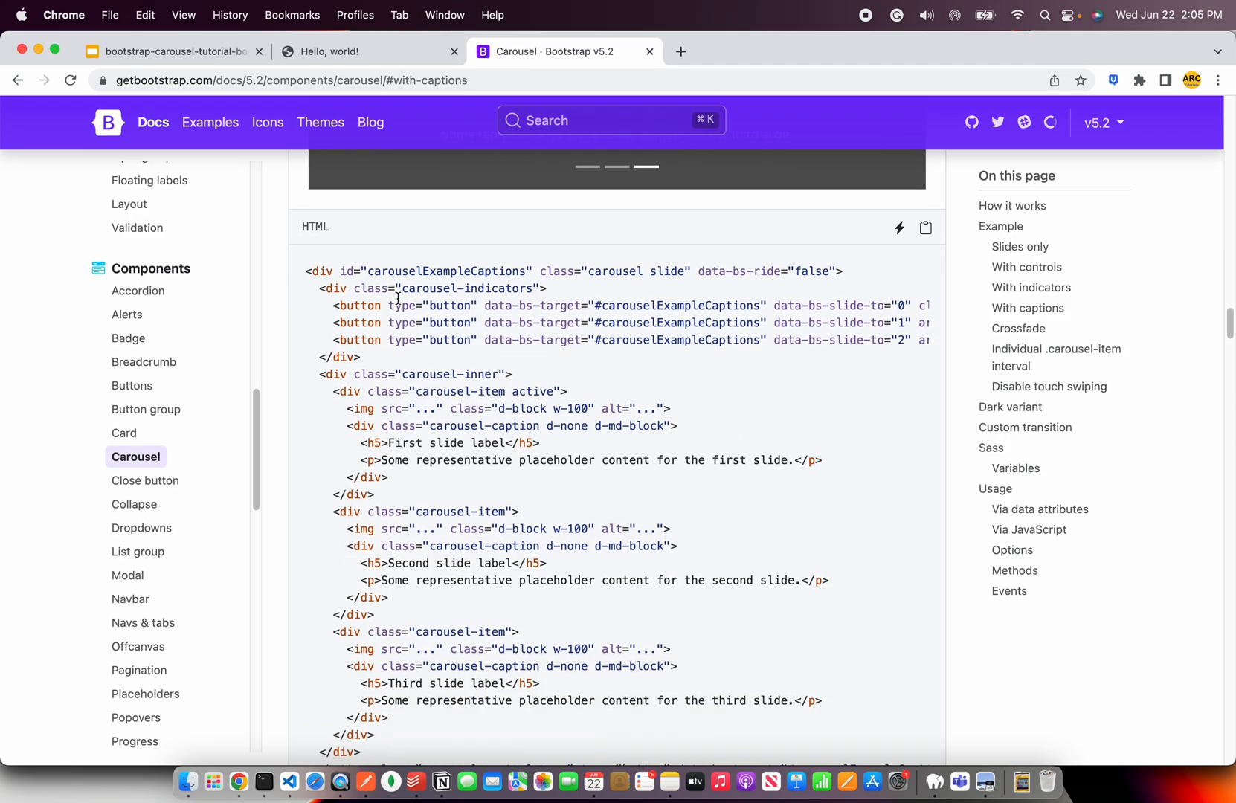
double_click(455, 375)
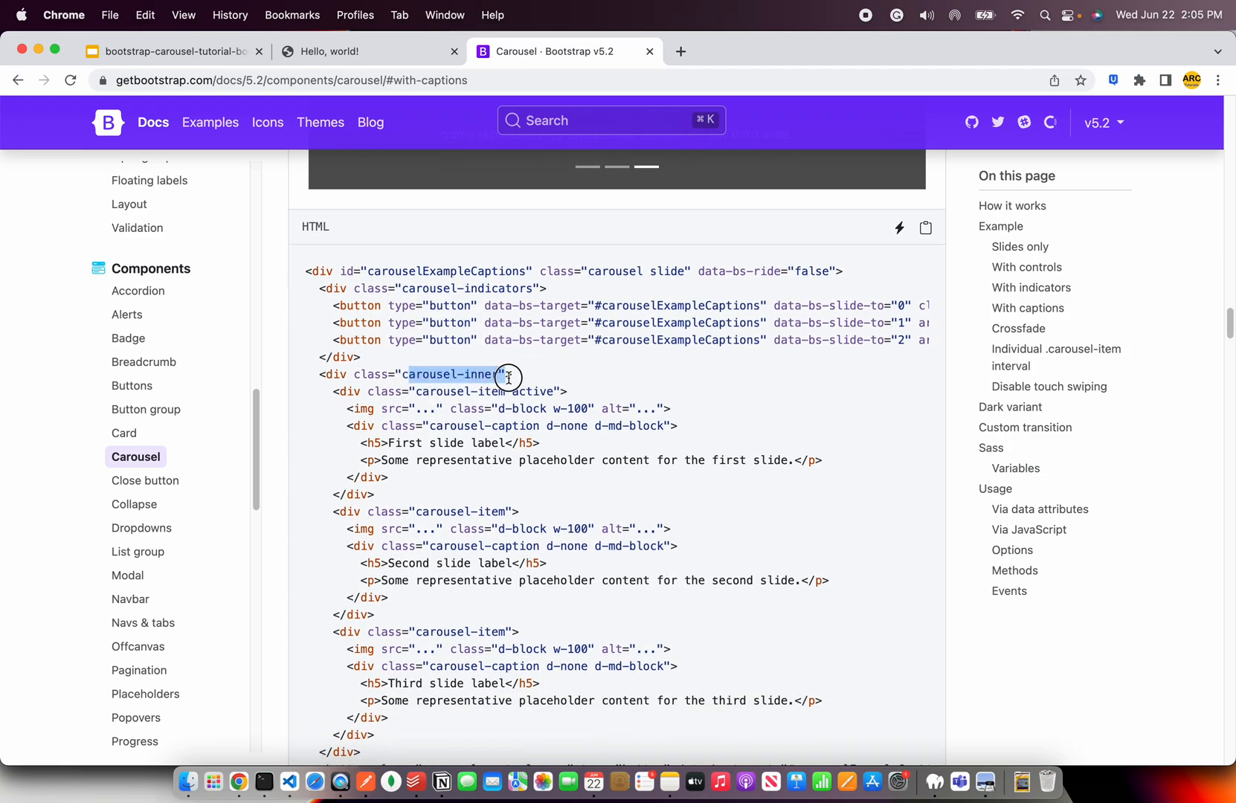
double_click(468, 288)
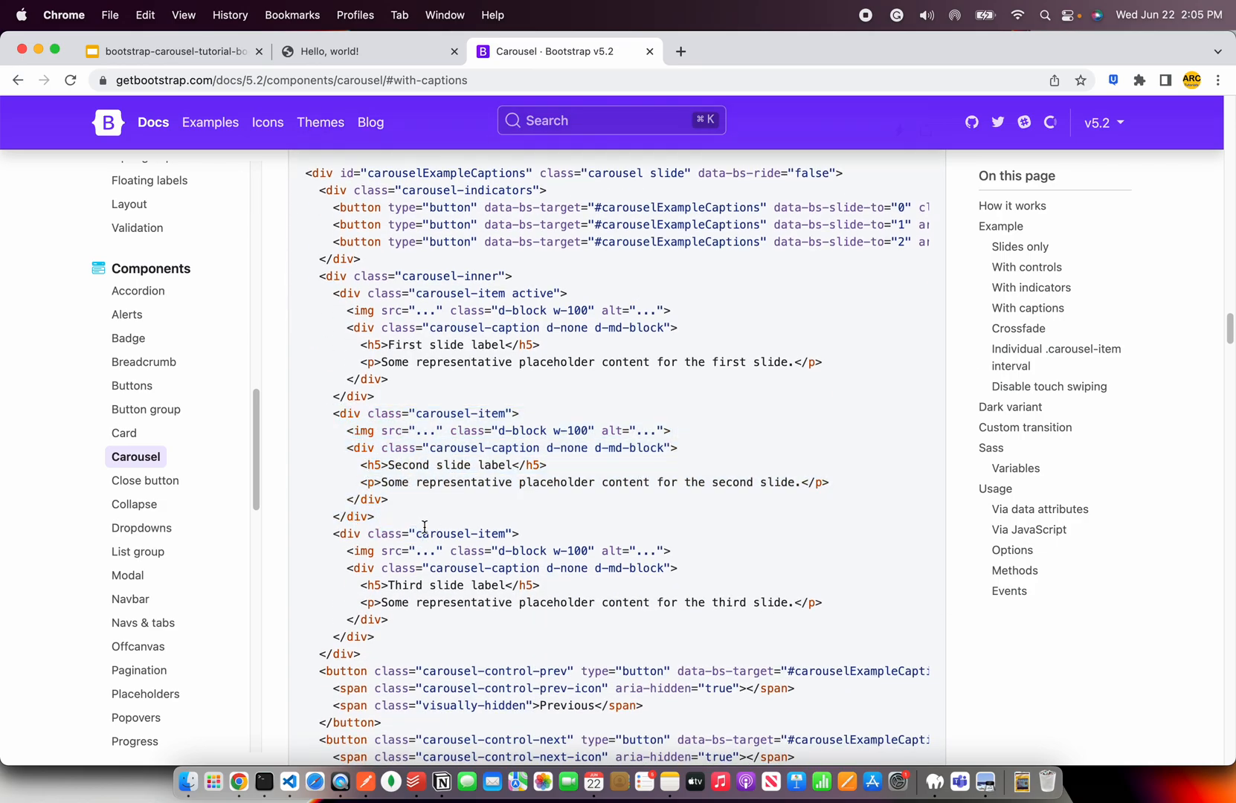
scroll("down", 3)
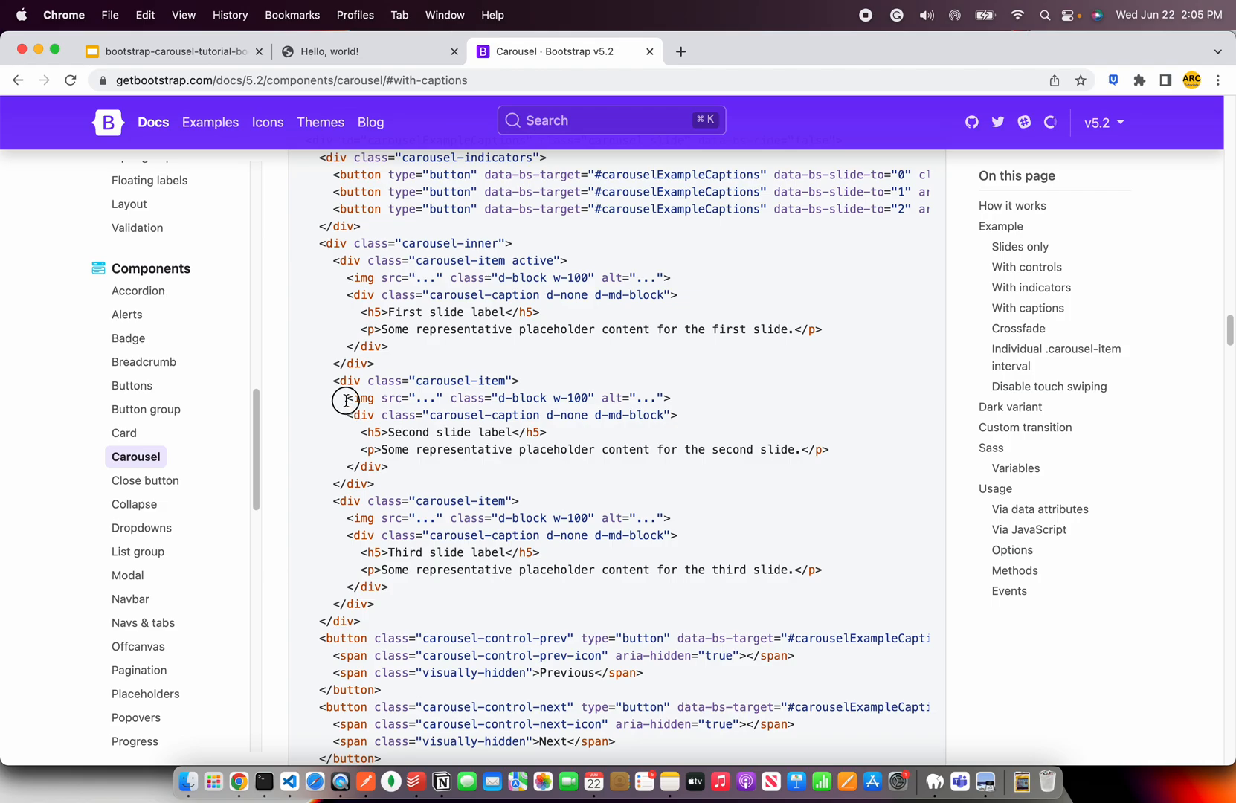
mouse_move(402, 479)
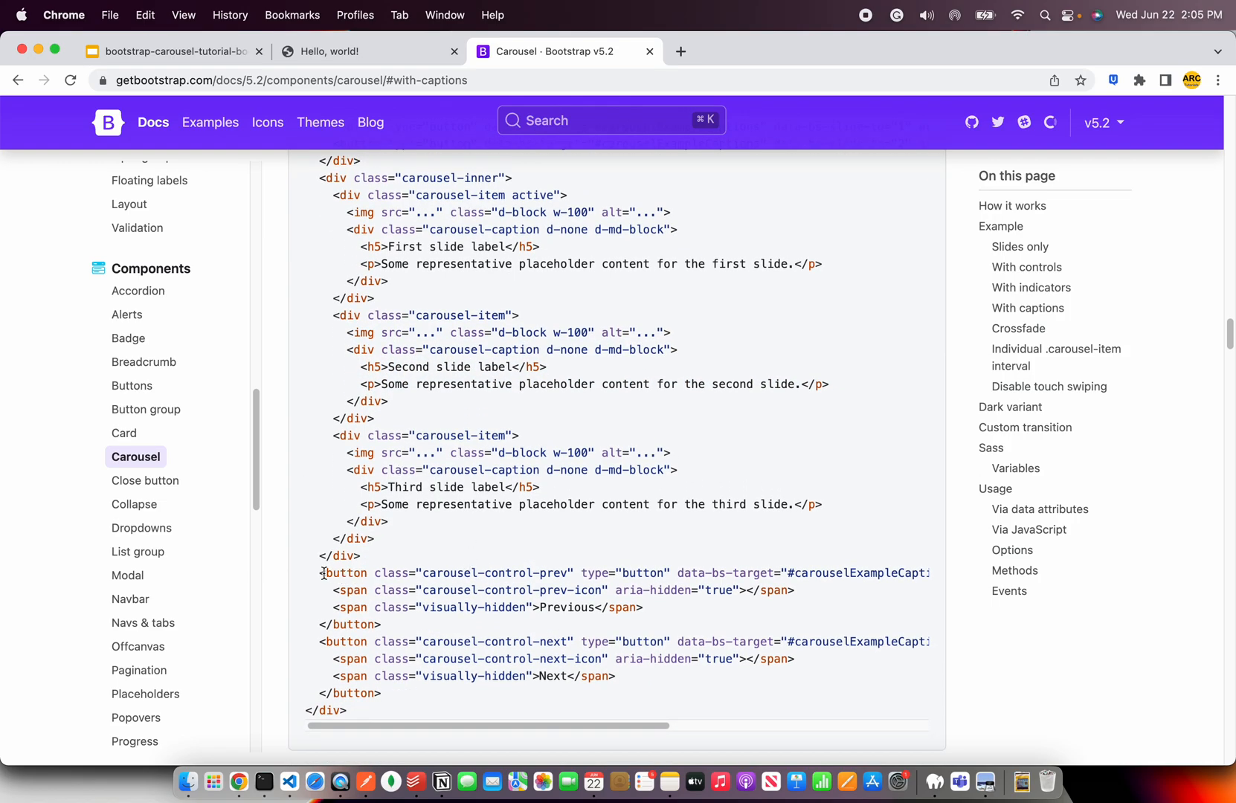
left_click_drag(322, 572, 404, 696)
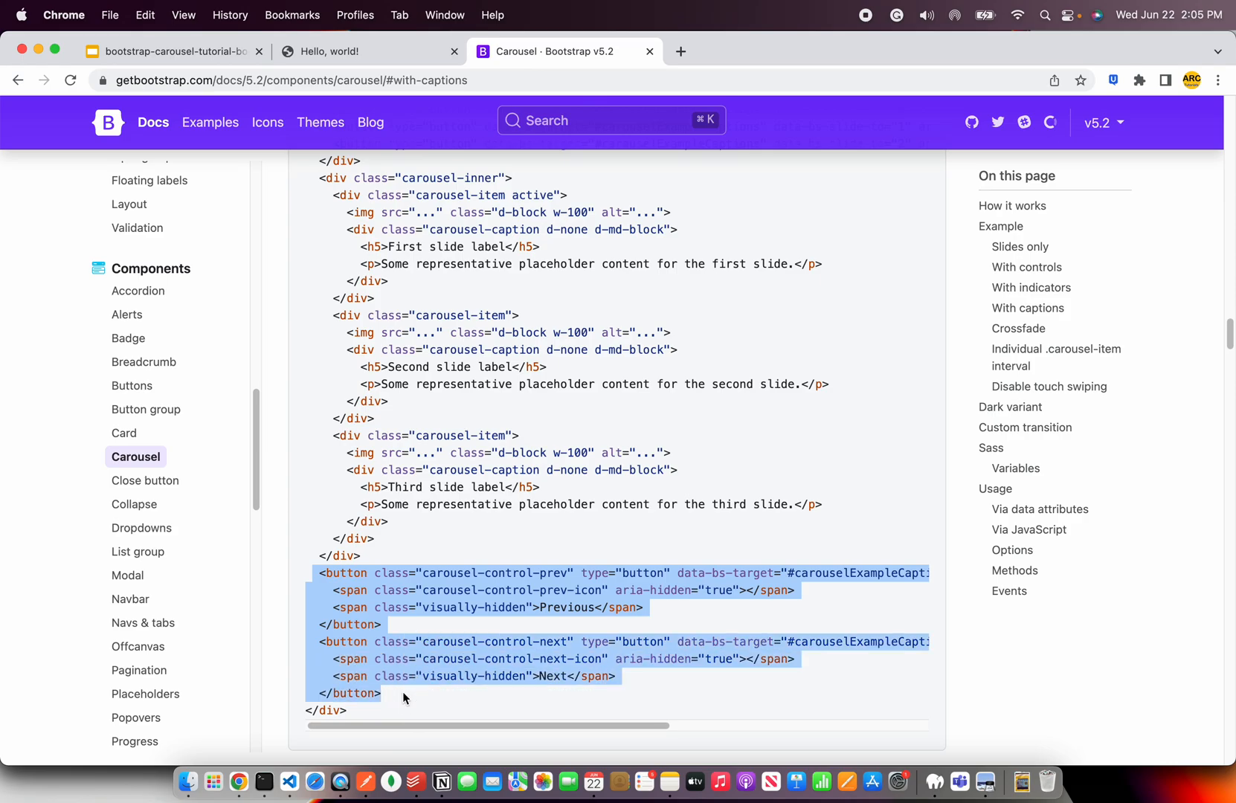
left_click(733, 537)
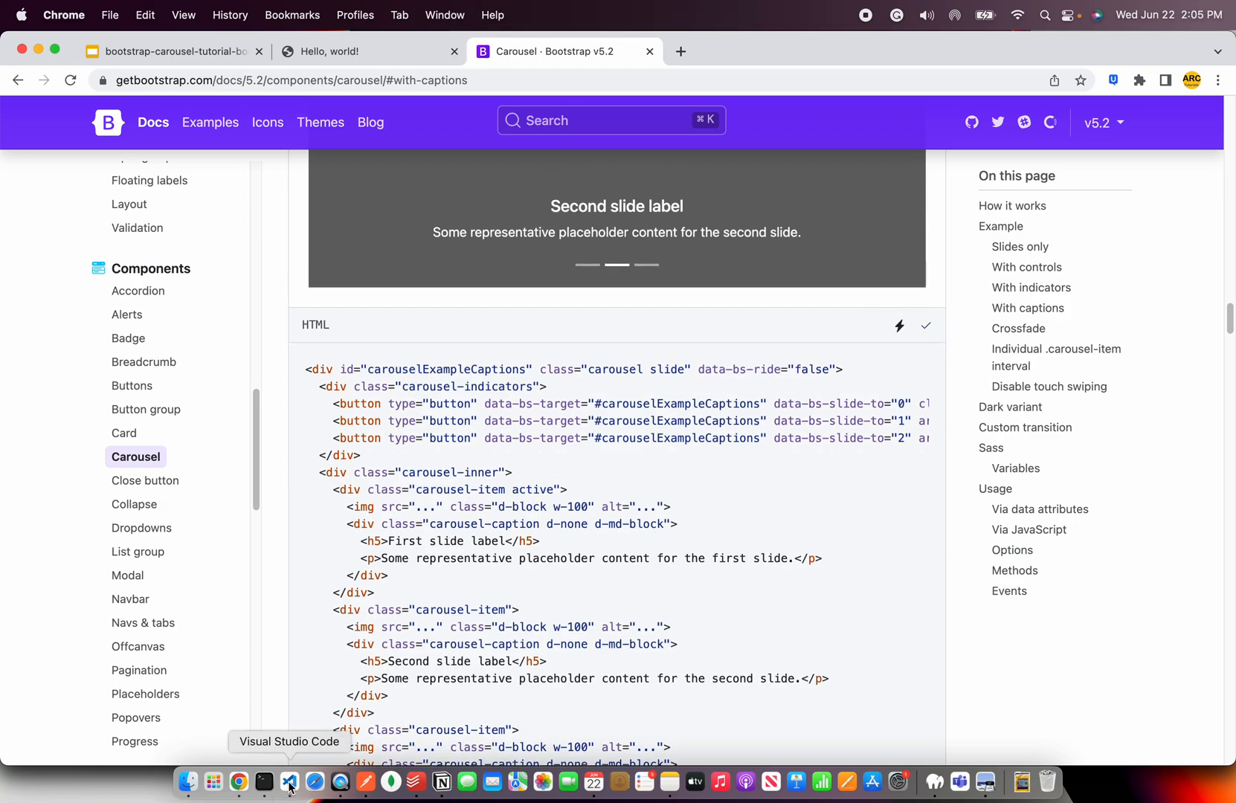
Paste the captioned carousel markup into the col-10 main content and reload the page in Chrome.
left_click(290, 781)
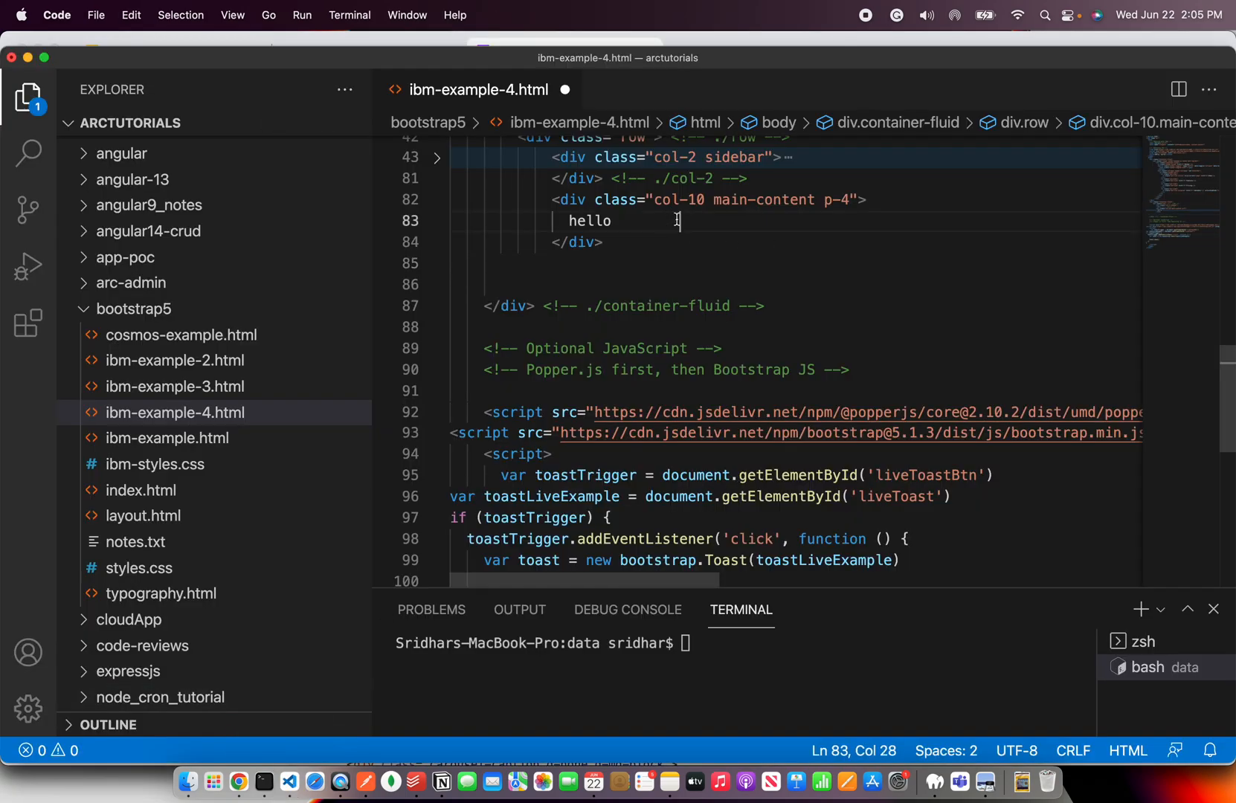
type("</div>")
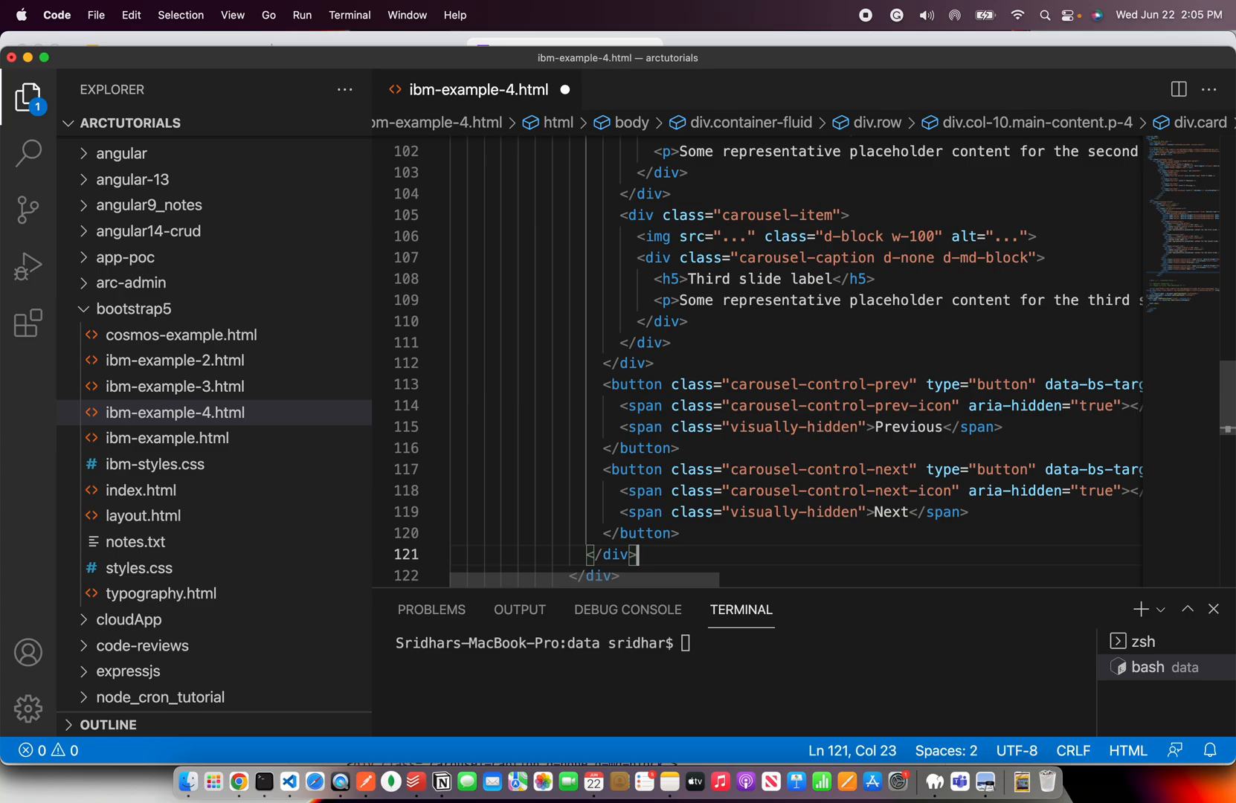
mouse_move(239, 784)
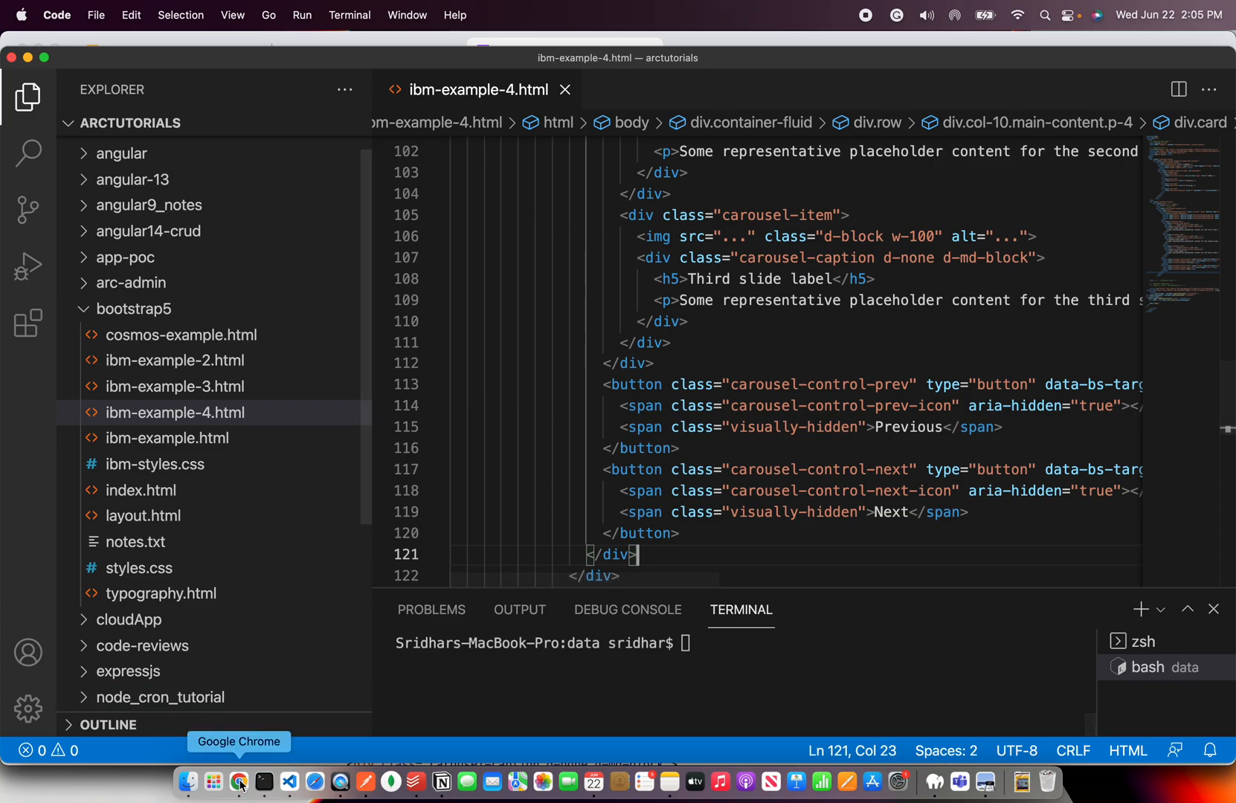
left_click(240, 782)
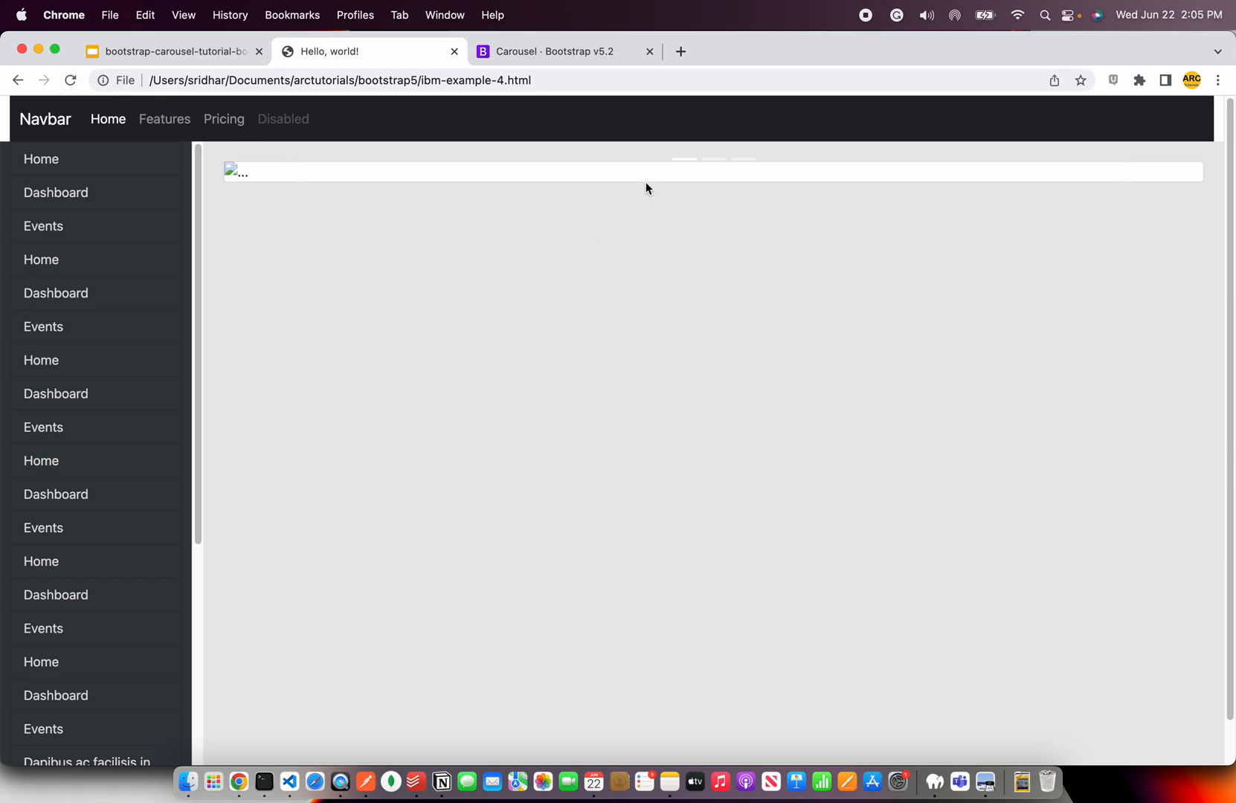
key("cmd+tab")
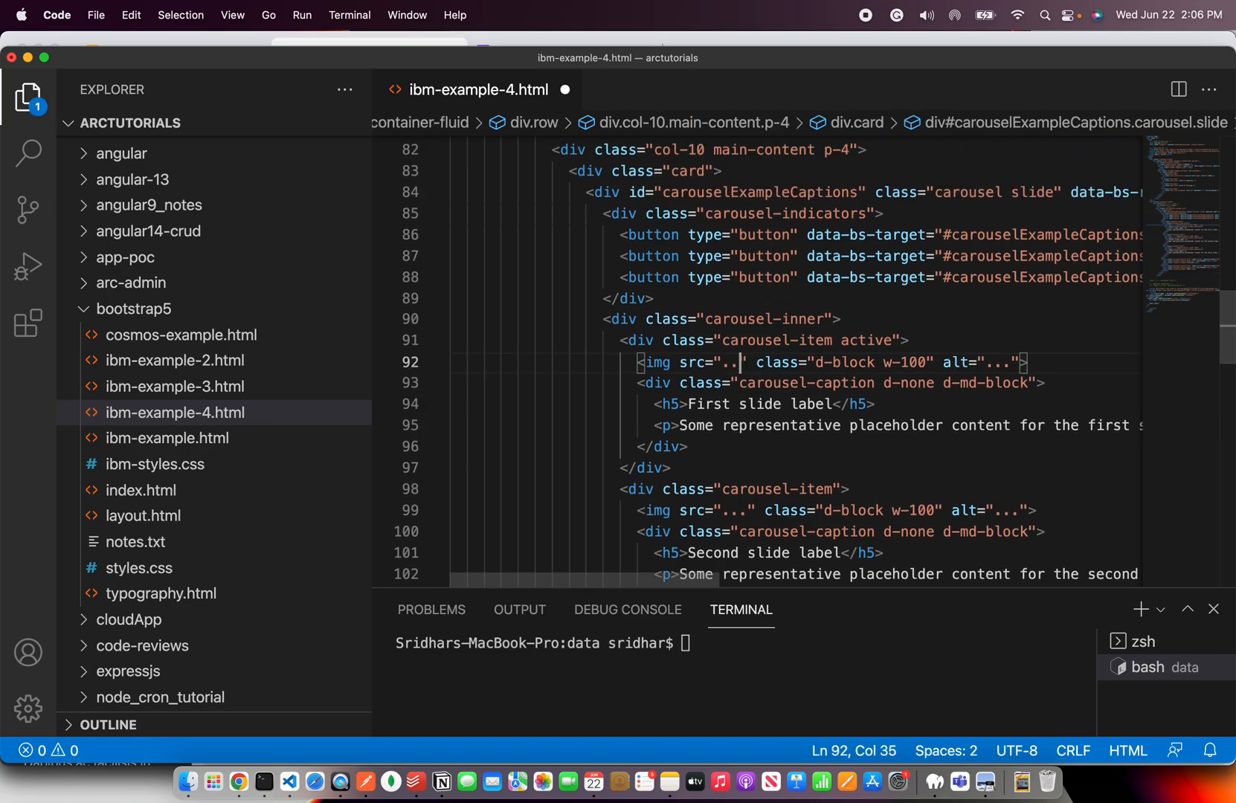
type("https://")
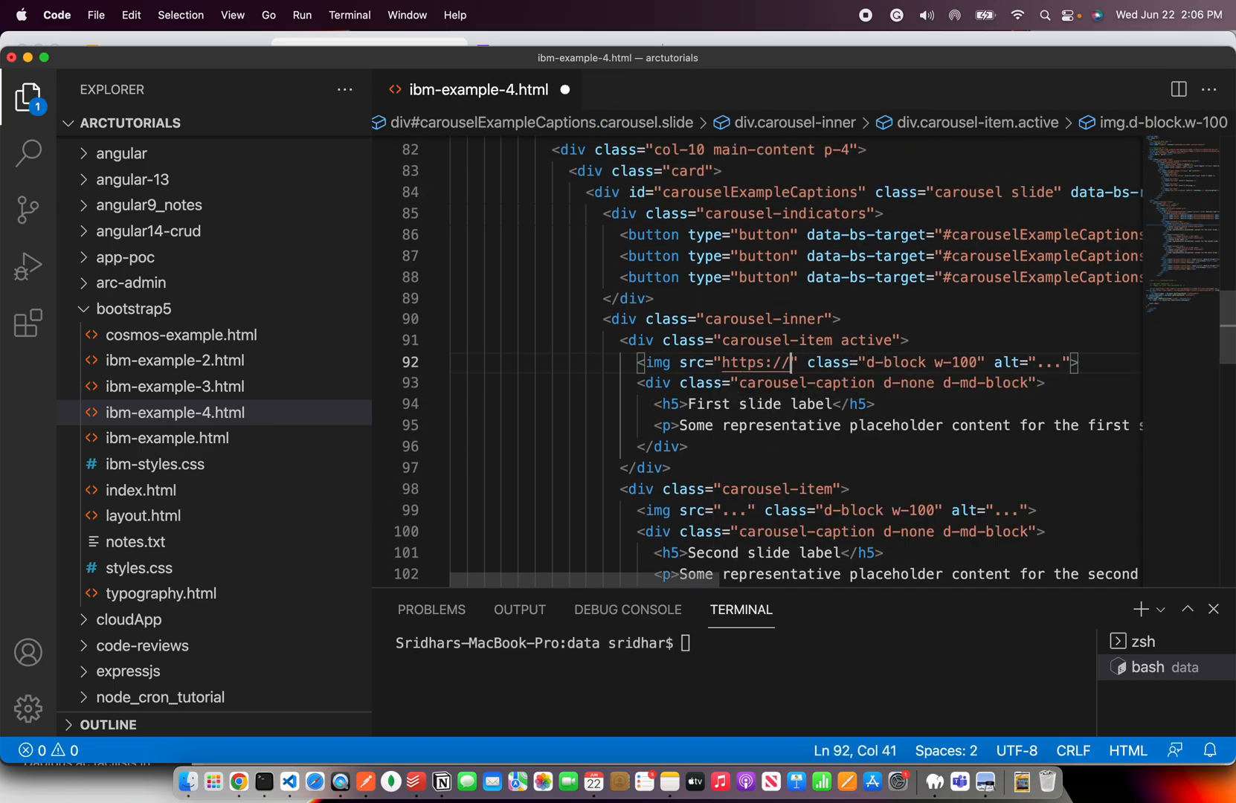
type("via.placeho")
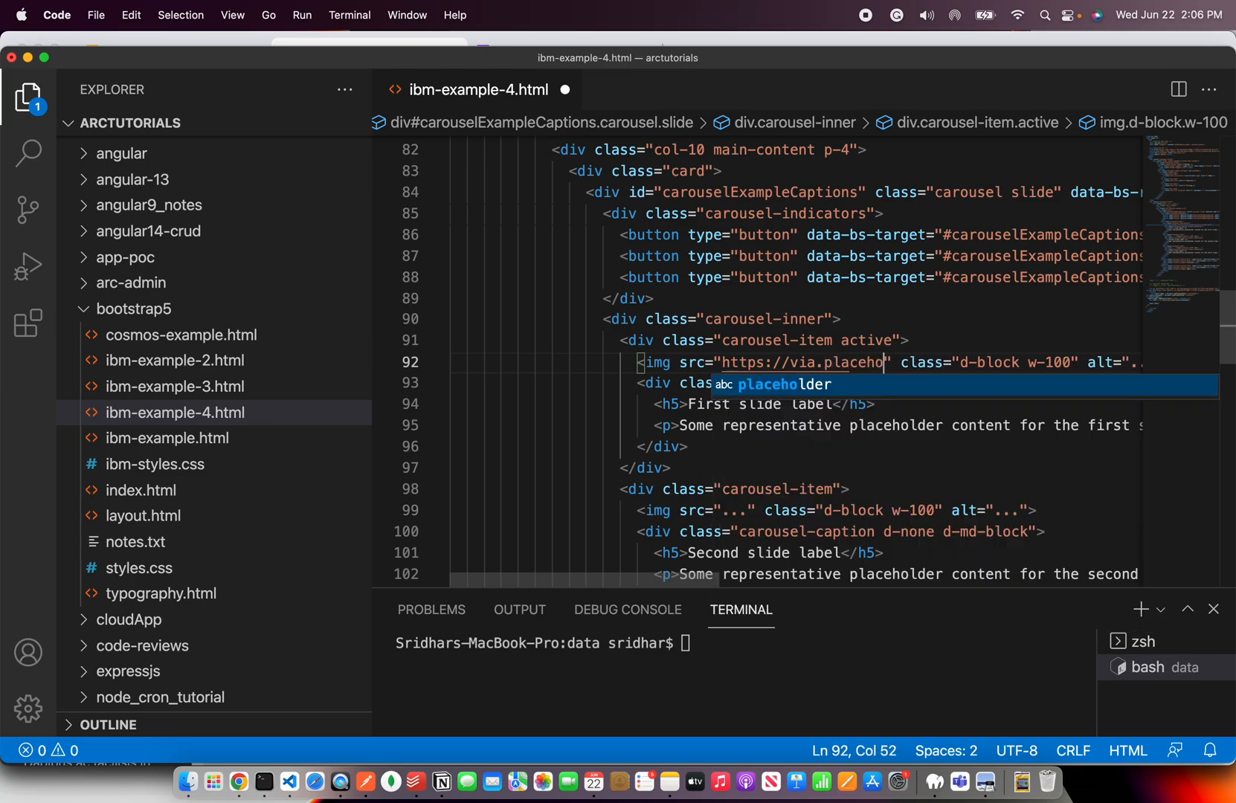
key("Tab")
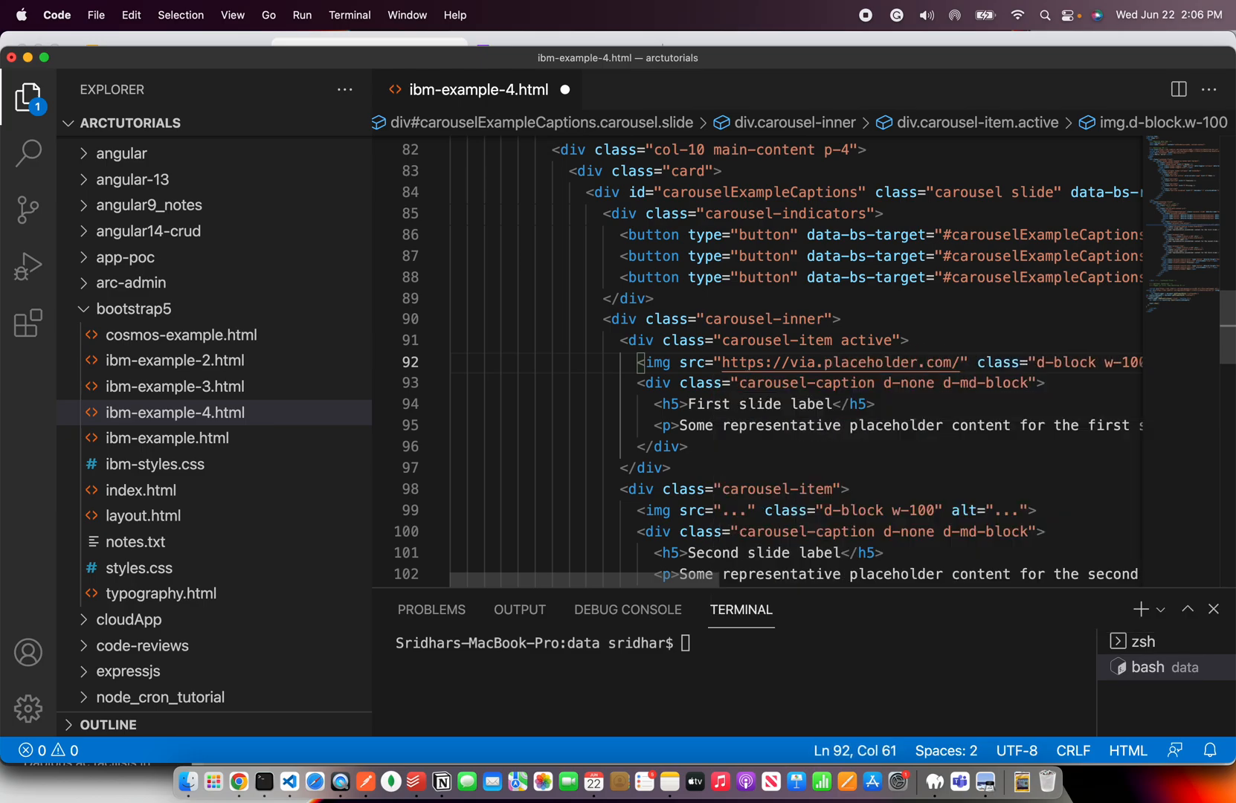
type("50x20")
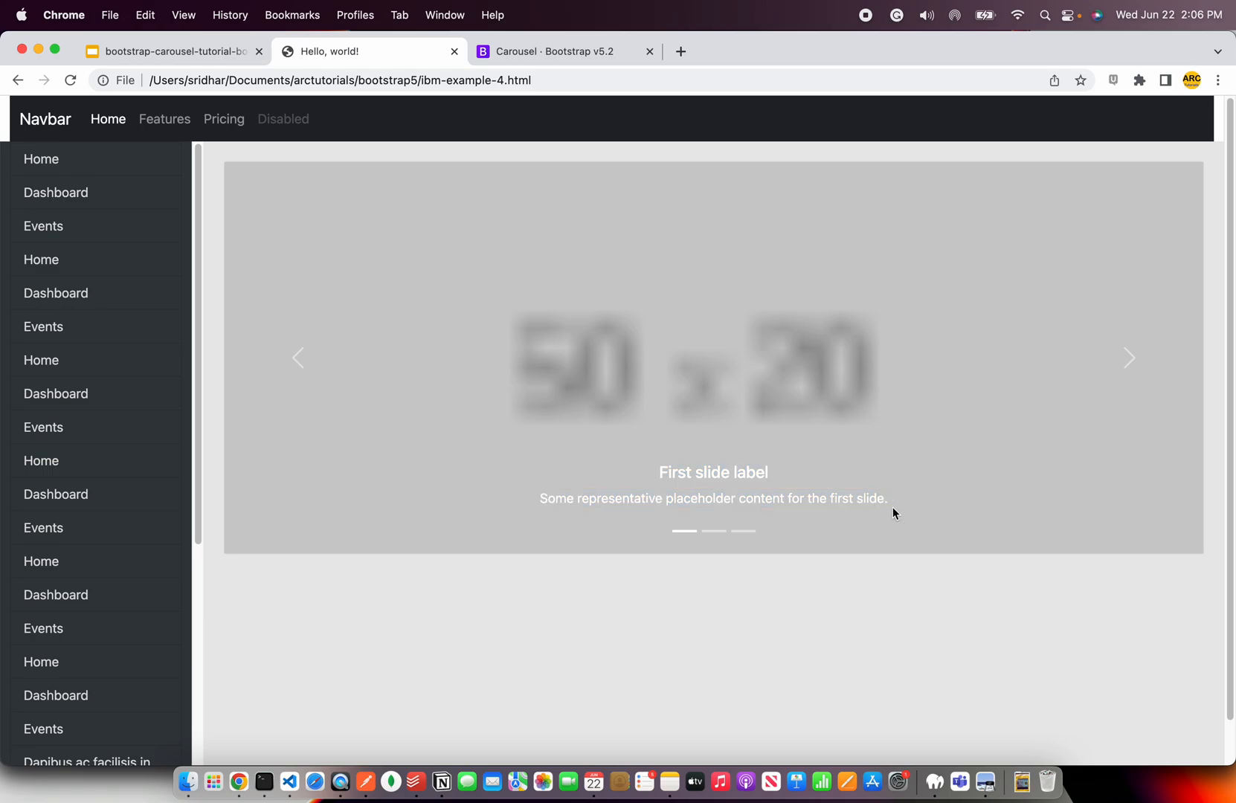
mouse_move(869, 503)
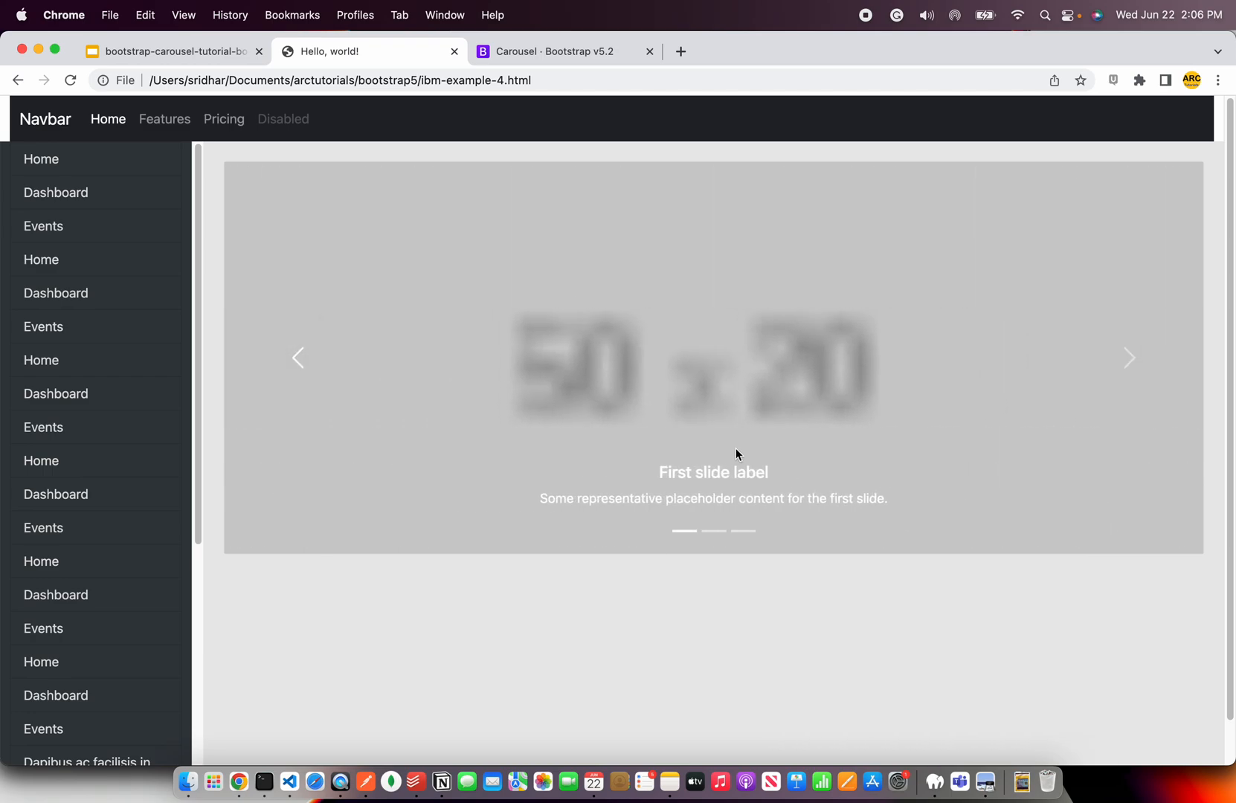
Use the indicators to move the placeholder carousel to slides two, three and back to one.
left_click(714, 533)
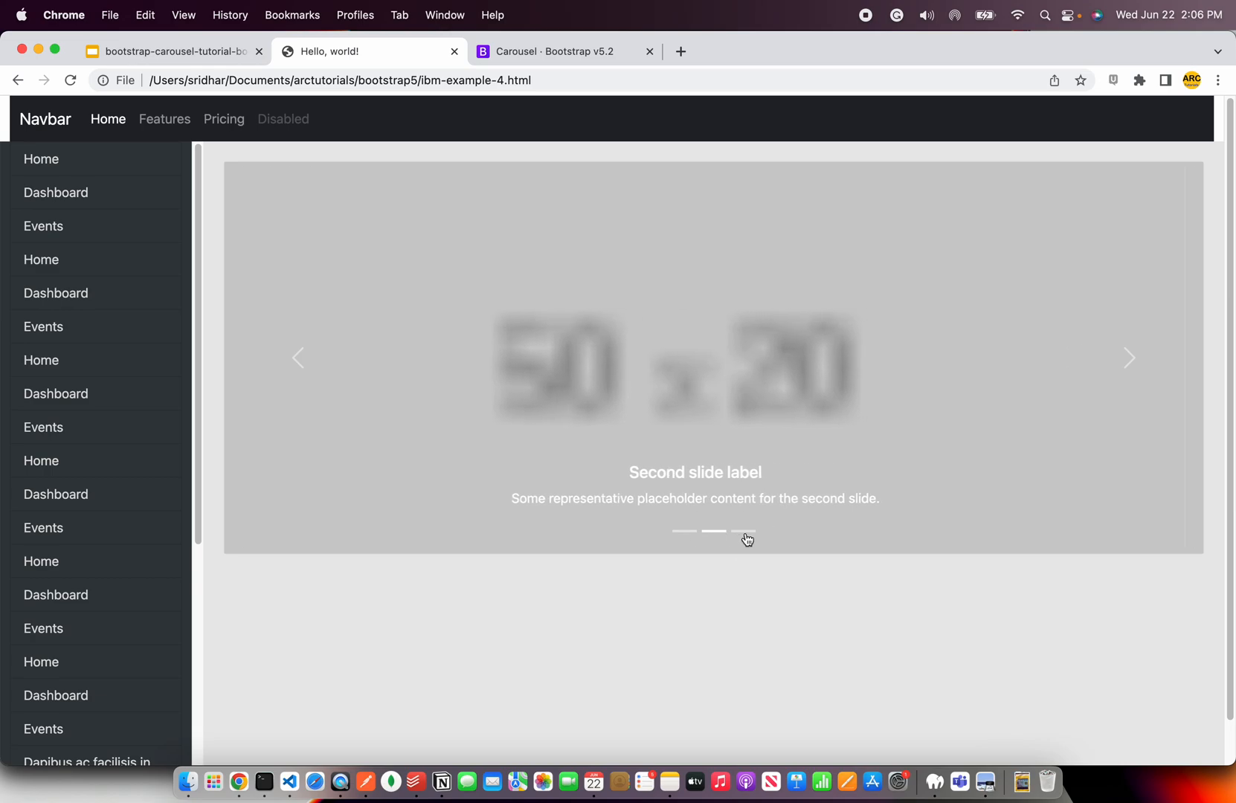
left_click(683, 531)
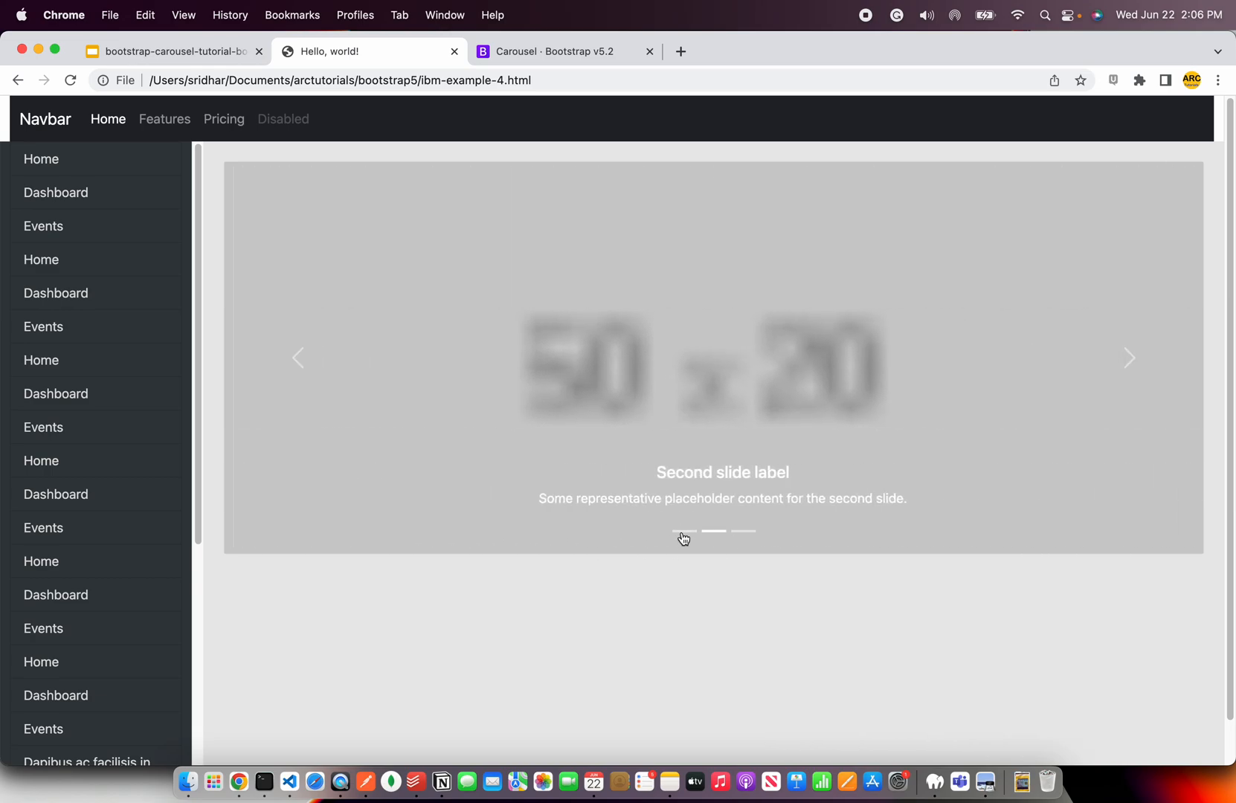
left_click(683, 531)
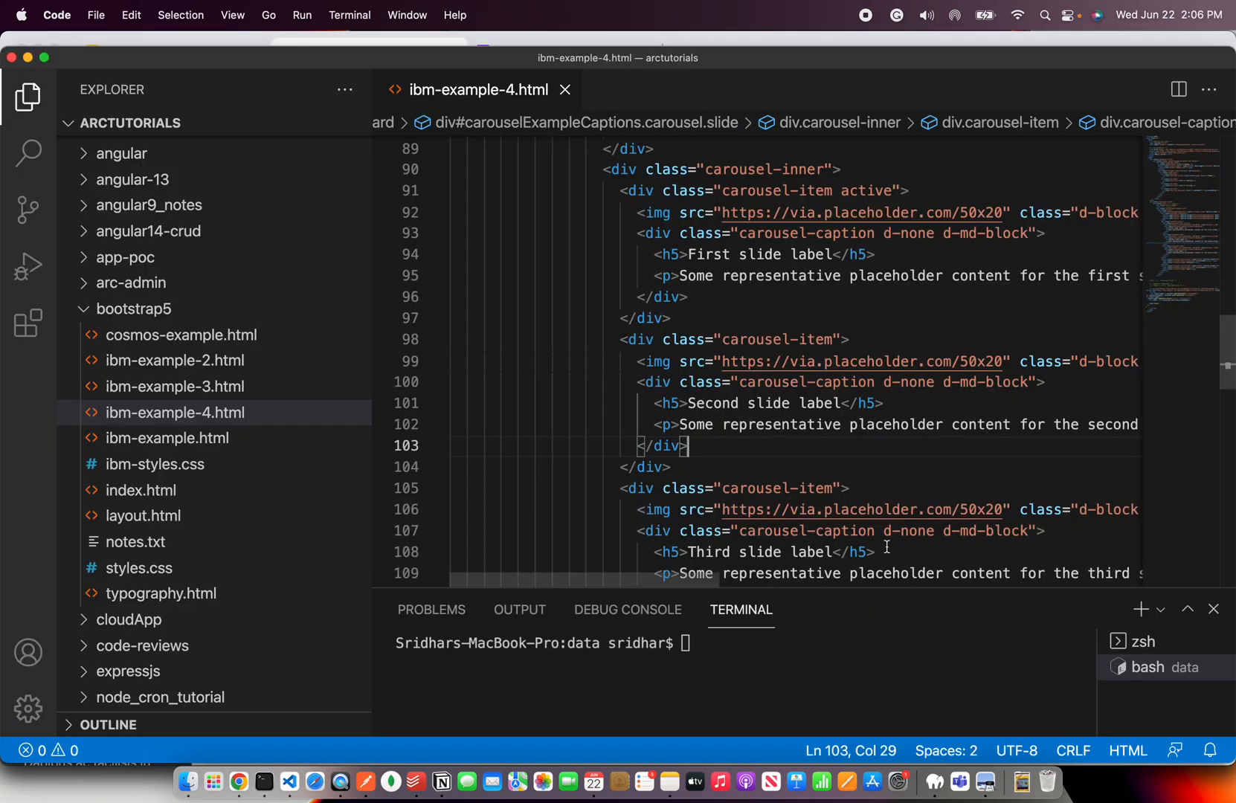
double_click(758, 403)
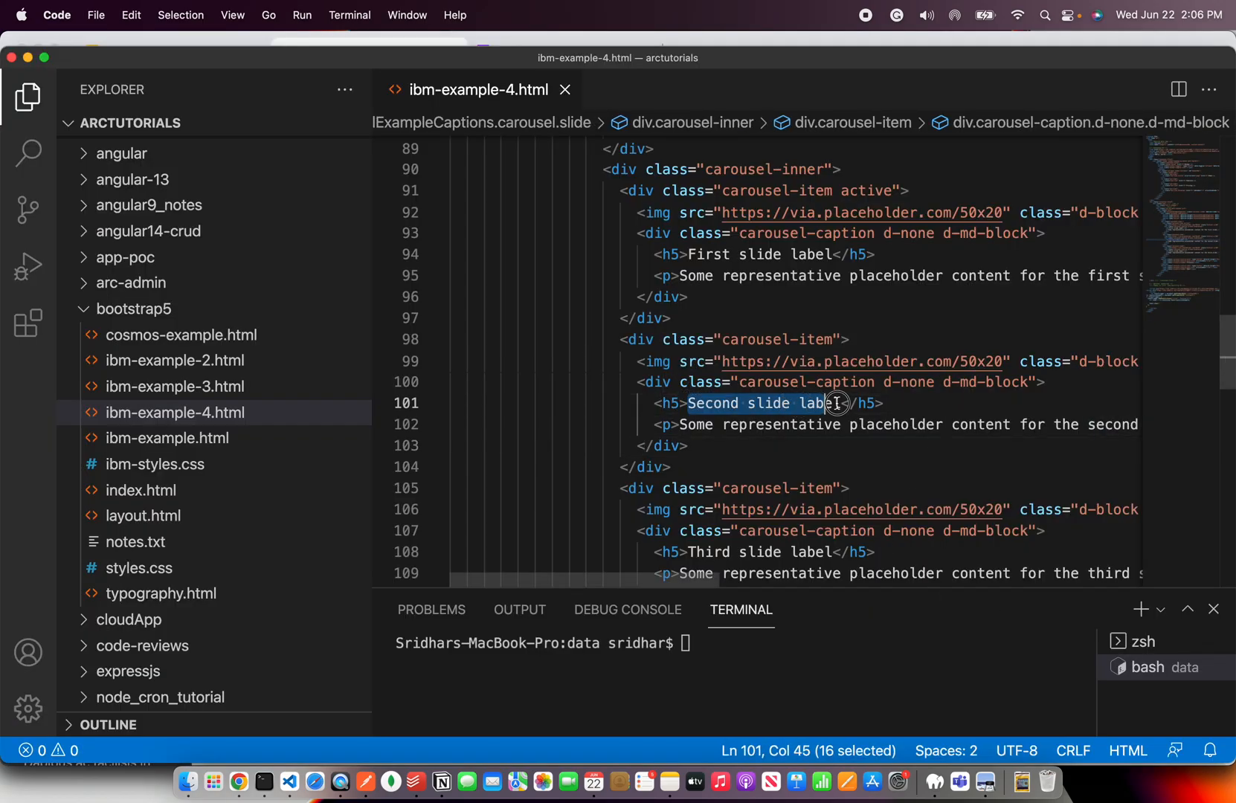
left_click(835, 424)
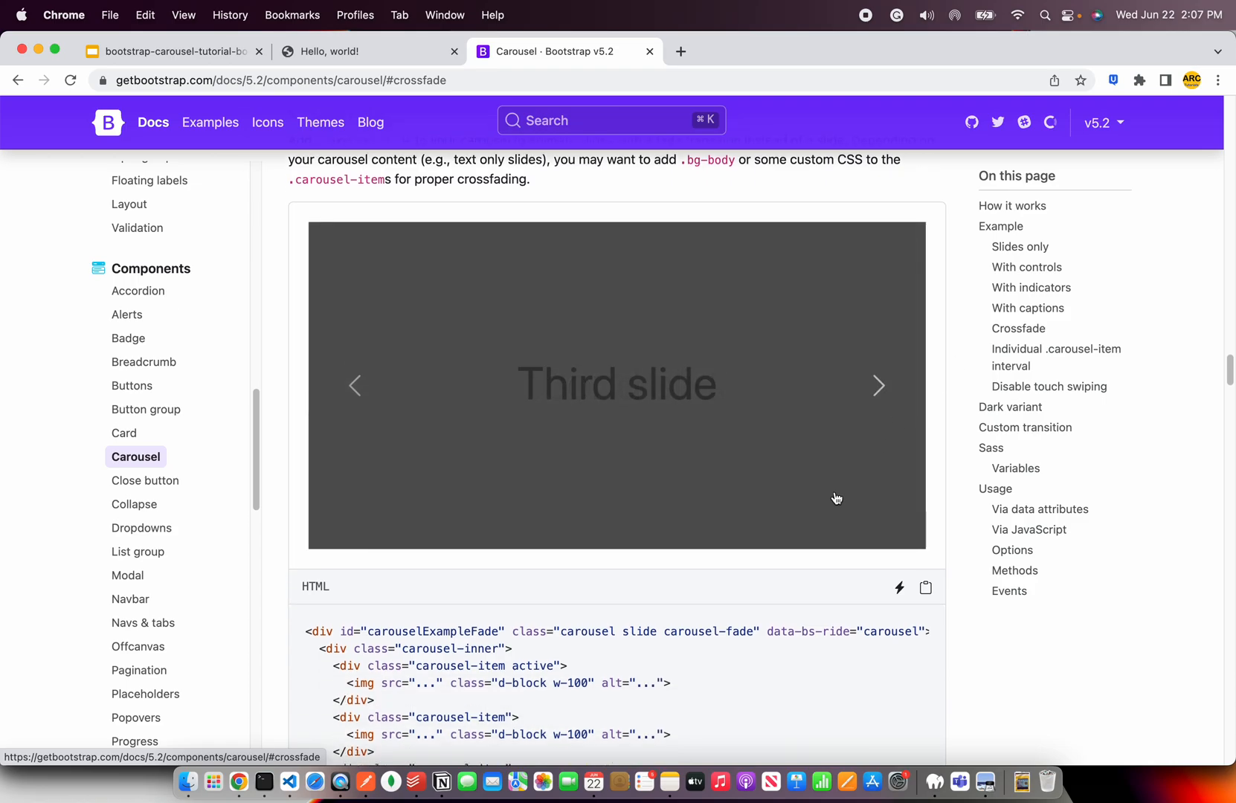
Pick carousel-fade from the Crossfade example and add it to the carousel div's classes.
double_click(705, 631)
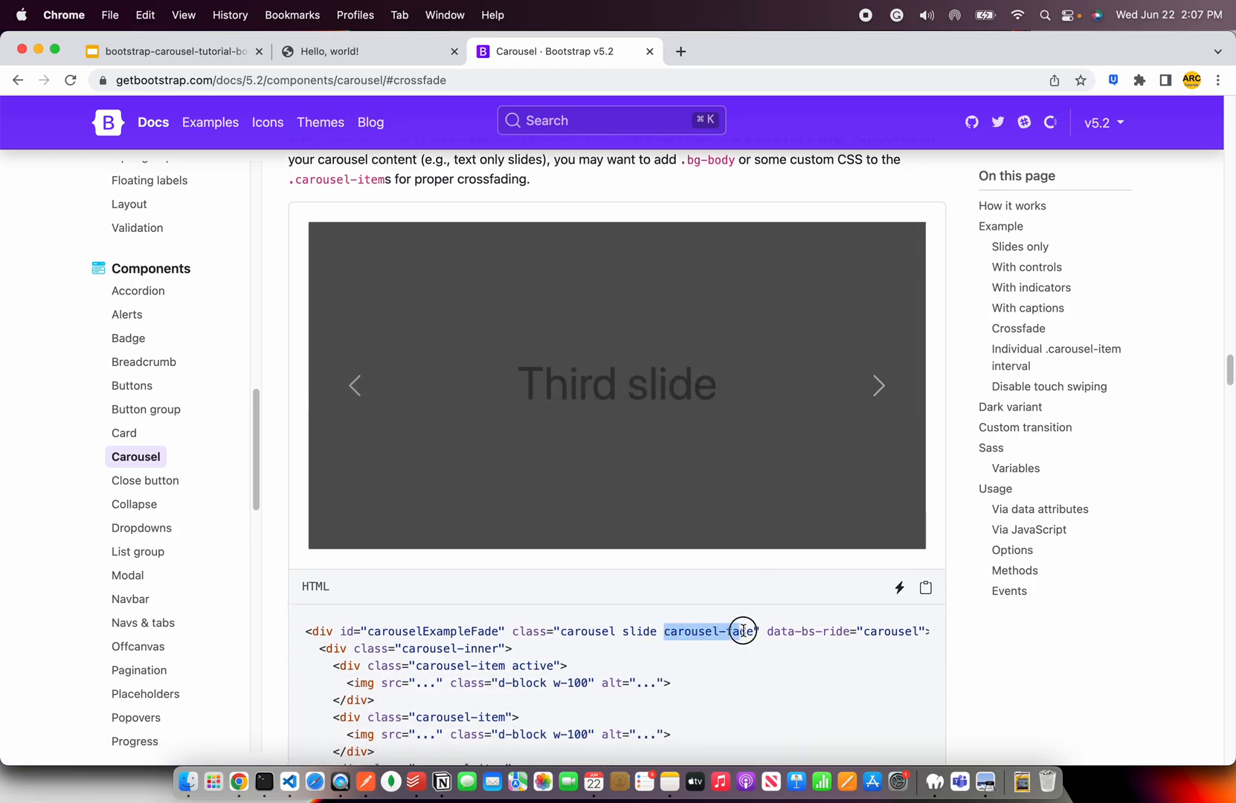
mouse_move(834, 428)
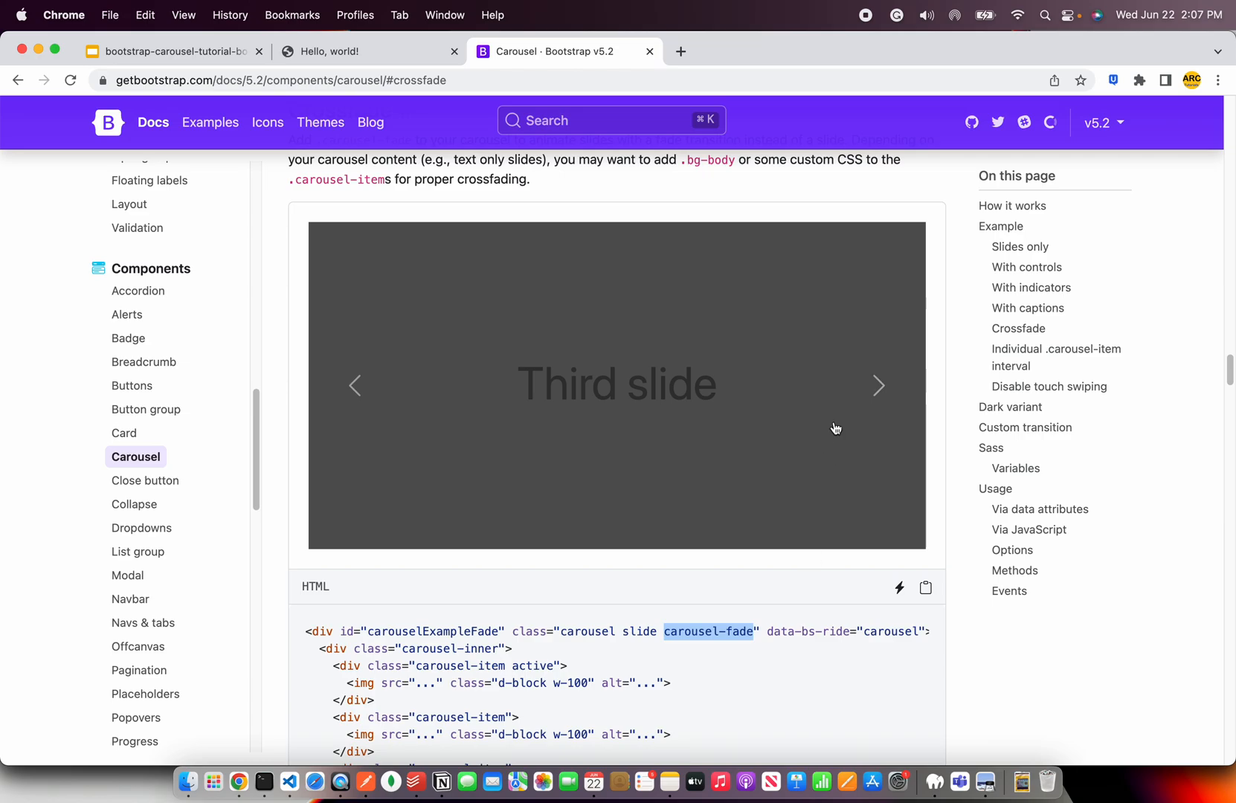
left_click(878, 385)
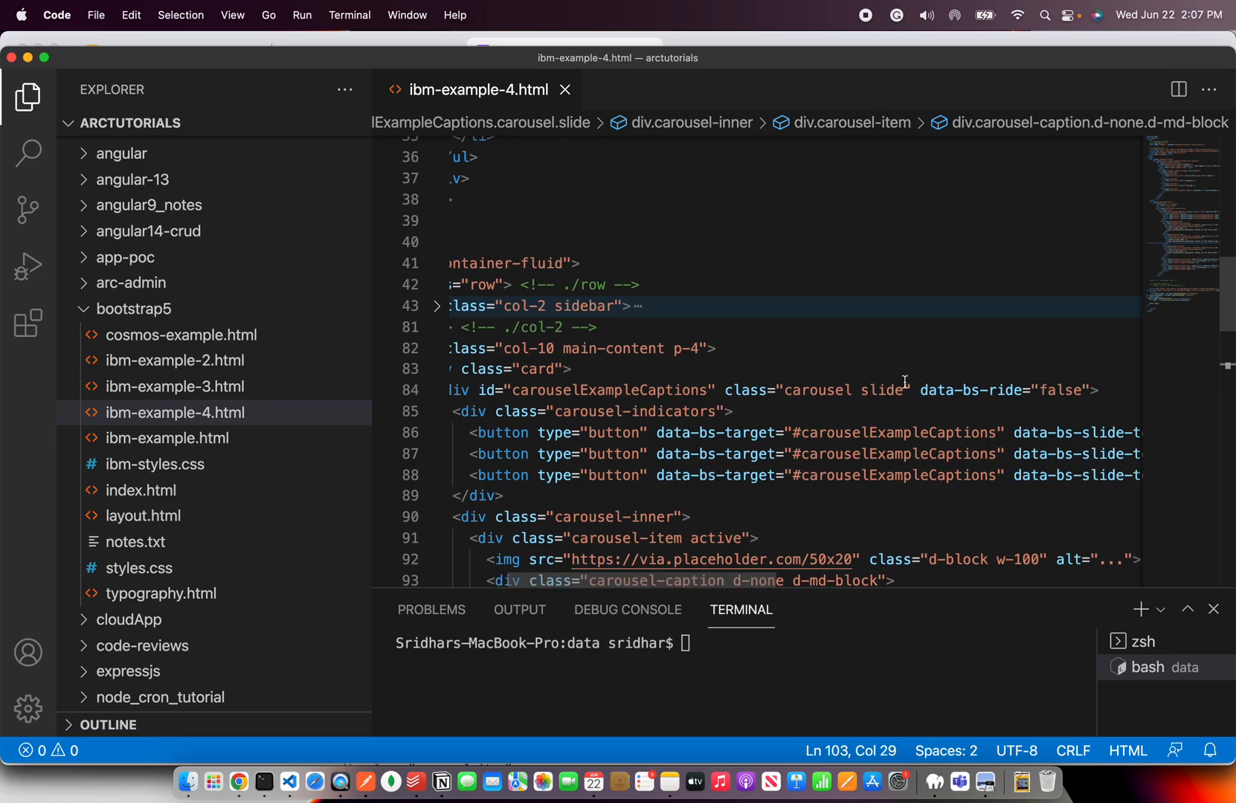
type("carousel-fade")
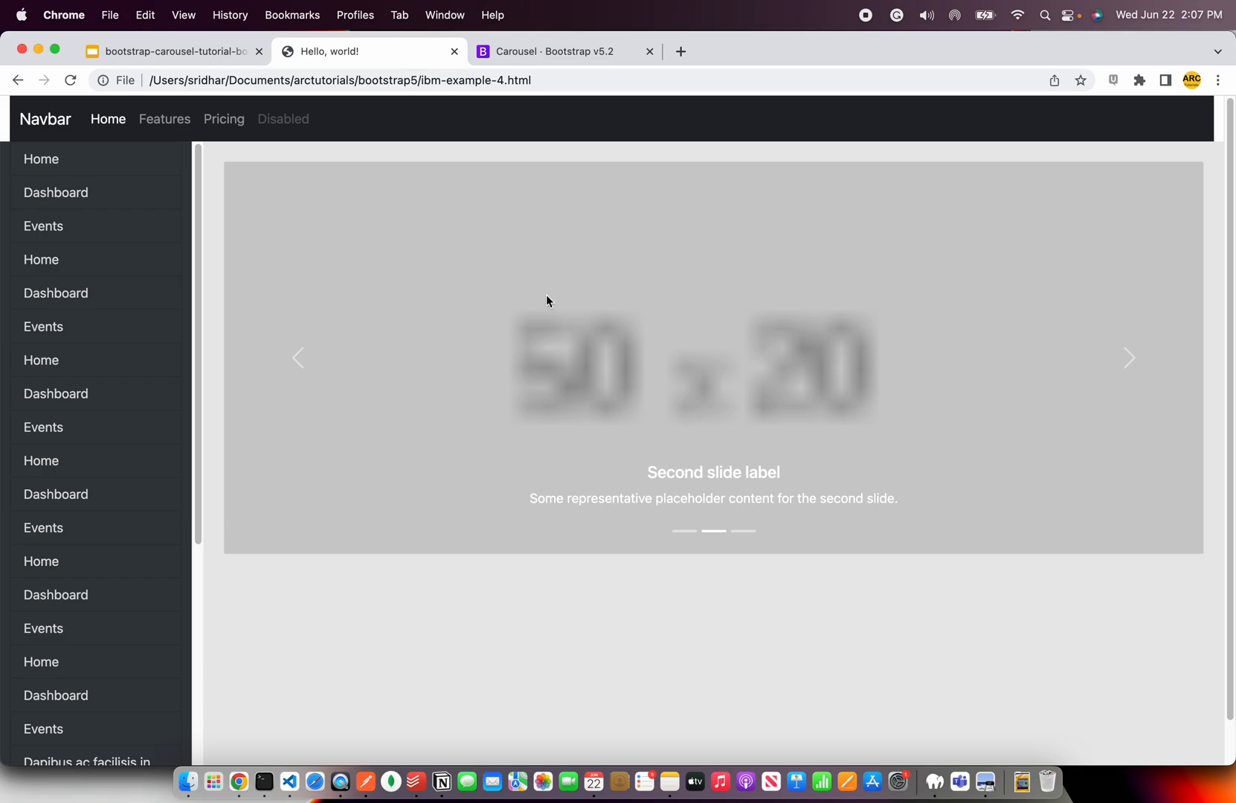
Check the local carousel's captions, arrows and indicators by advancing a slide.
left_click(1128, 359)
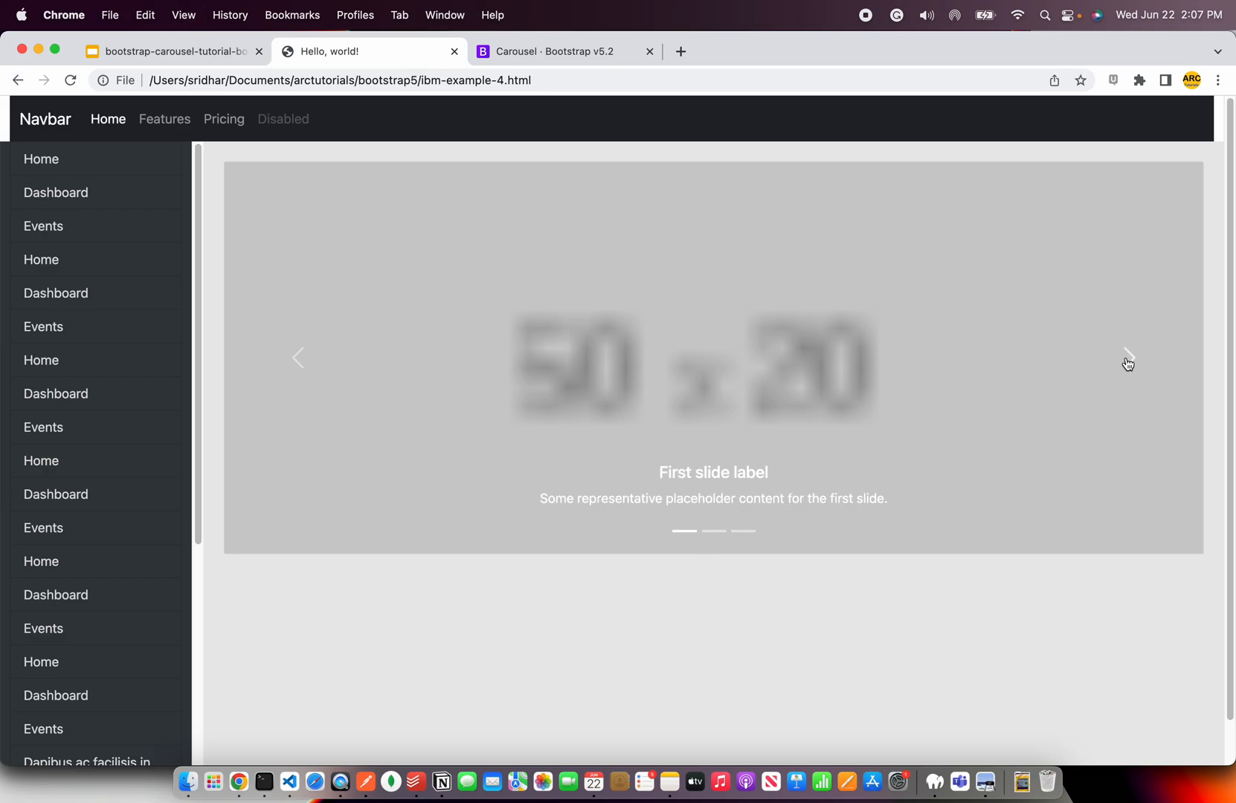
left_click(1126, 358)
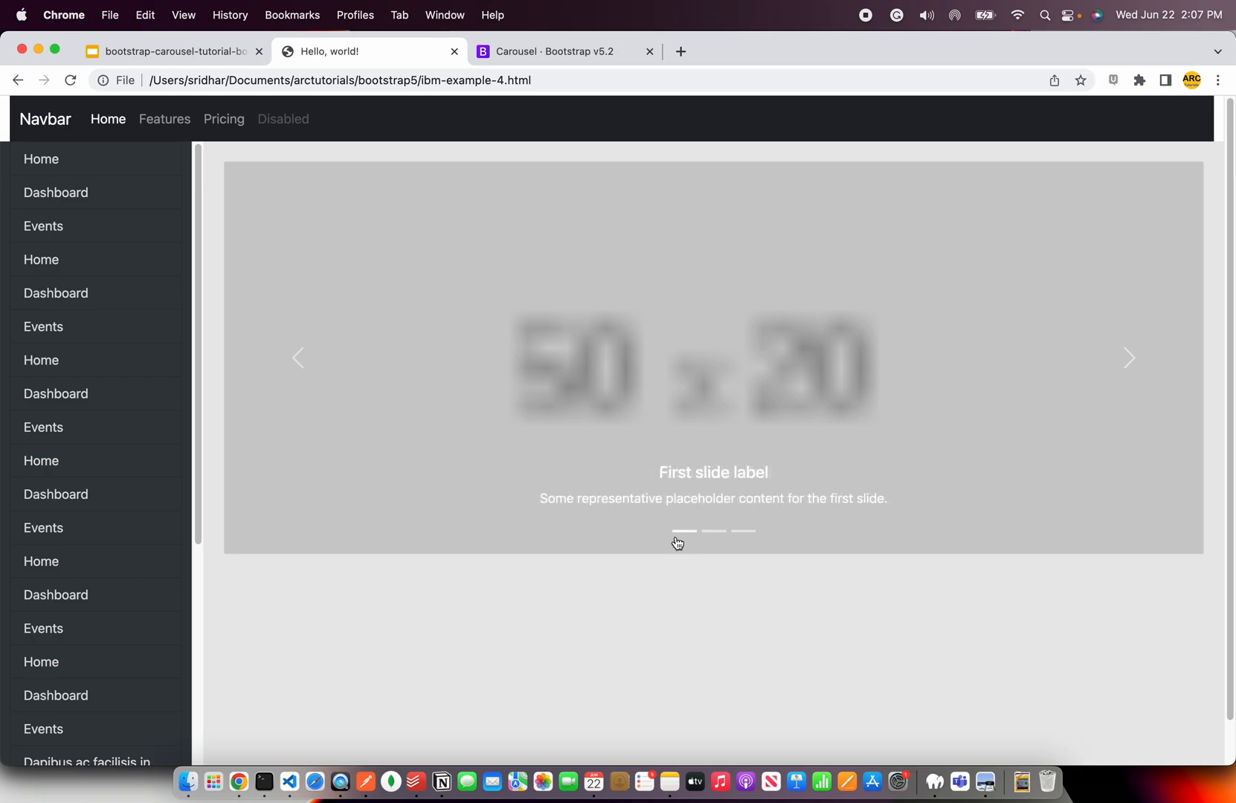
mouse_move(797, 390)
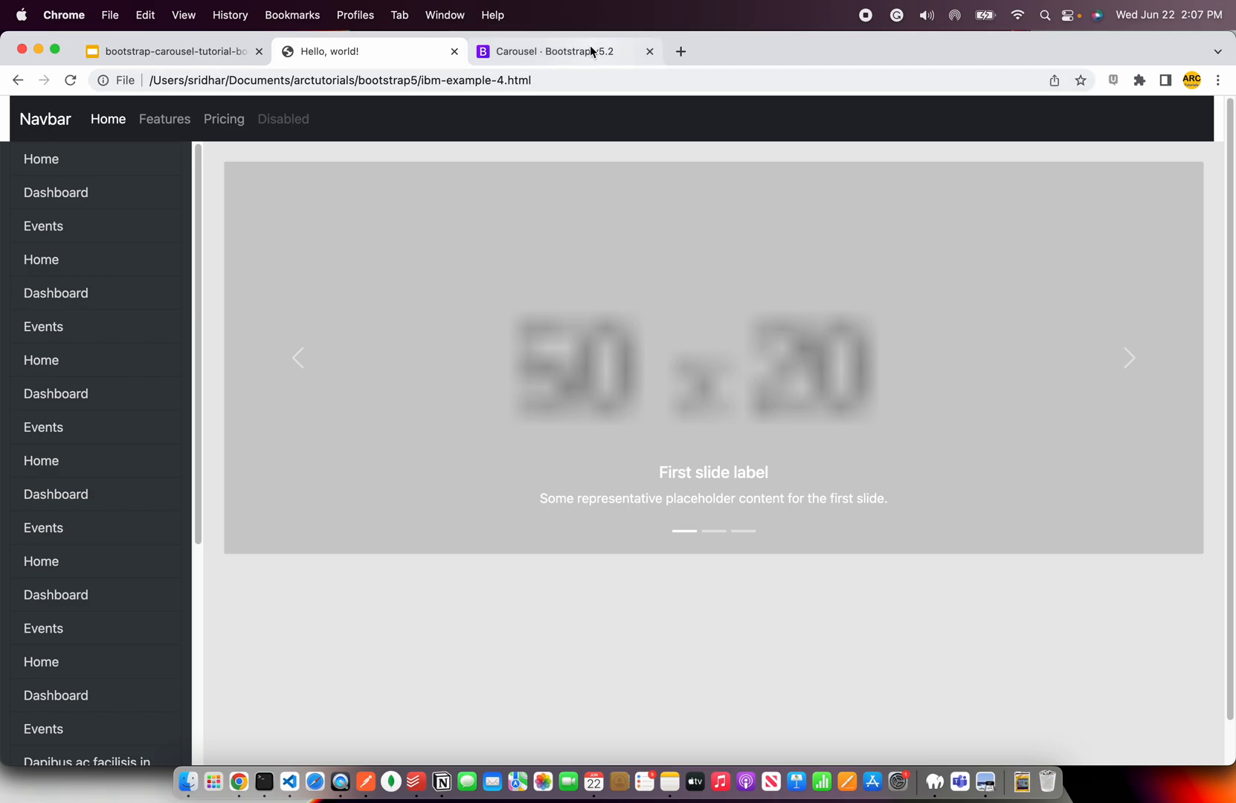
Review the per-slide data-bs-interval example in the Carousel docs and test its arrows.
left_click(549, 51)
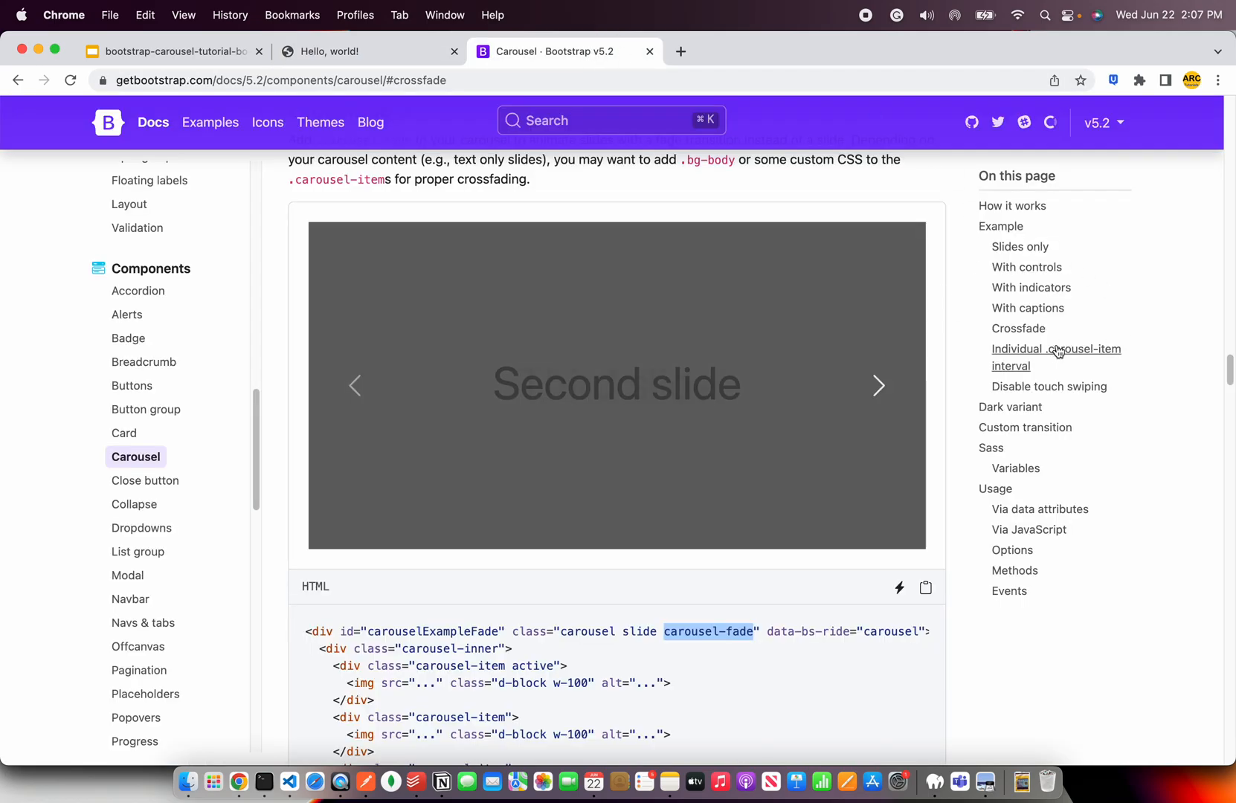
left_click(1056, 350)
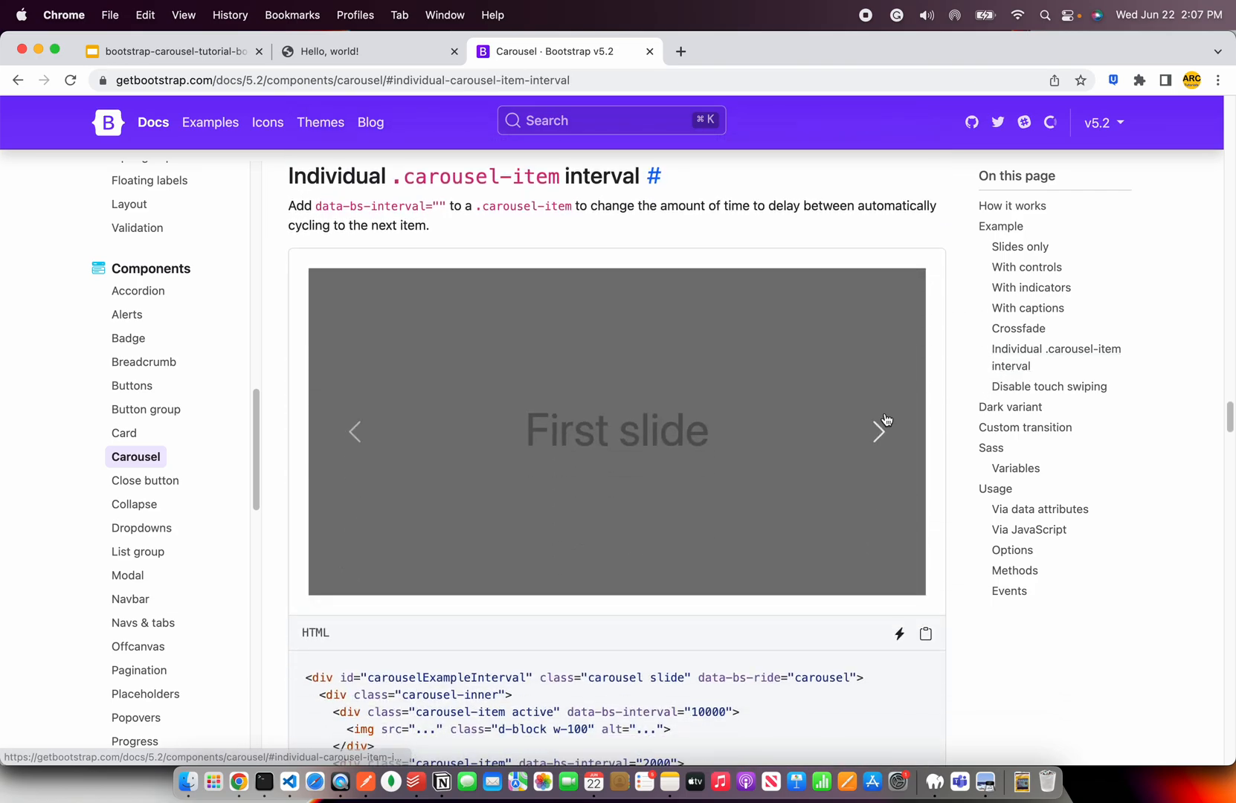
scroll("down", 3)
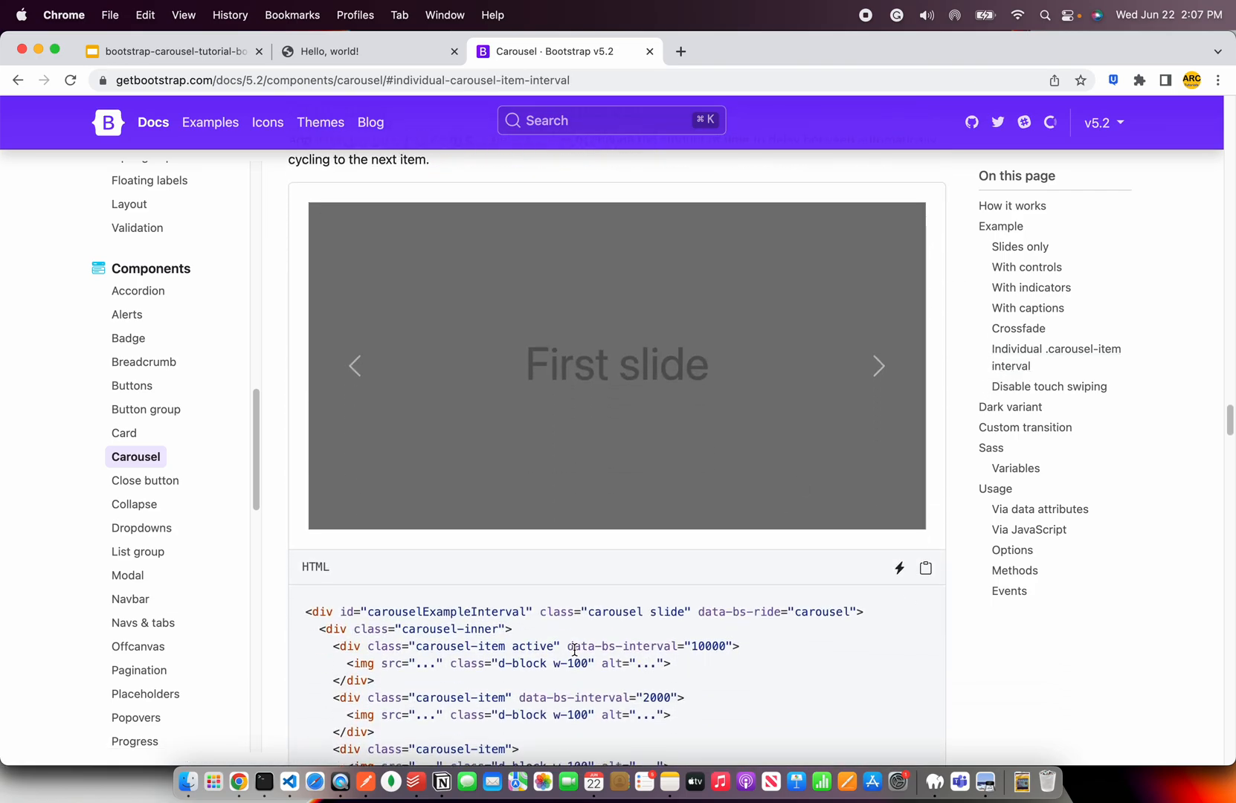
double_click(653, 645)
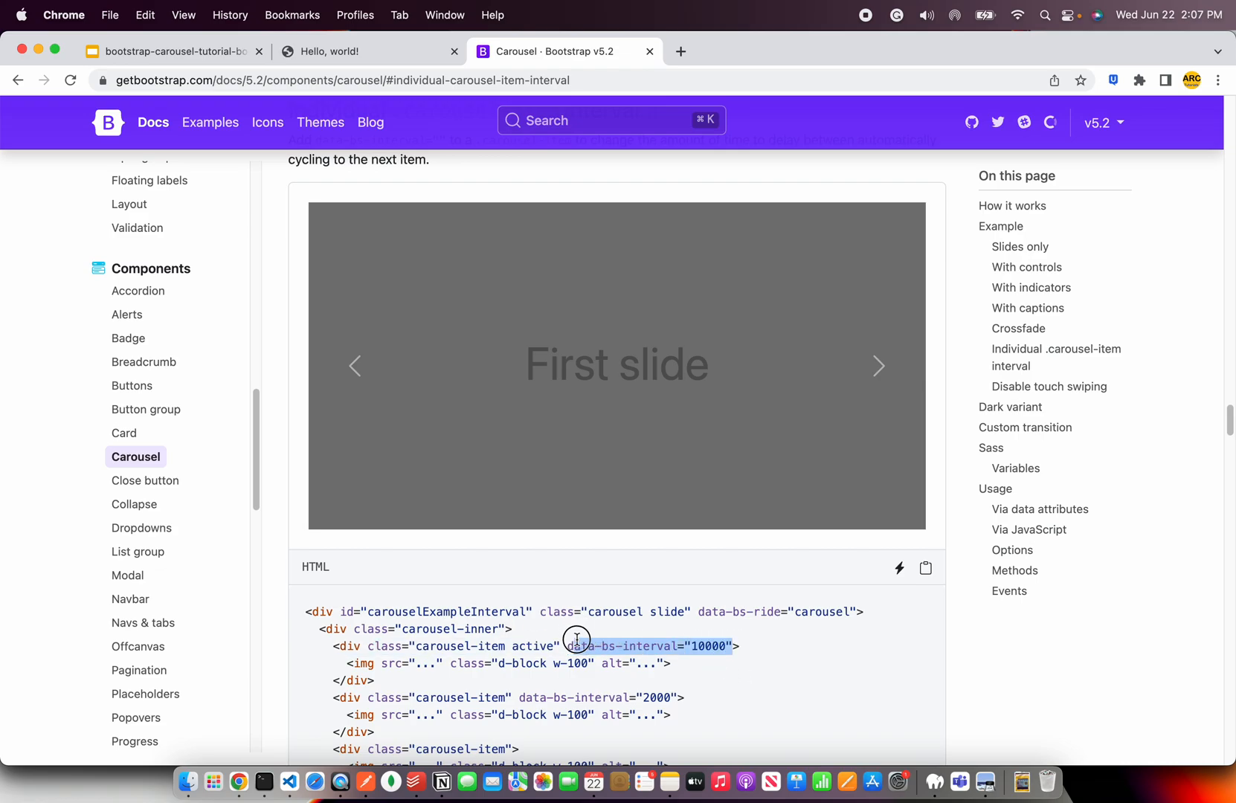
left_click(878, 366)
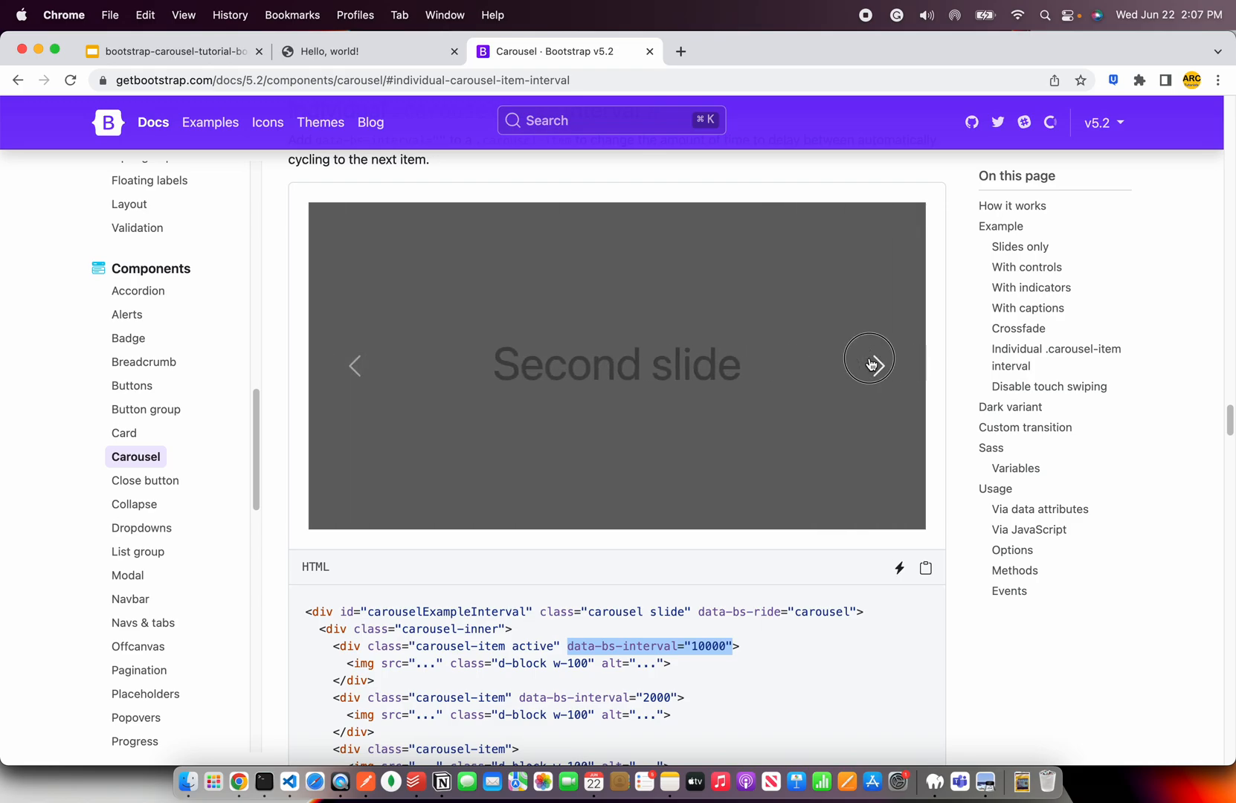
left_click(870, 360)
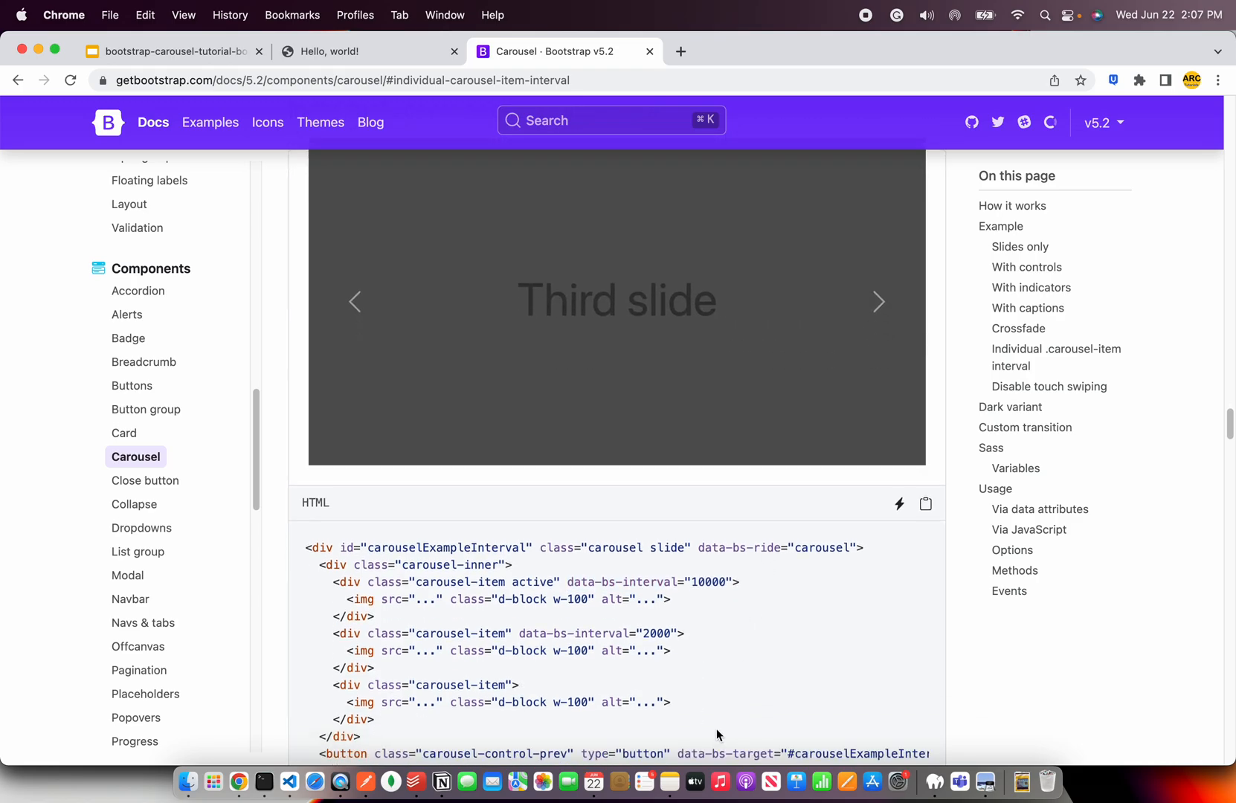
Review the data-bs-touch attribute for disabling swiping, then reach the Dark variant example.
scroll("down", 3)
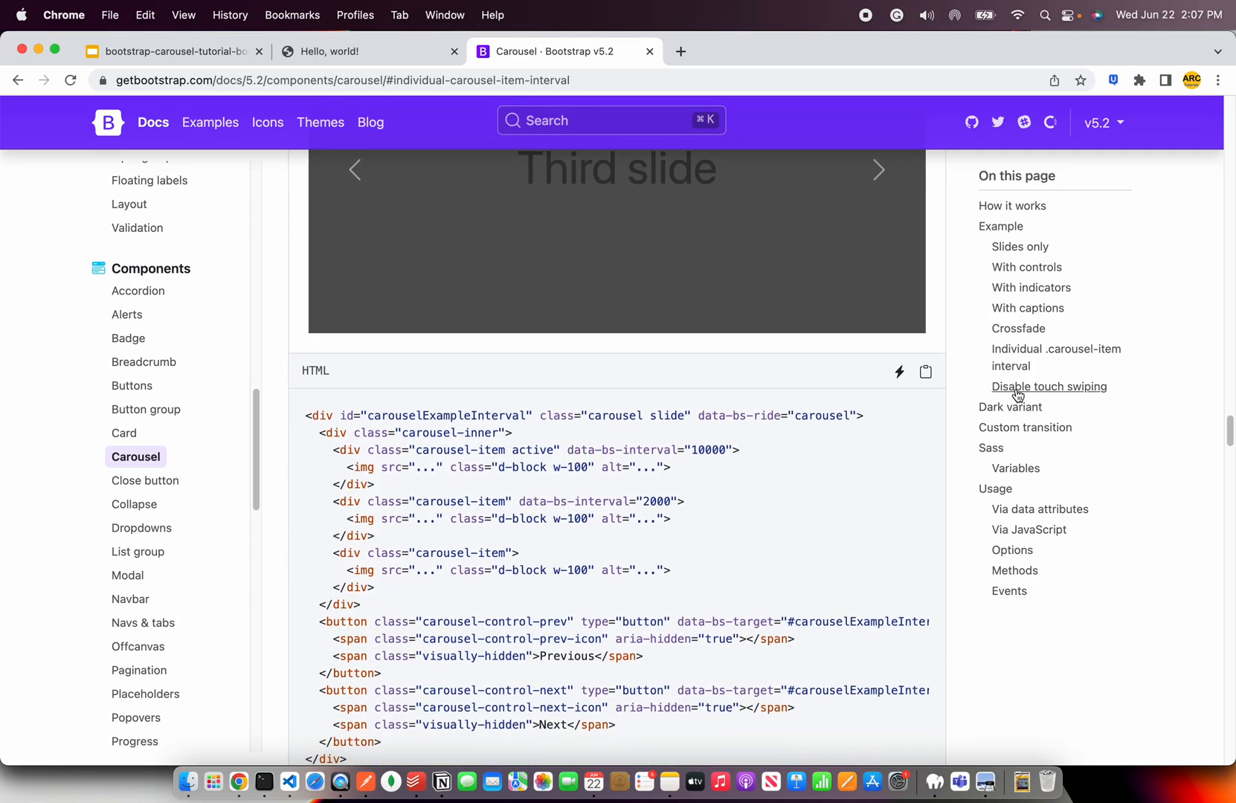
left_click(1048, 387)
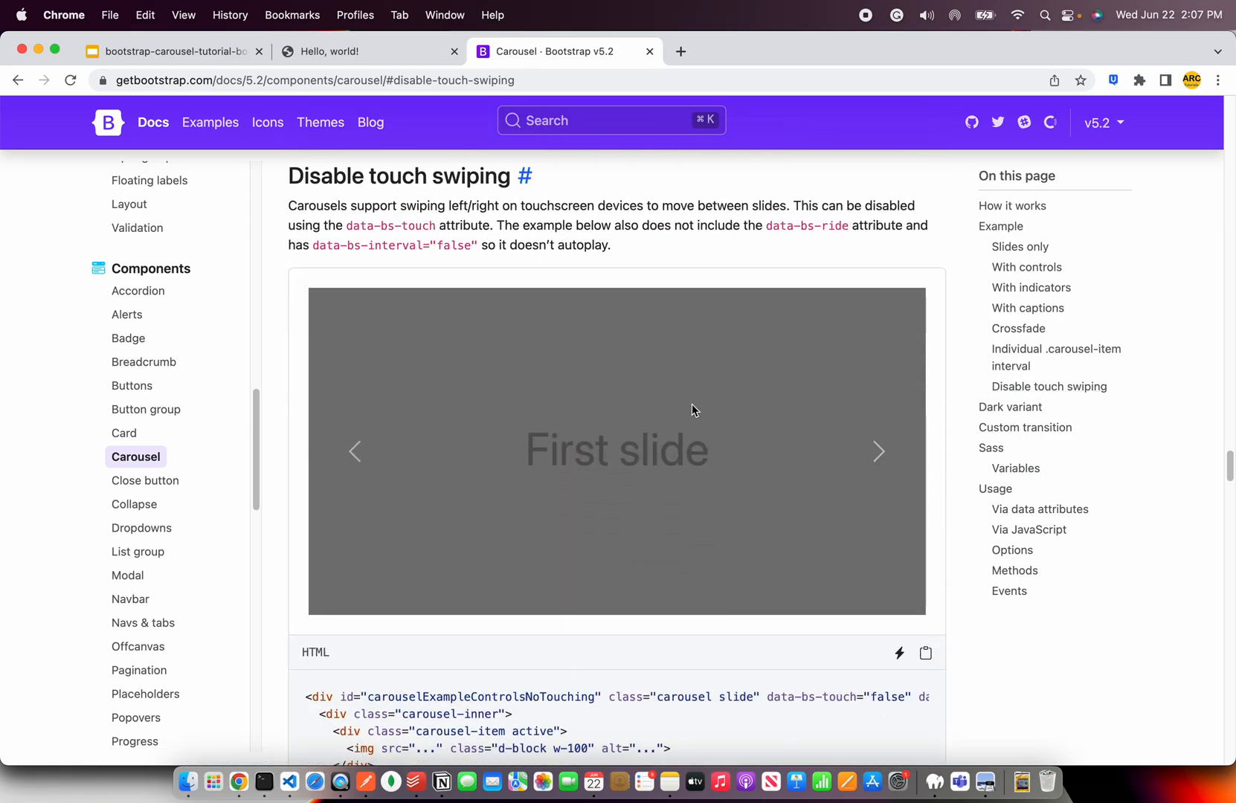
mouse_move(599, 552)
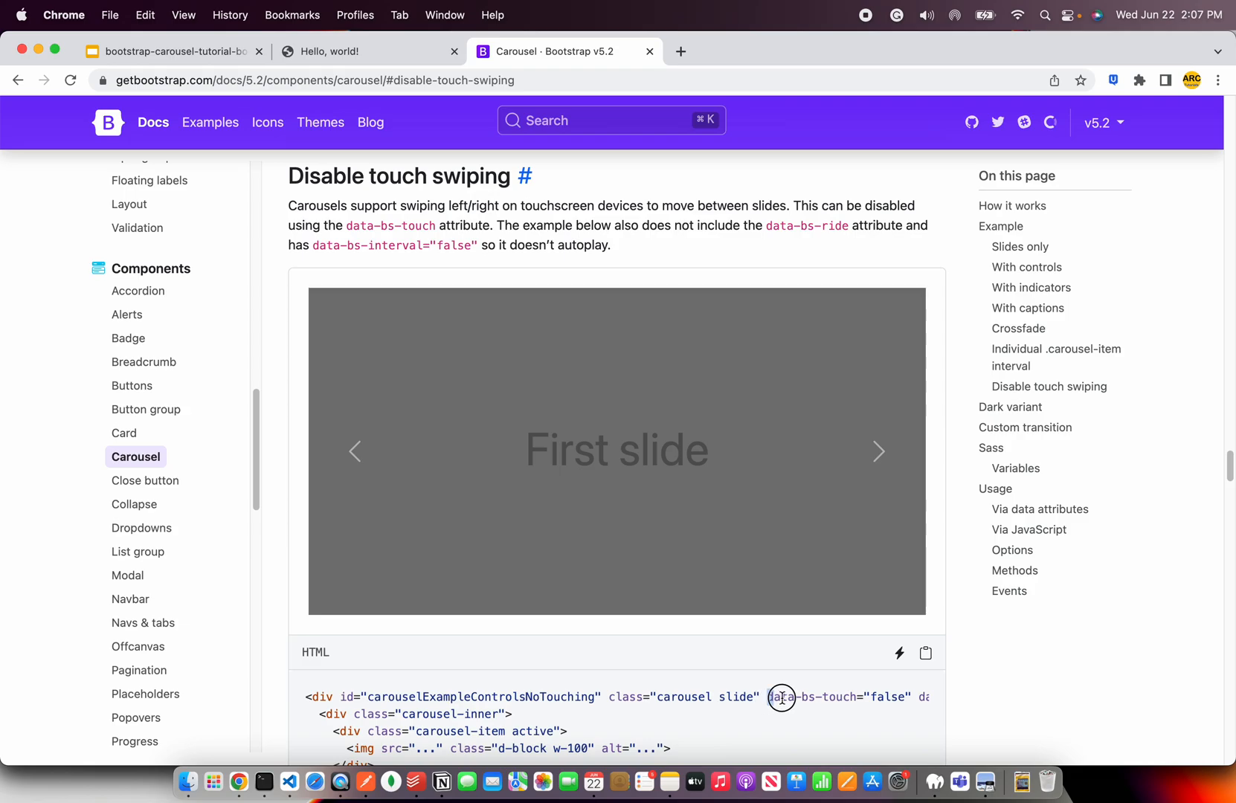
double_click(812, 696)
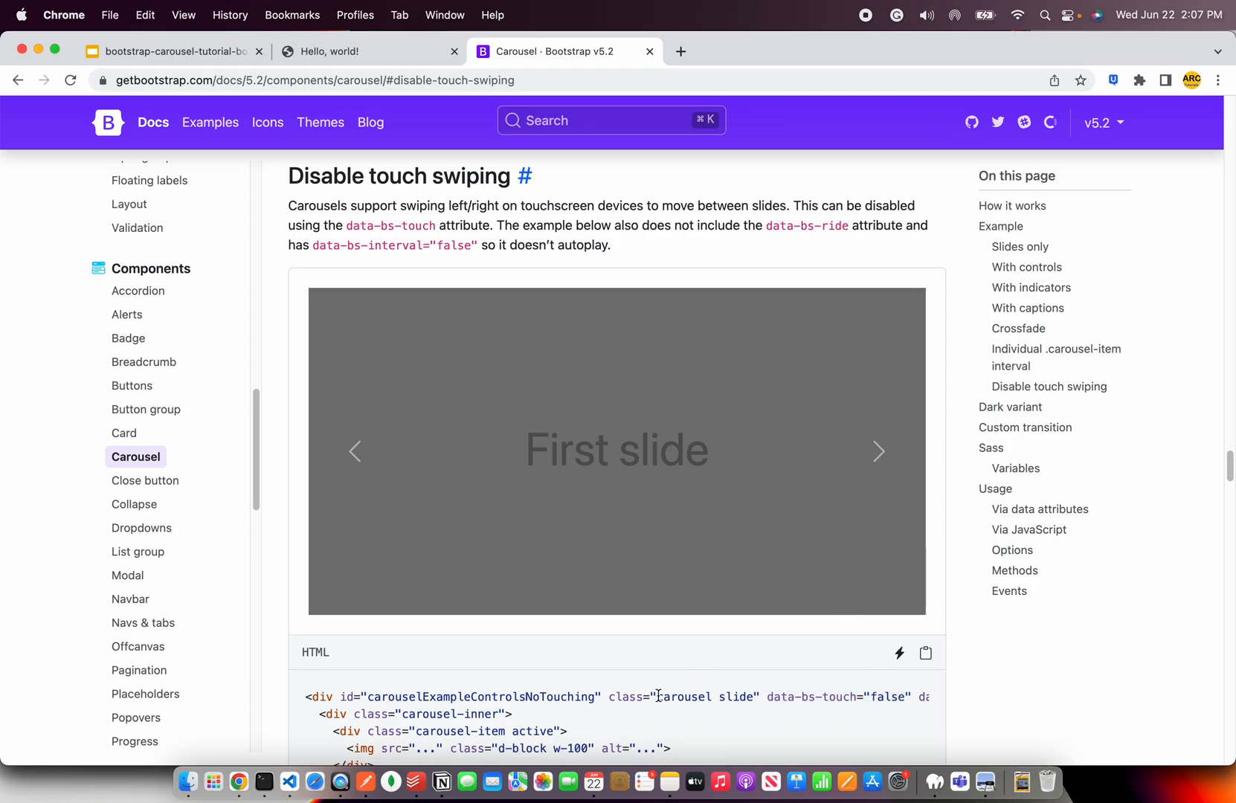
scroll("down", 3)
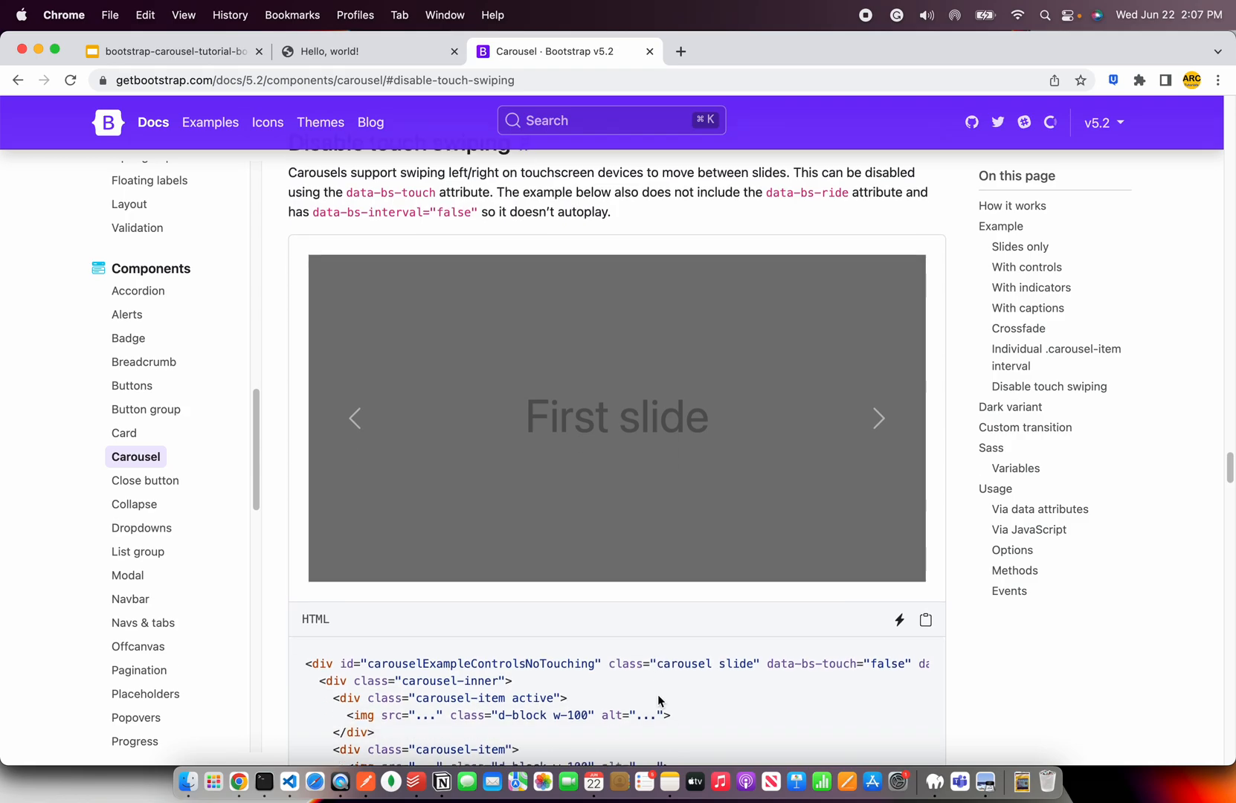
scroll("down", 3)
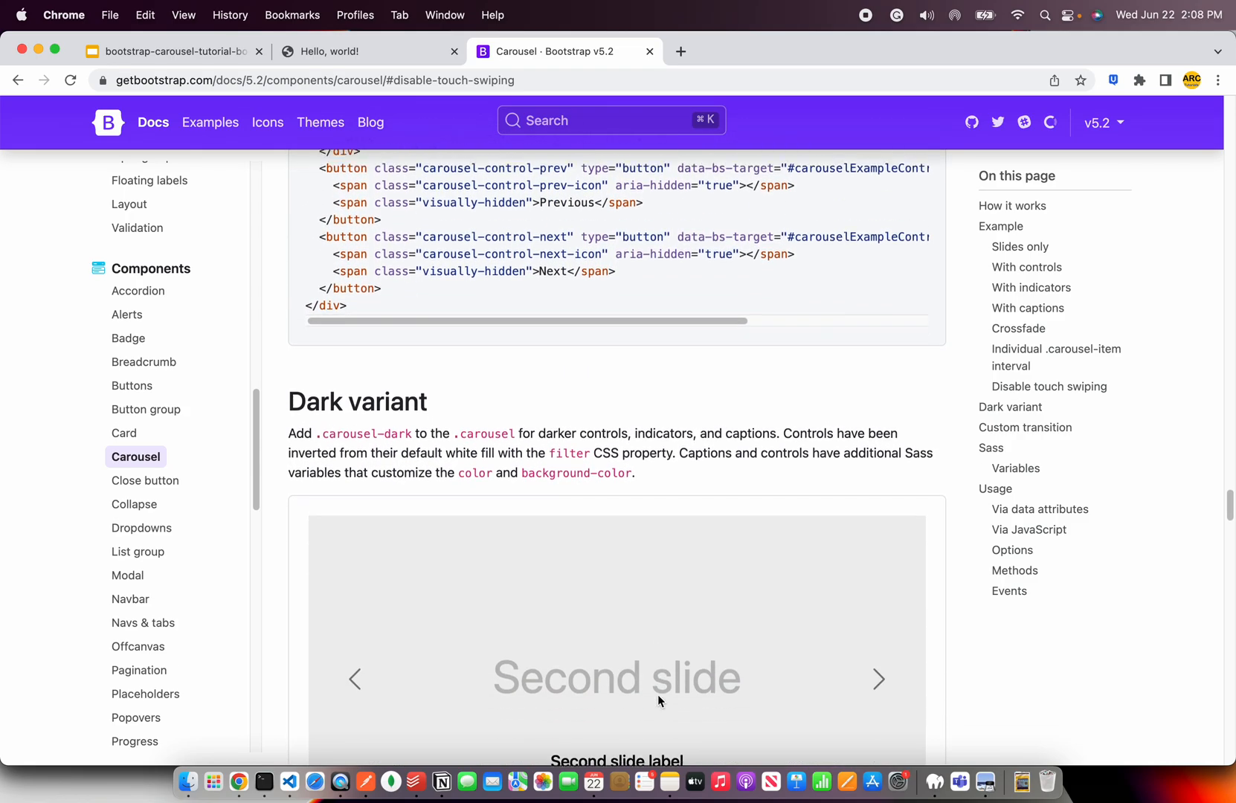
scroll("down", 3)
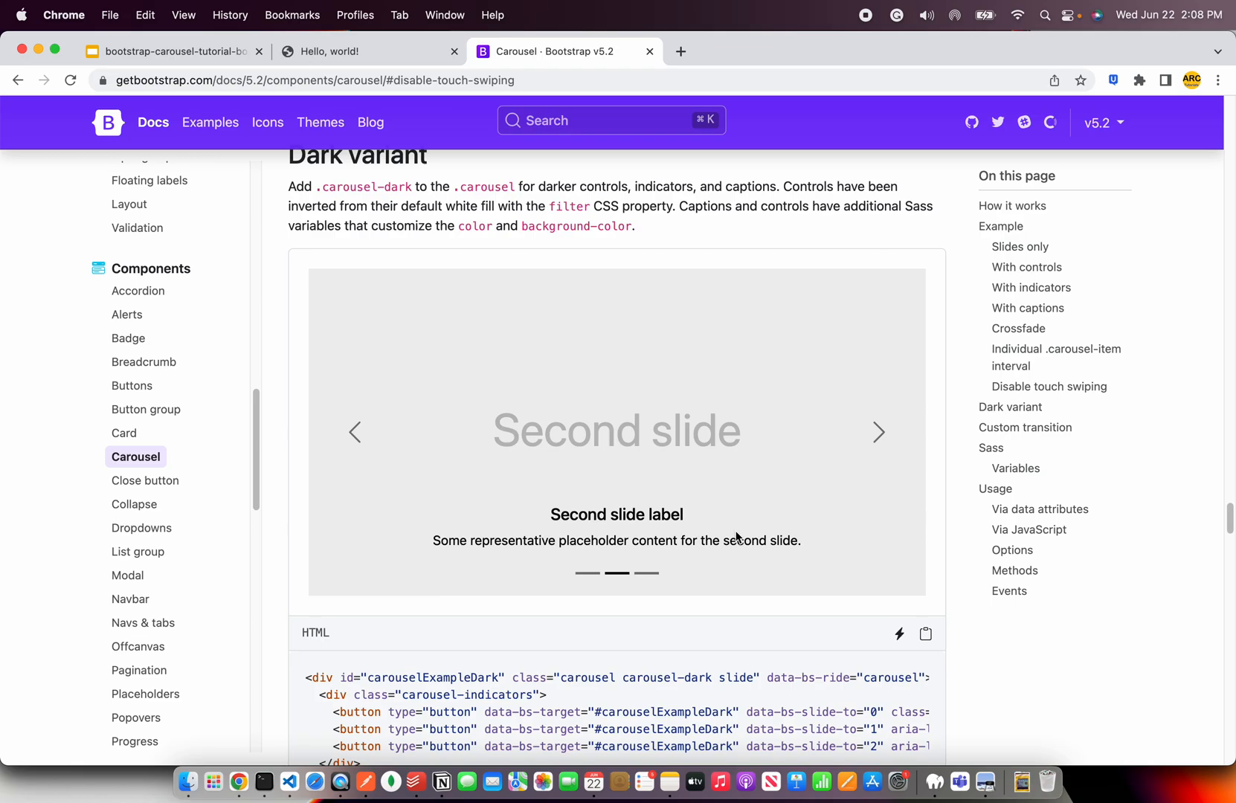
scroll("down", 3)
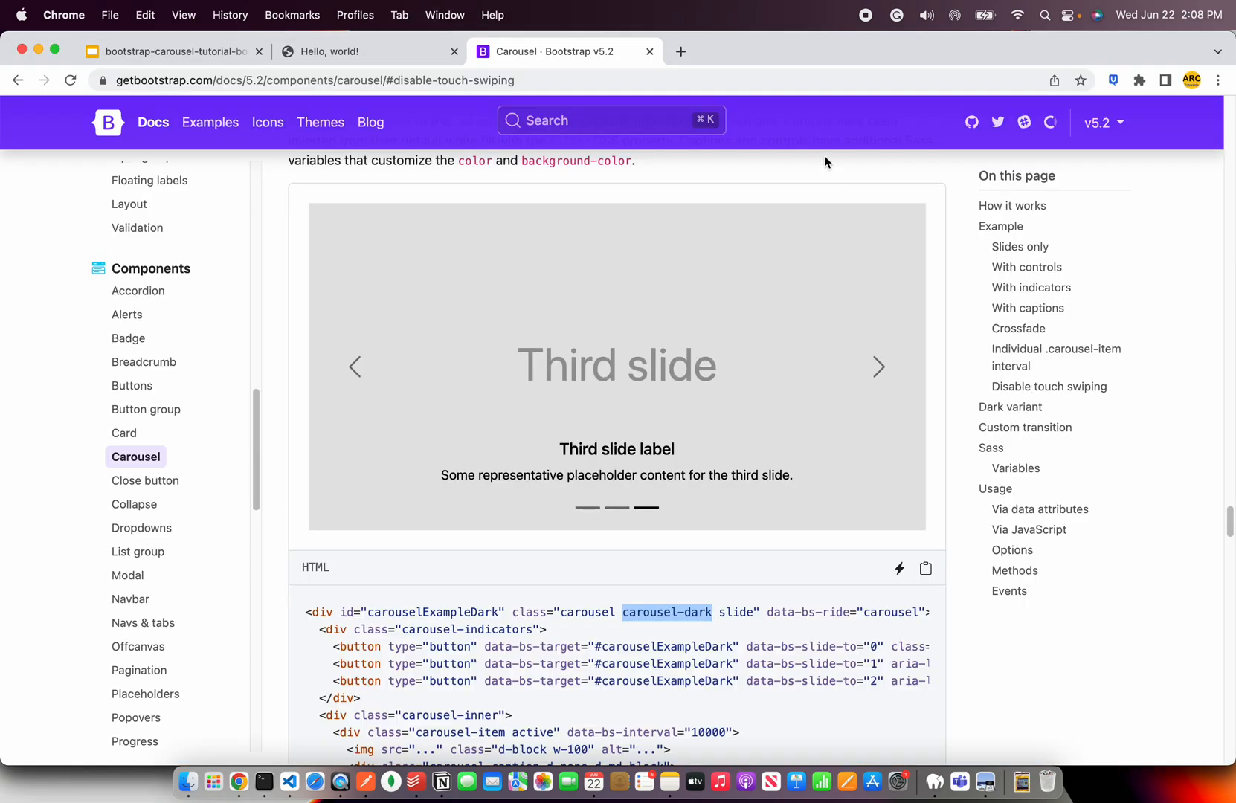
Test the dark-variant carousel on the local page with its arrows and indicators across all three slides.
left_click(332, 51)
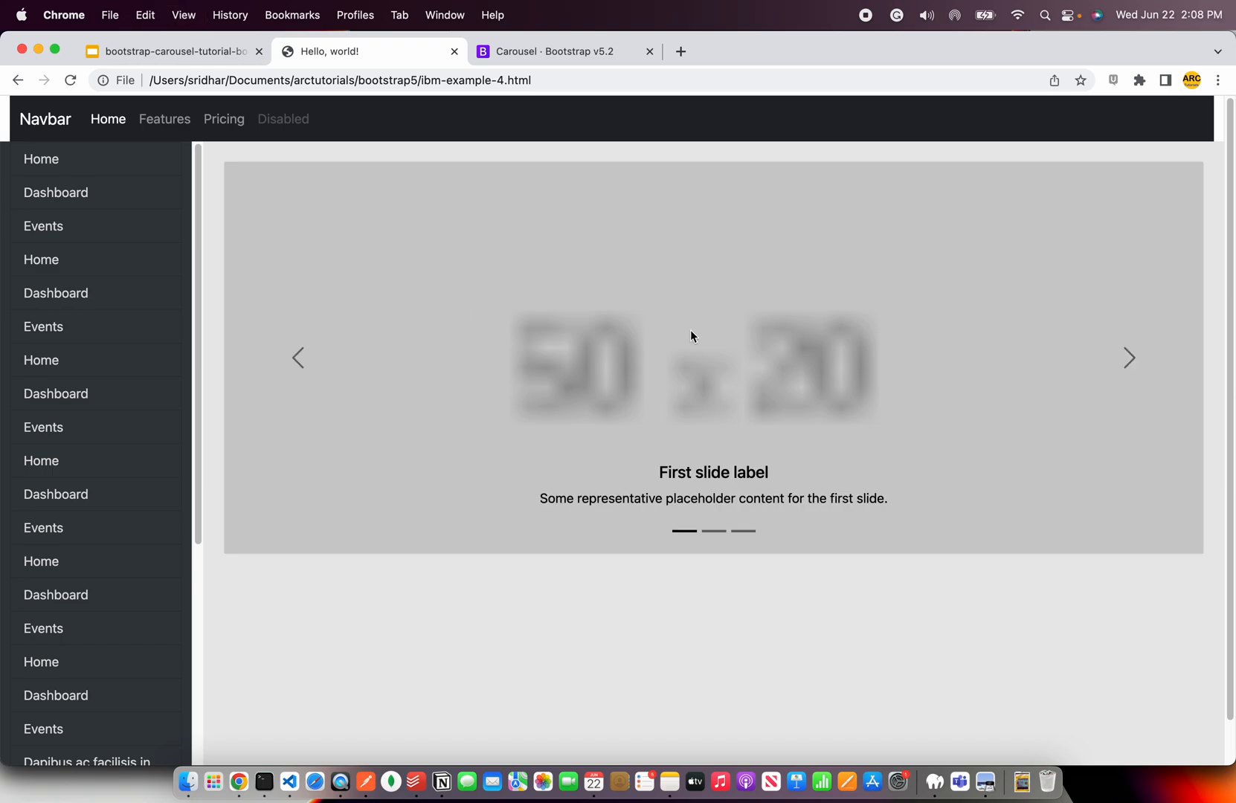
mouse_move(1181, 361)
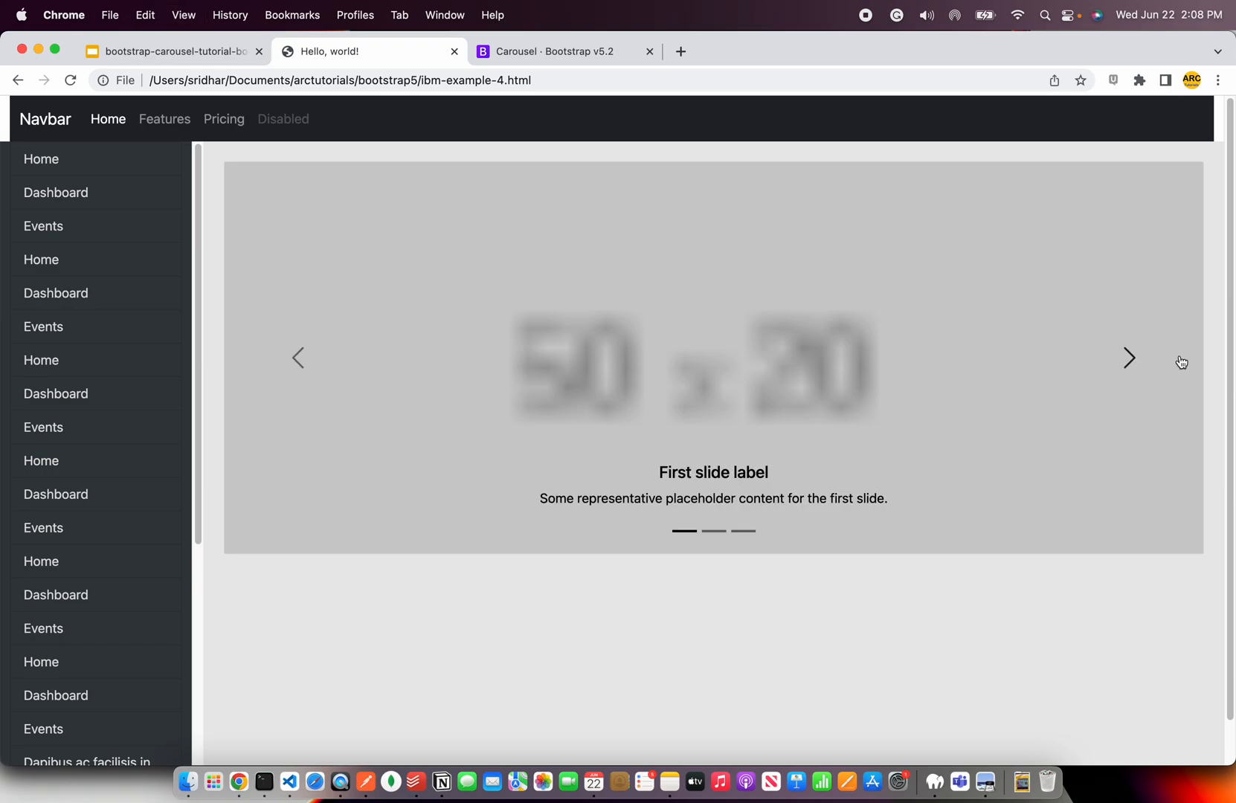
left_click(1129, 357)
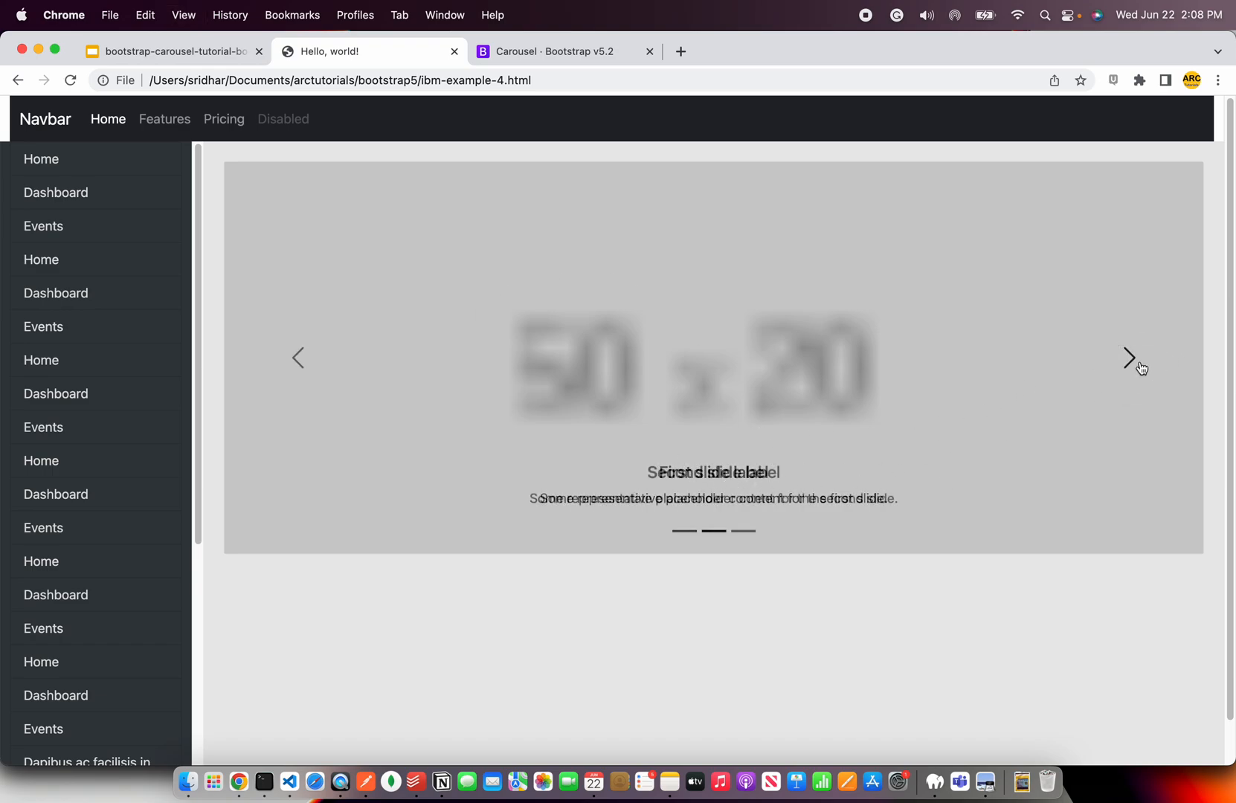
left_click(1129, 357)
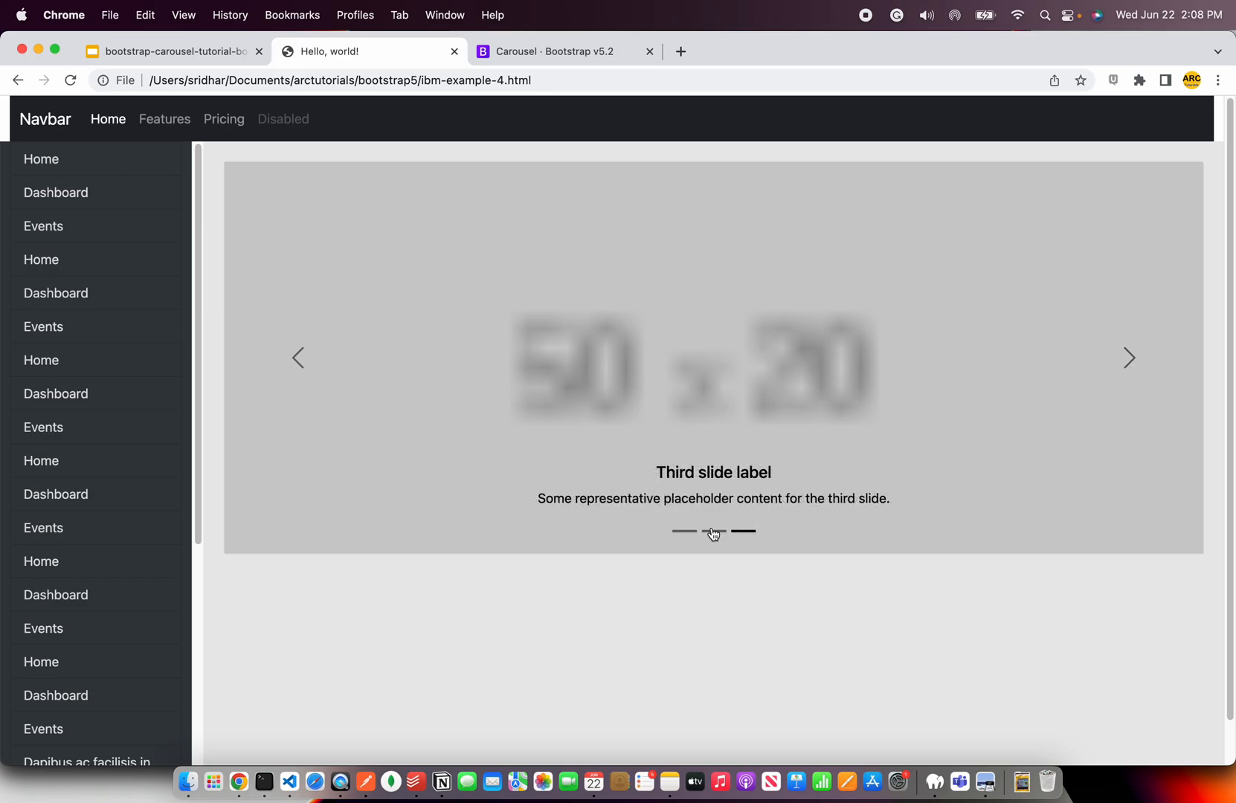
left_click(685, 531)
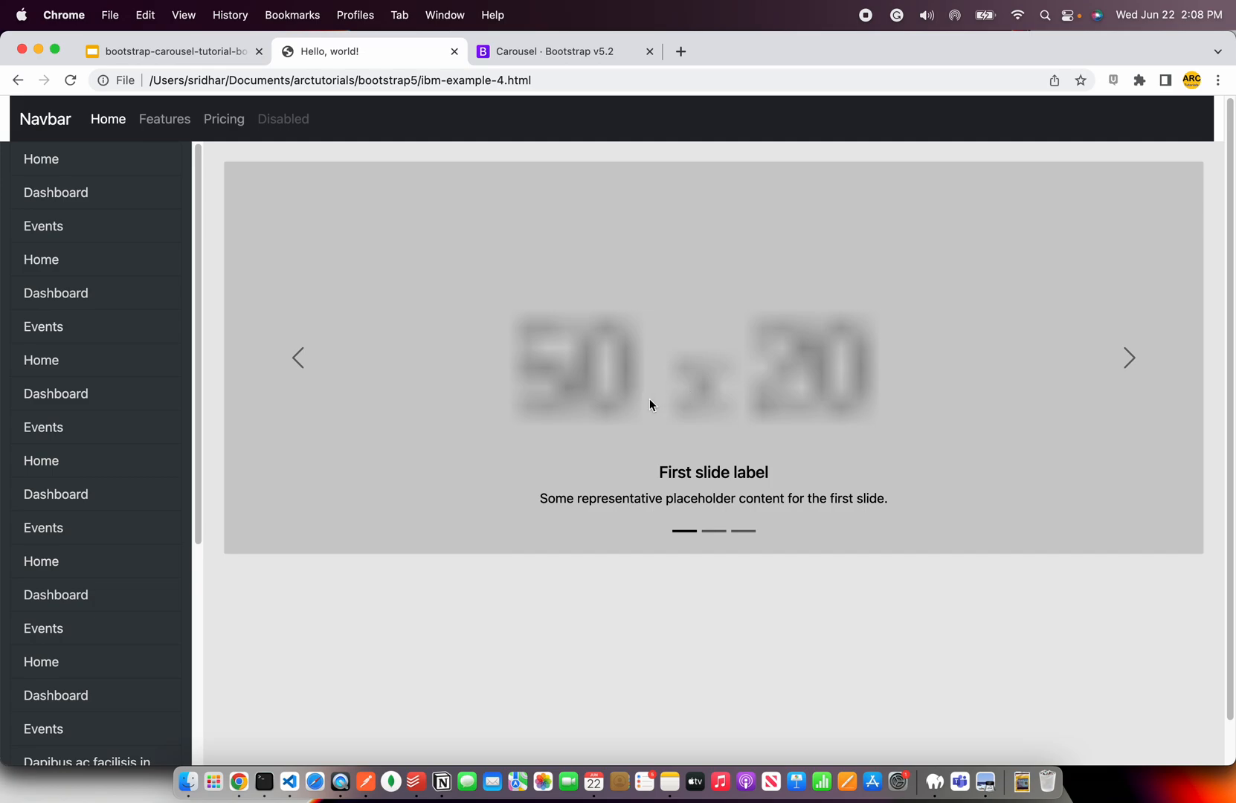
left_click(713, 531)
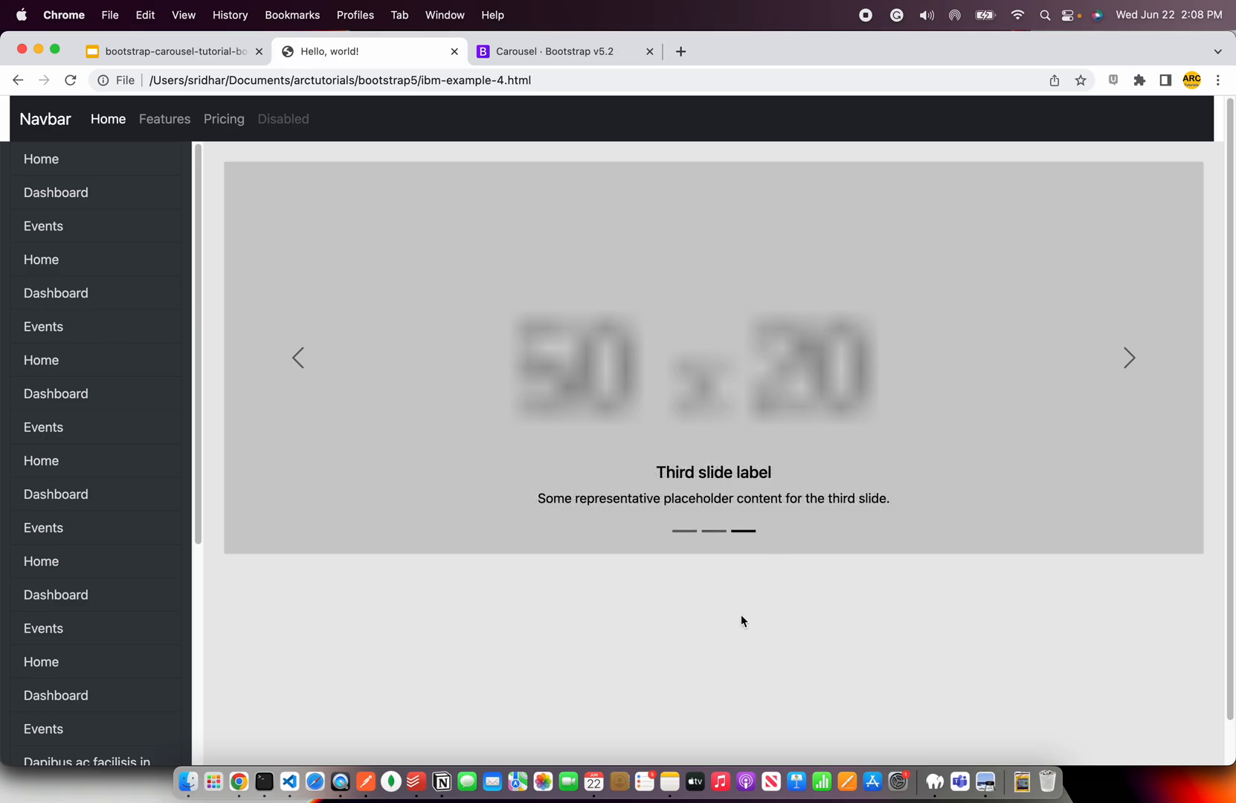
mouse_move(714, 455)
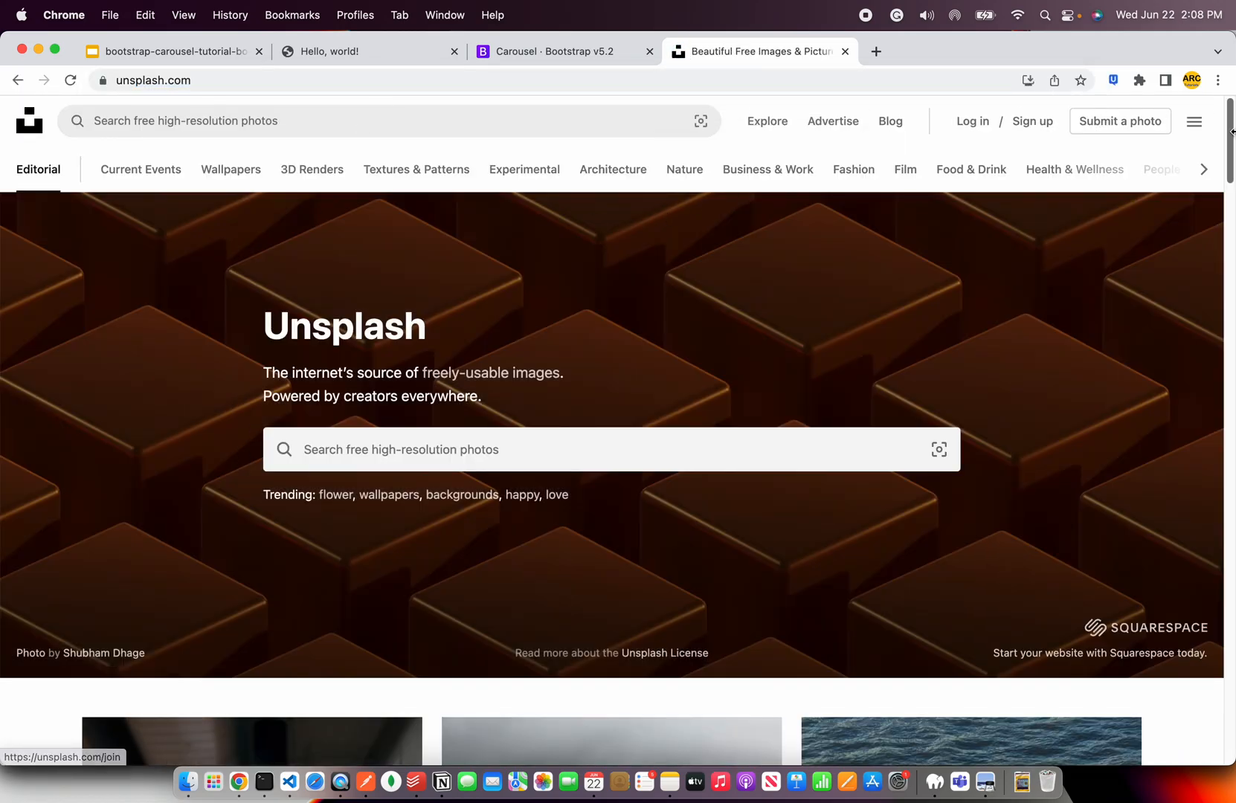
Scroll the Unsplash feed toward the foggy forest photo.
scroll("down", 3)
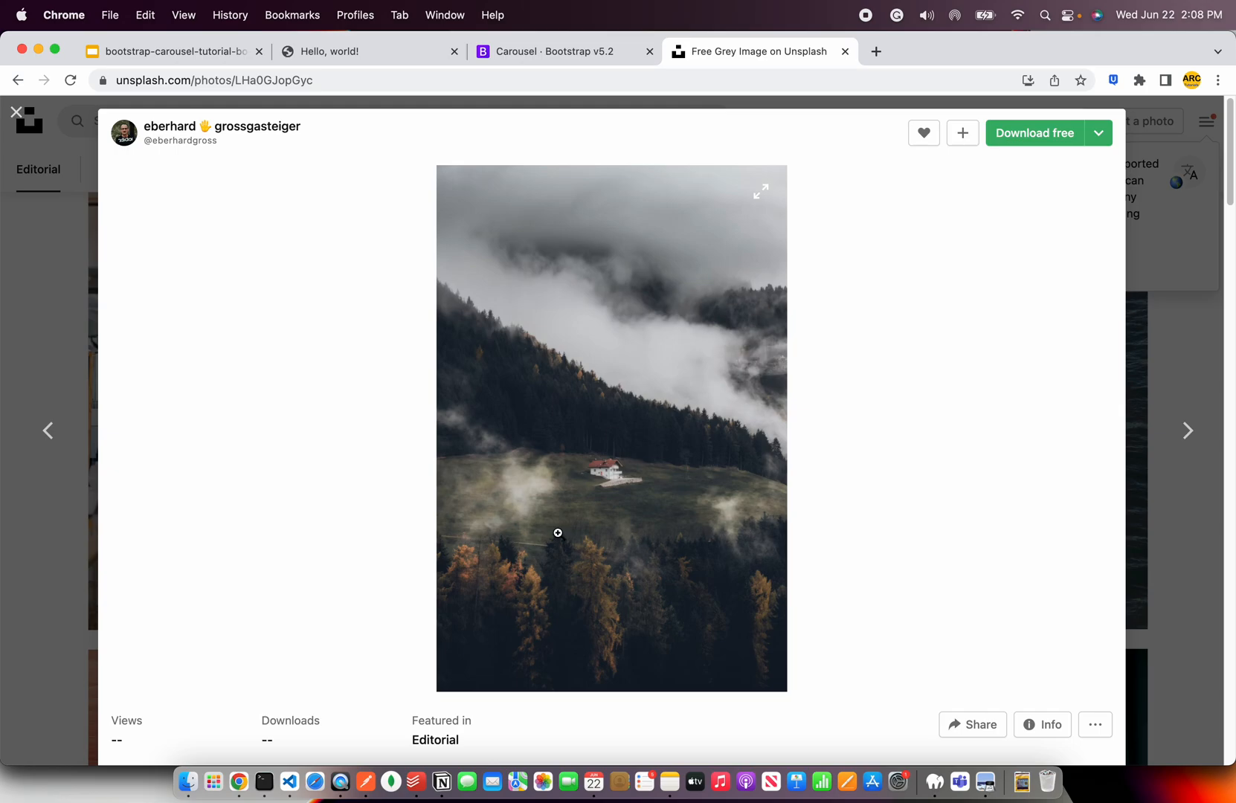
mouse_move(433, 99)
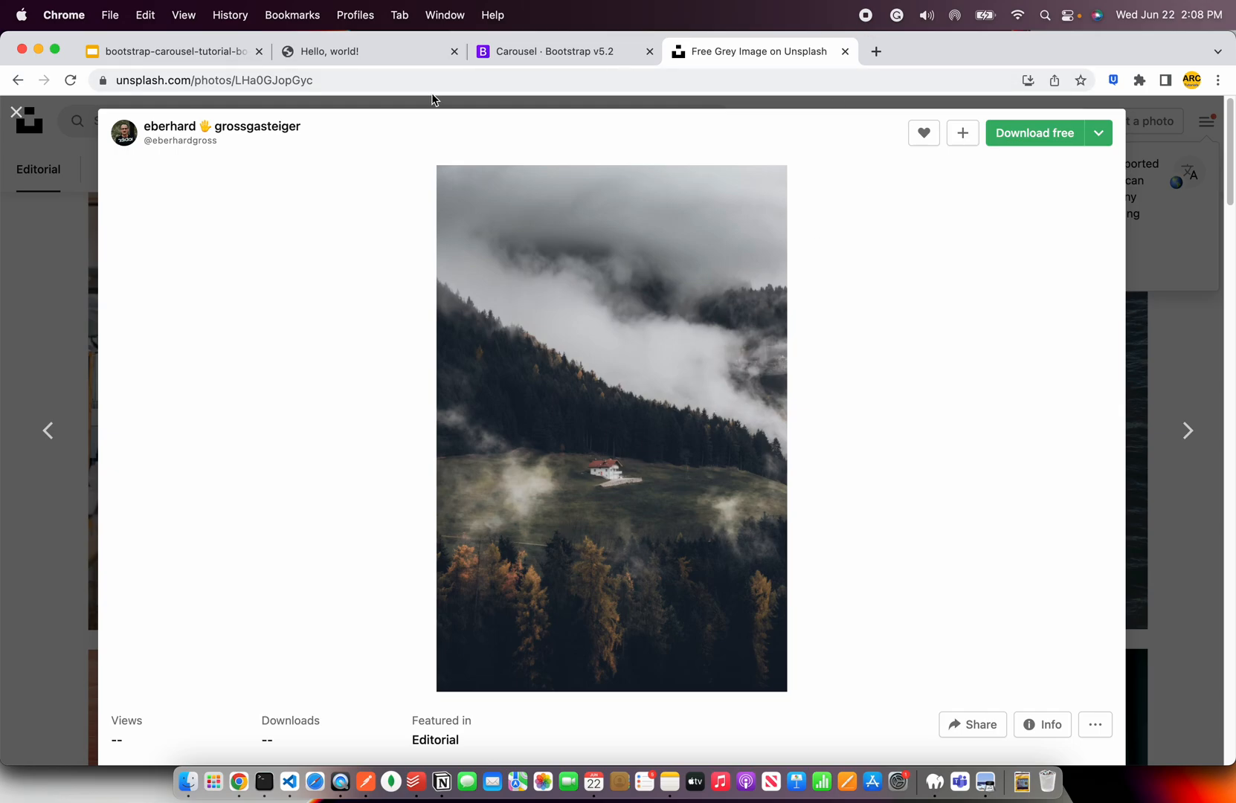